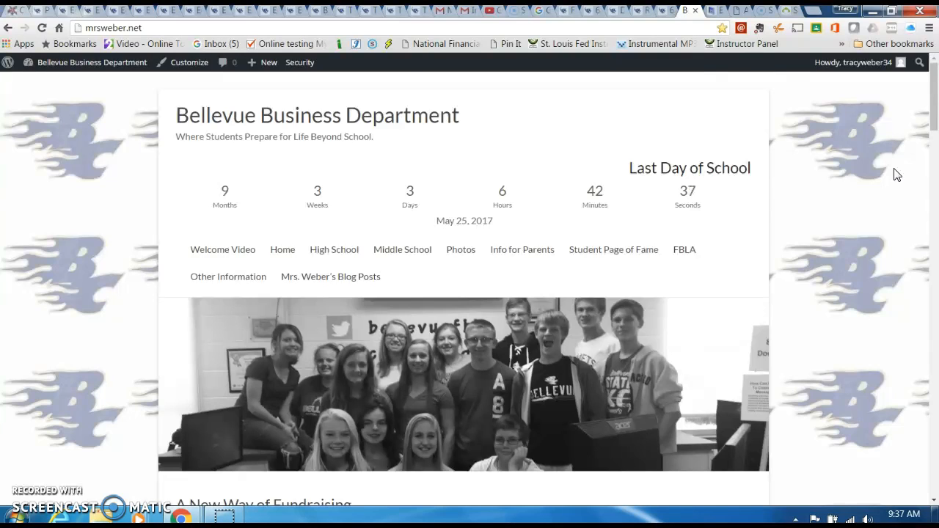
pyautogui.moveTo(425, 119)
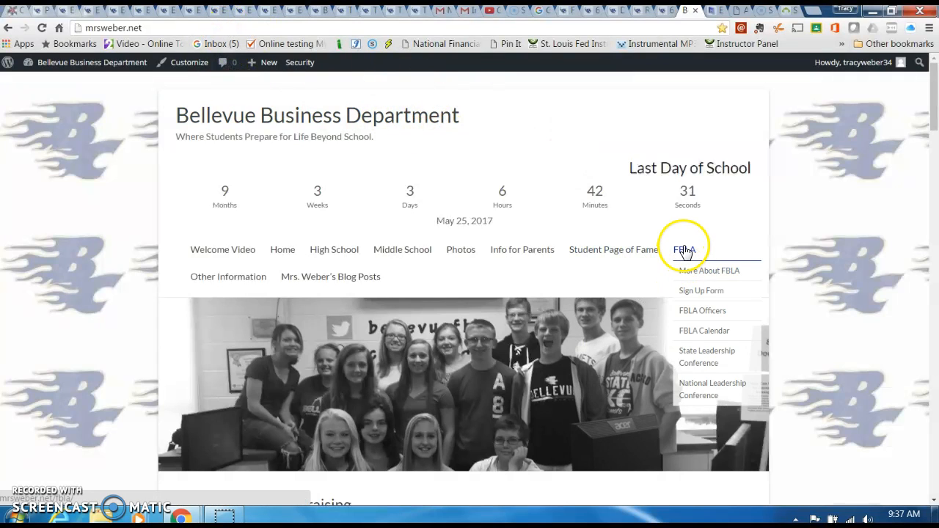
# Open the FBLA page and its 'Sign up for Bellevue FBLA' Google Form
pyautogui.click(683, 250)
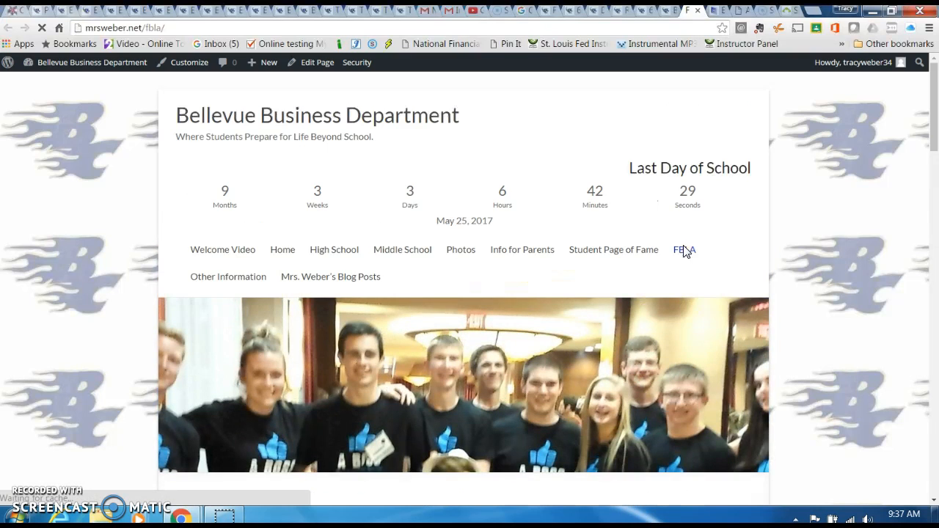
pyautogui.click(683, 249)
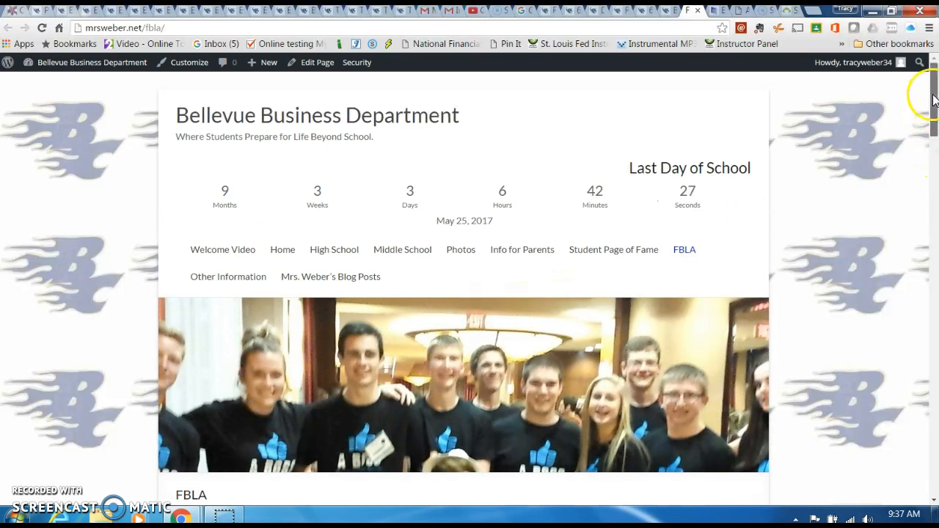
pyautogui.scroll(-3)
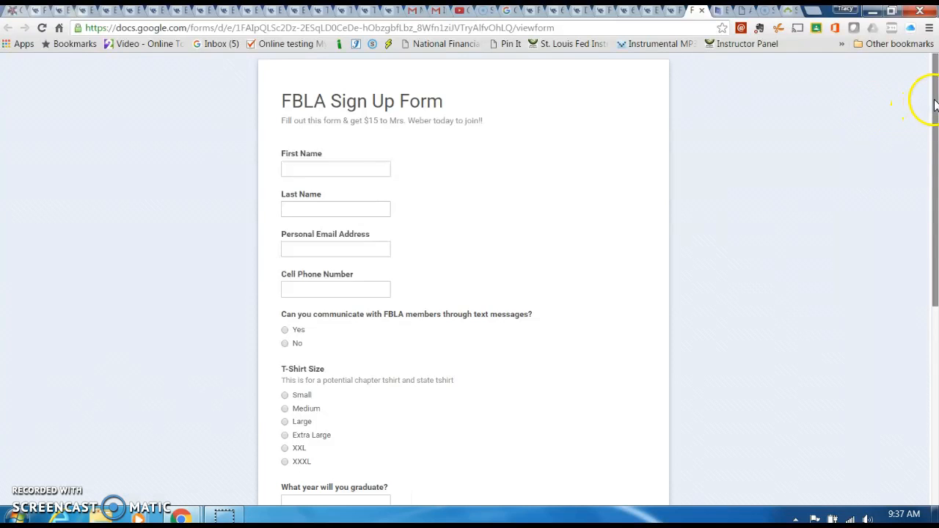
pyautogui.scroll(-3)
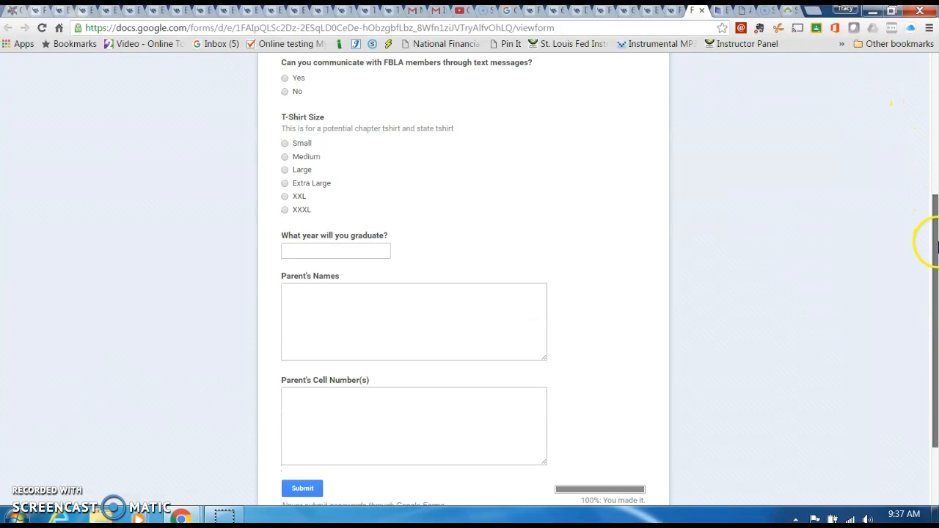
pyautogui.scroll(3)
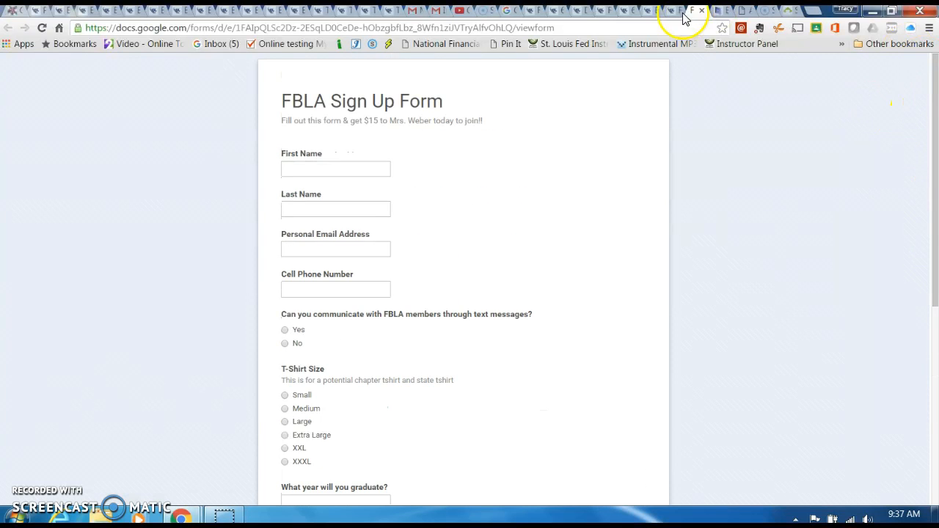
# Close the sign-up form and scroll through the FBLA page's embedded Iowa FBLA State Events guide
pyautogui.click(649, 11)
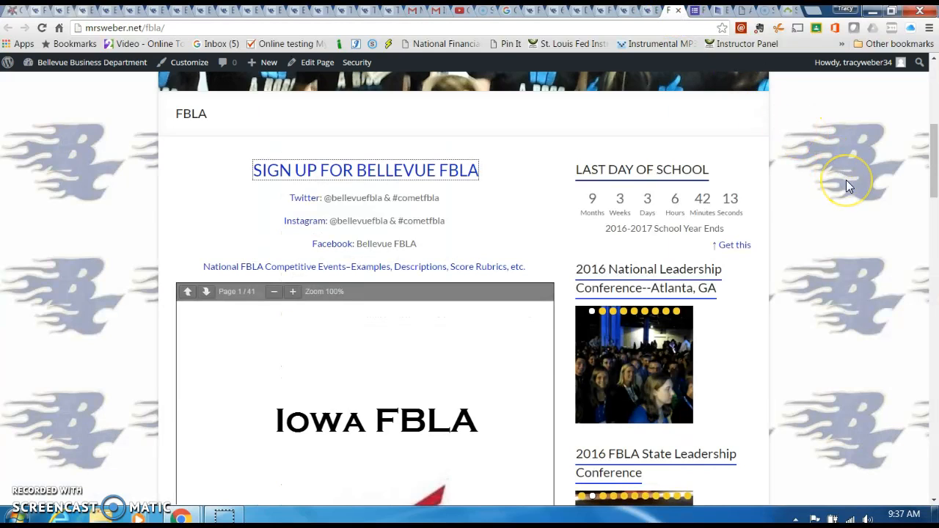
pyautogui.moveTo(849, 185)
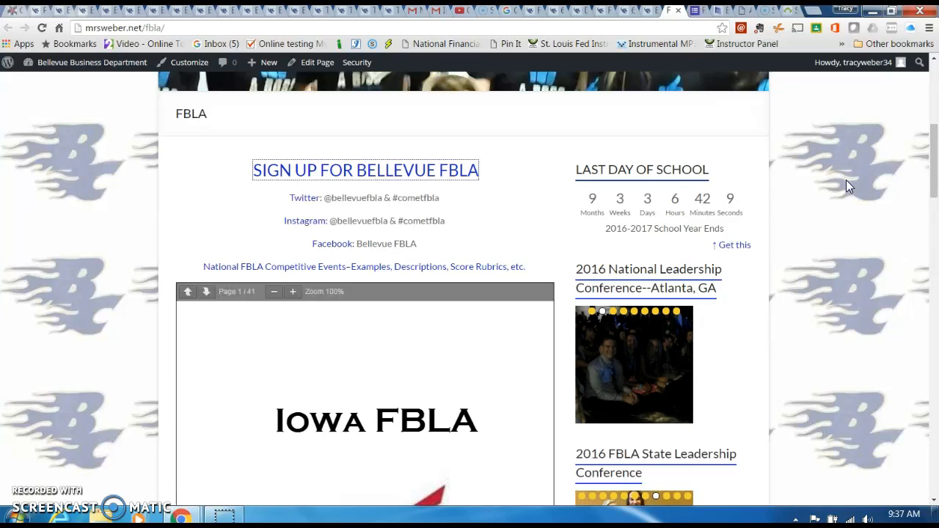
pyautogui.moveTo(785, 206)
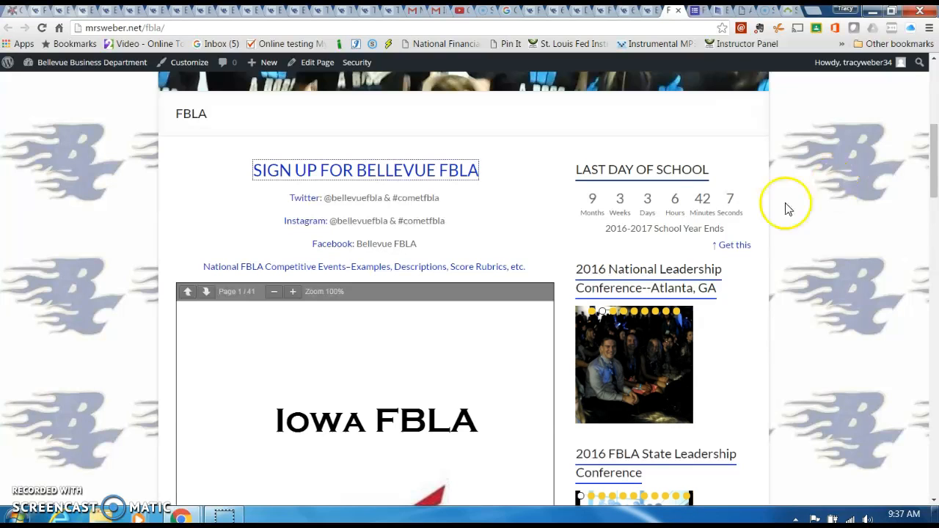
pyautogui.moveTo(392, 224)
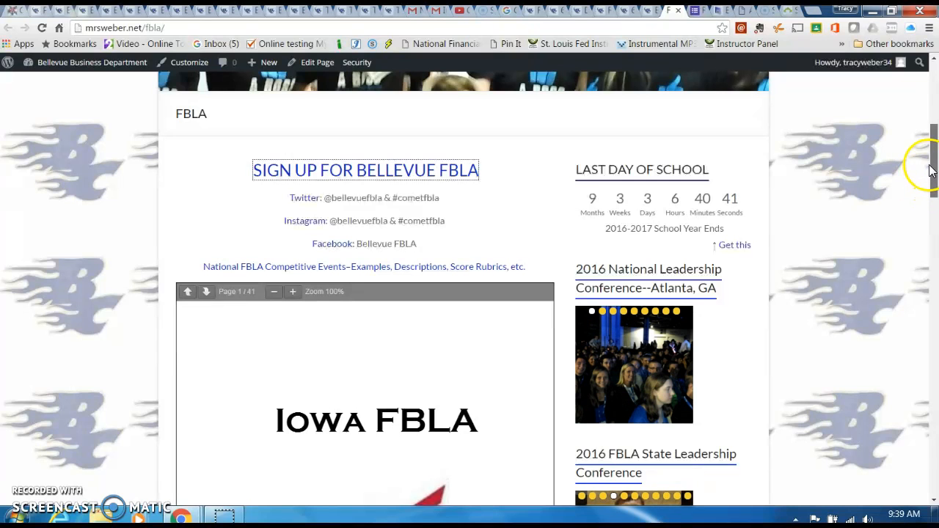
pyautogui.scroll(-3)
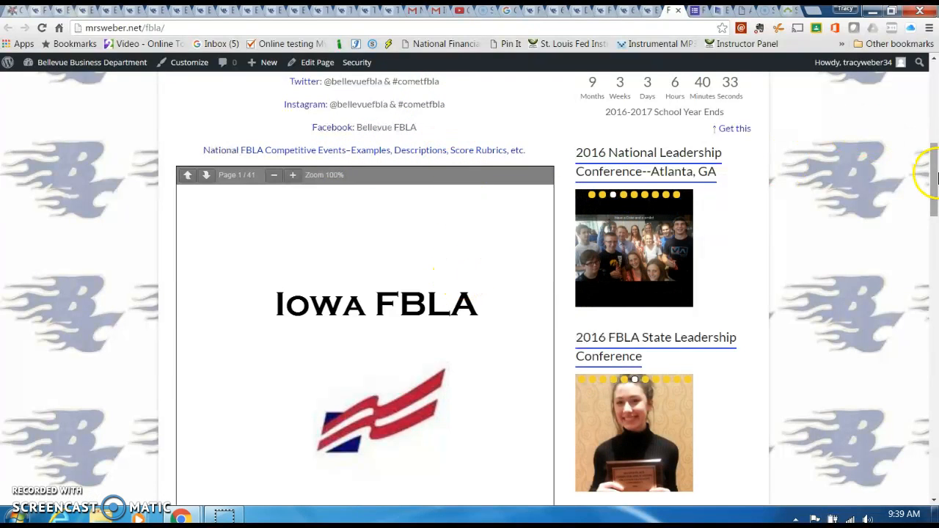
pyautogui.scroll(-3)
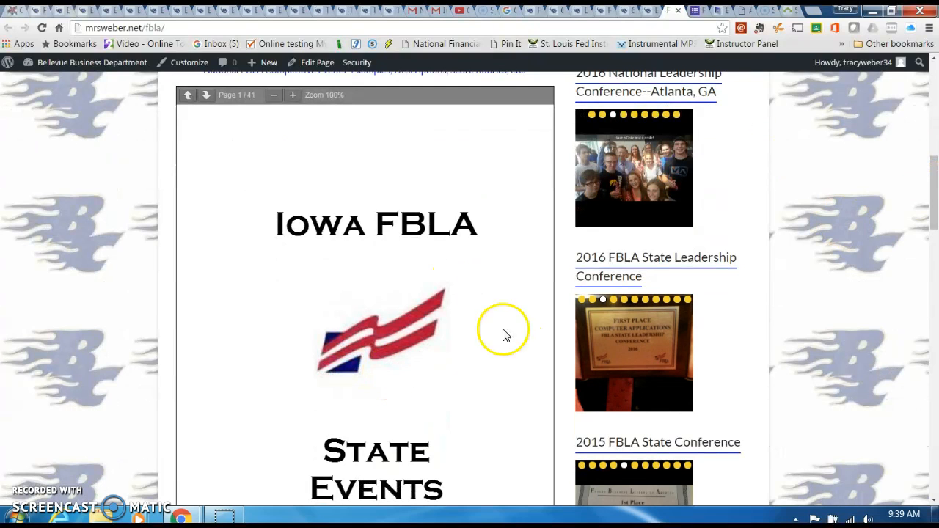
pyautogui.scroll(3)
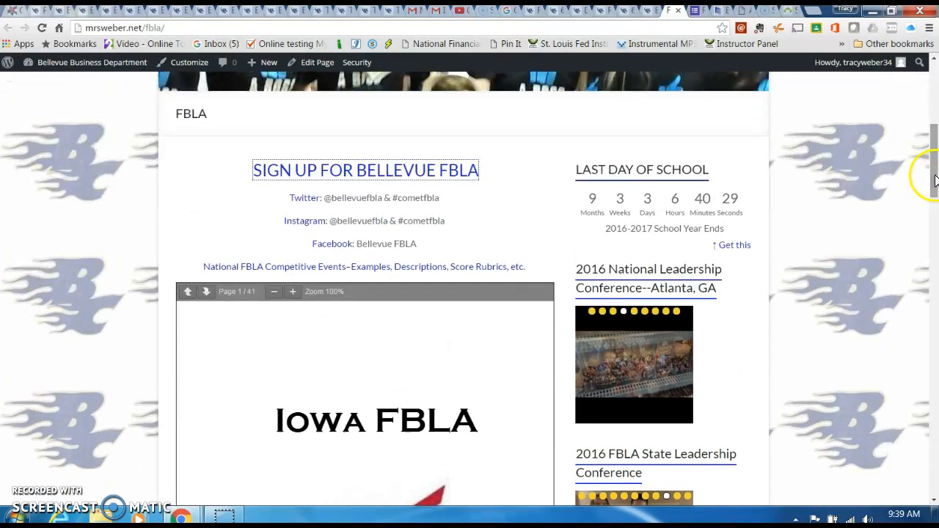
pyautogui.moveTo(354, 277)
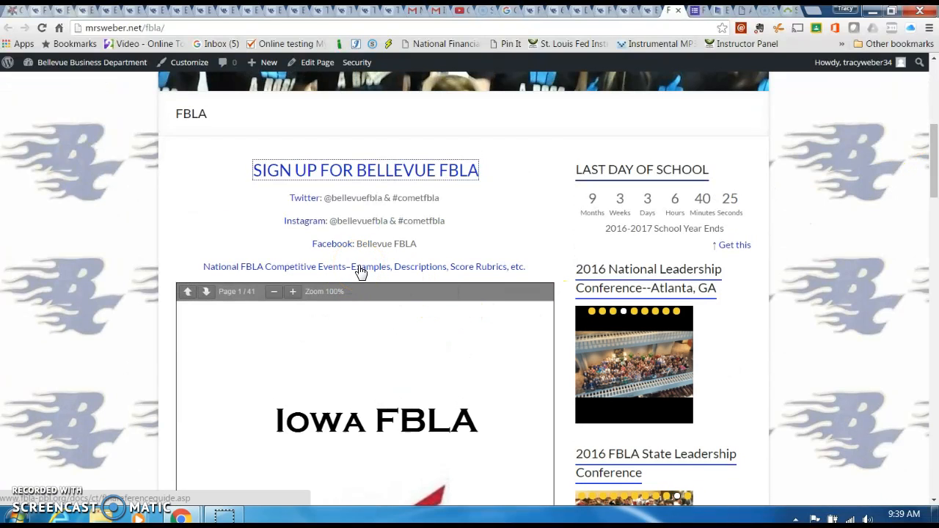
# Open the National FBLA Competitive Events guide and scroll down to the Objective Test category
pyautogui.click(365, 267)
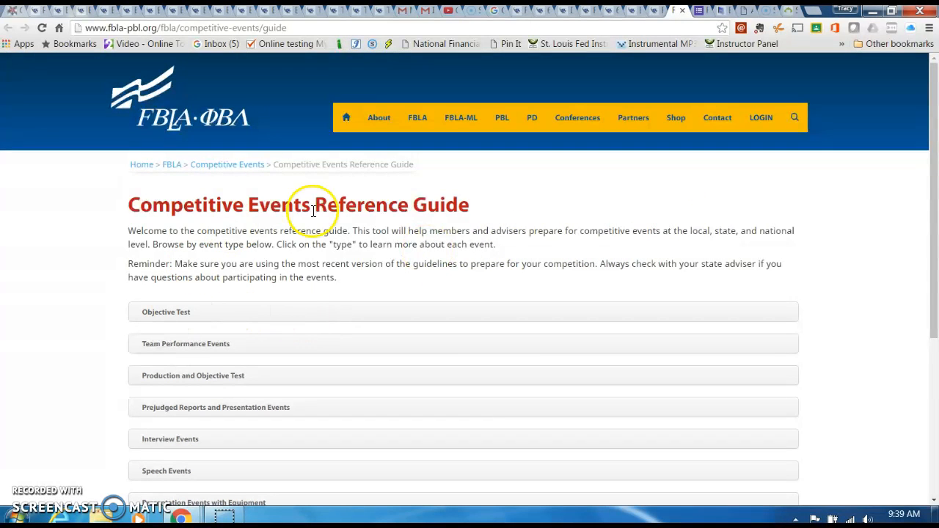
pyautogui.scroll(-3)
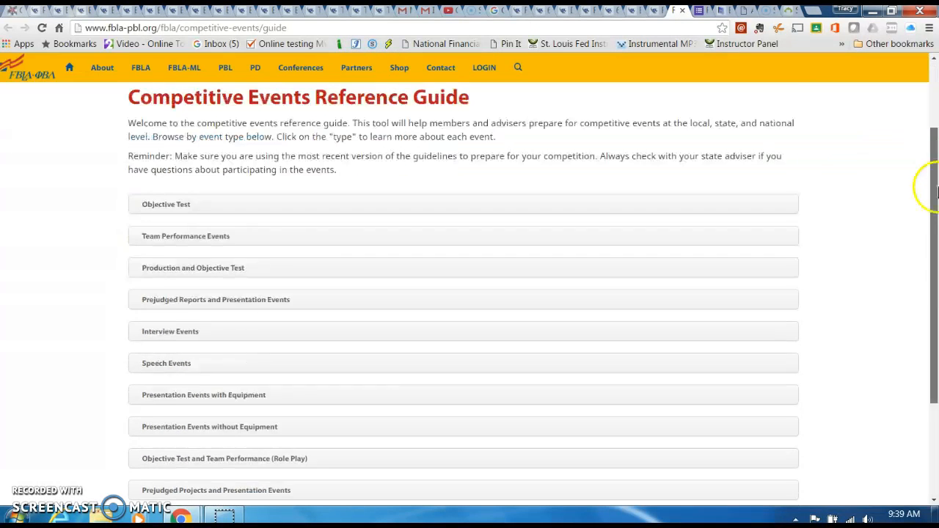
pyautogui.scroll(-3)
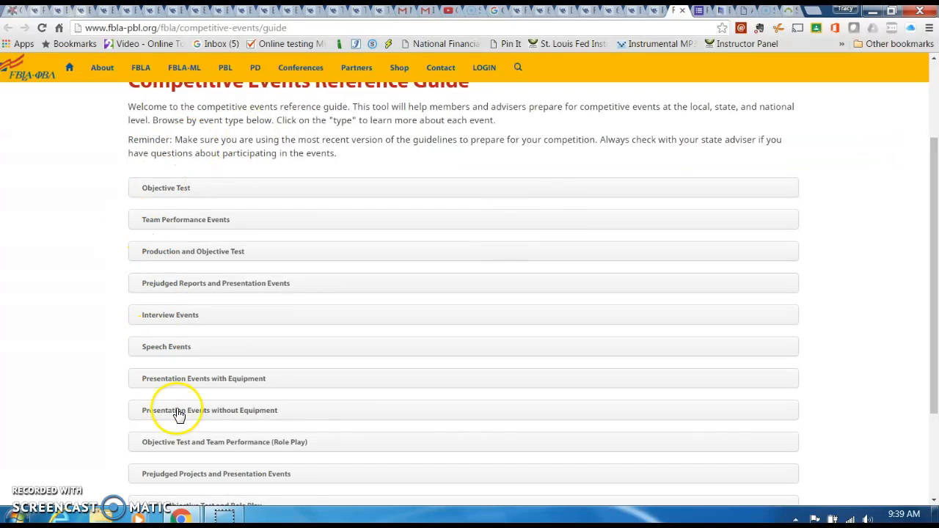
pyautogui.moveTo(226, 192)
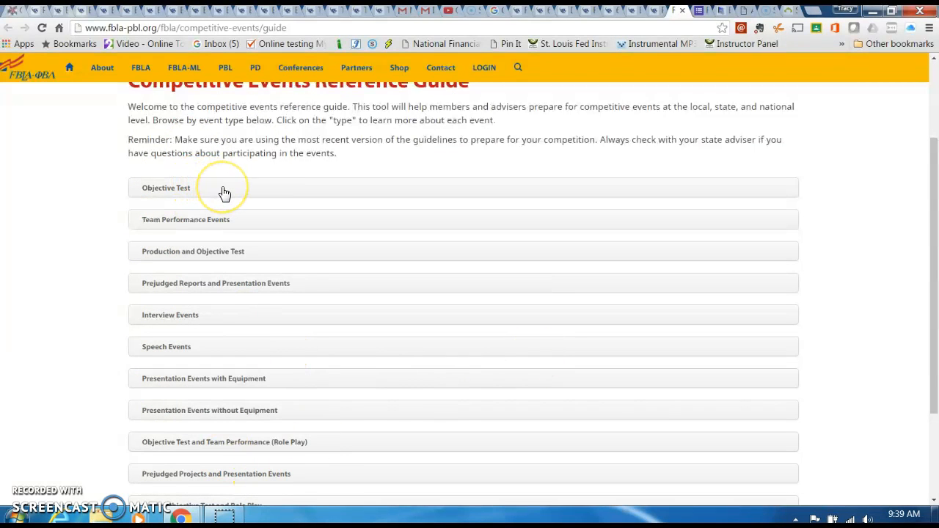
pyautogui.moveTo(255, 221)
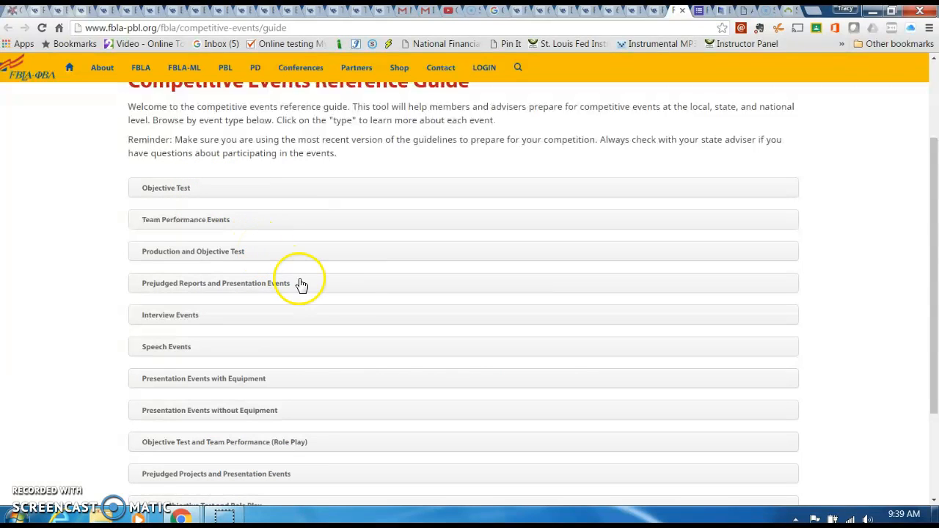
pyautogui.moveTo(933, 245)
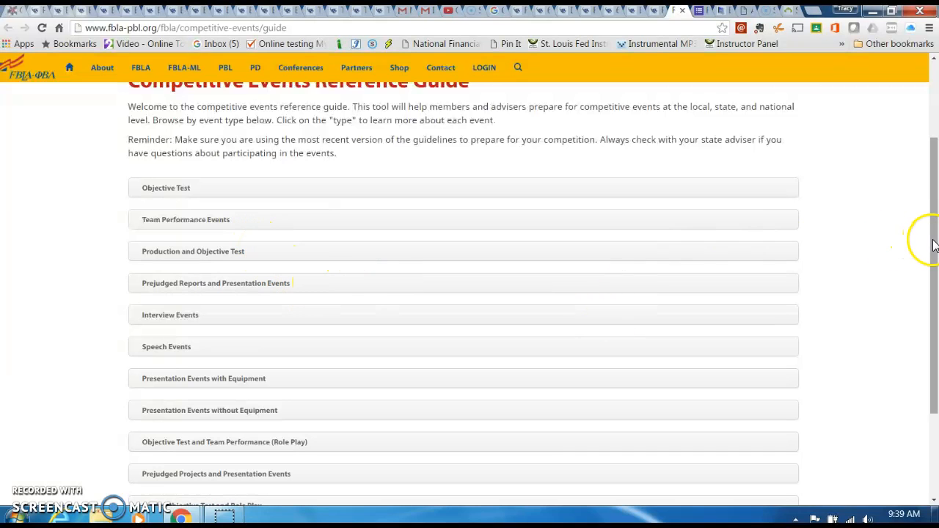
pyautogui.scroll(-3)
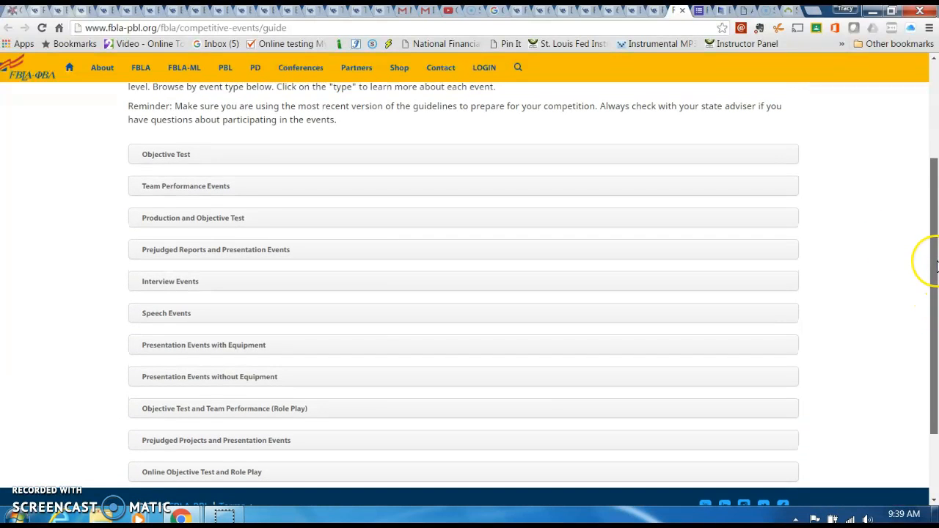
pyautogui.scroll(-3)
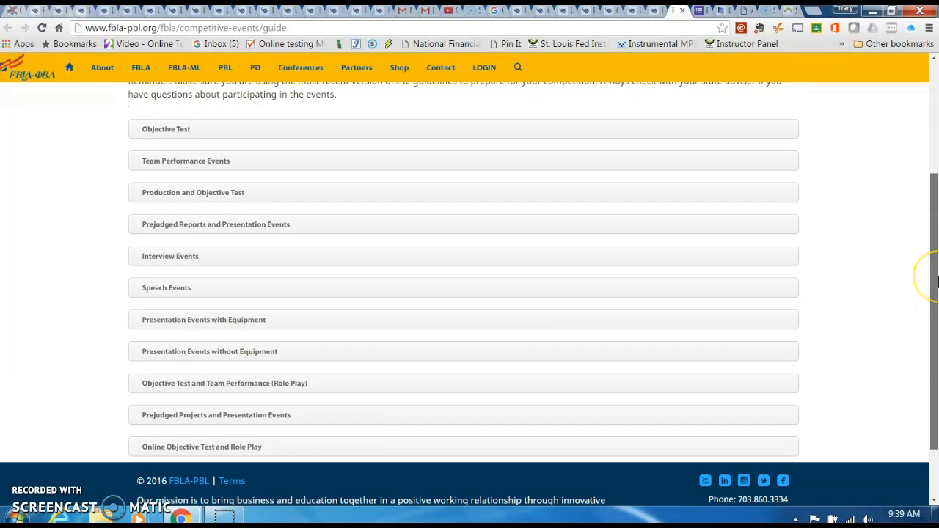
pyautogui.moveTo(156, 137)
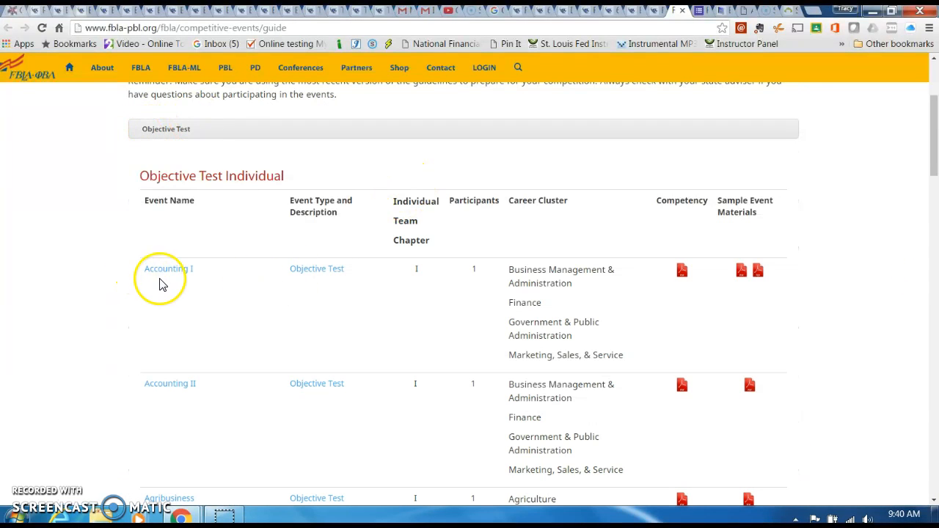
pyautogui.moveTo(316, 268)
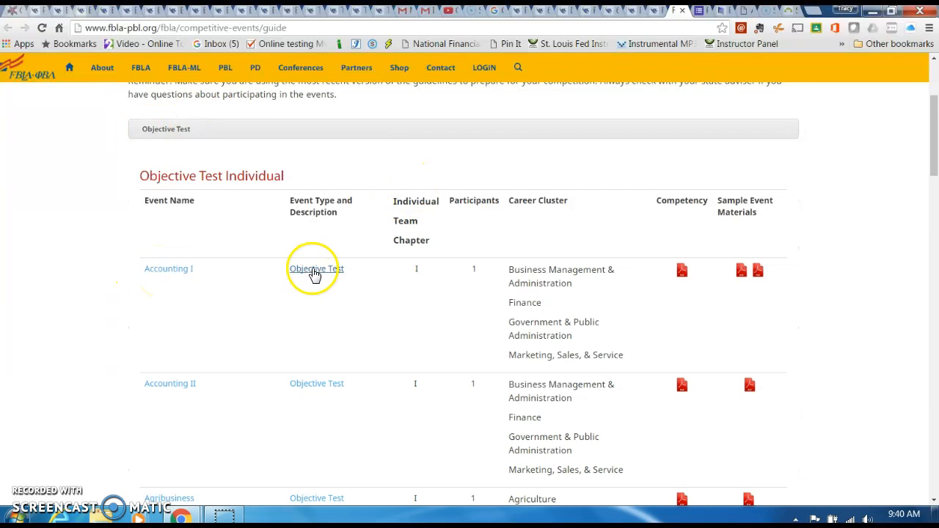
pyautogui.moveTo(224, 281)
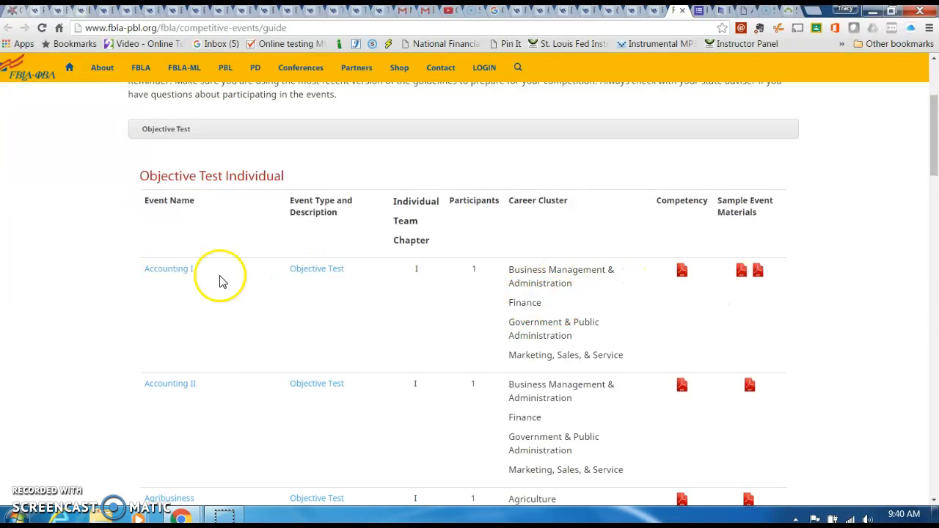
# View and close the Accounting I standards, competency and sample test question documents
pyautogui.click(682, 269)
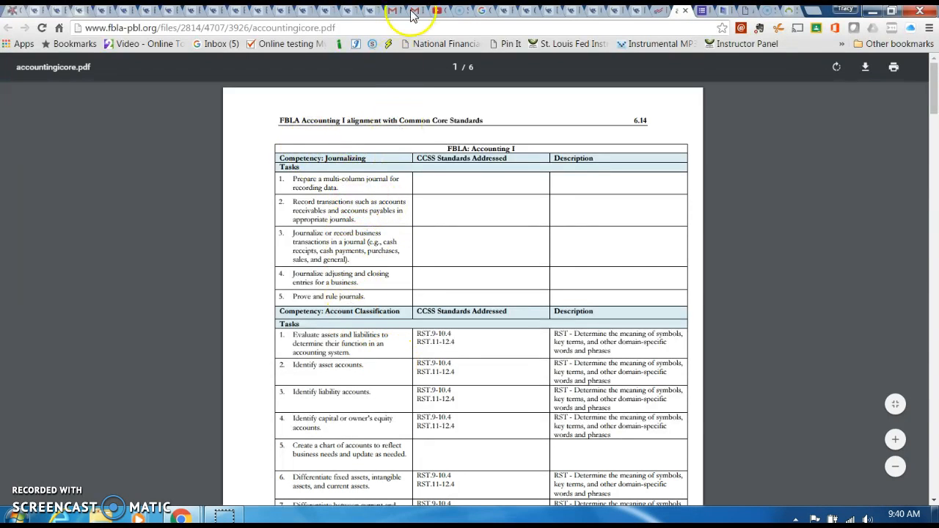
pyautogui.click(689, 10)
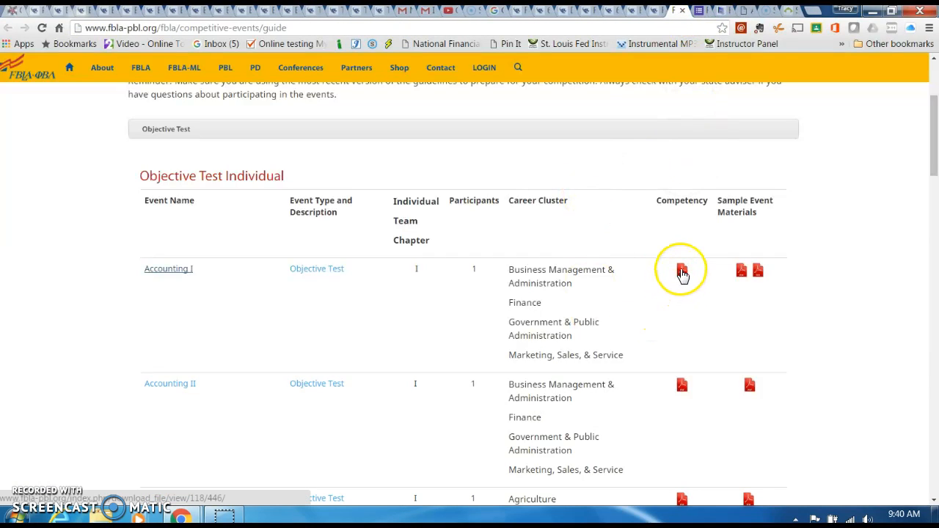
pyautogui.click(681, 270)
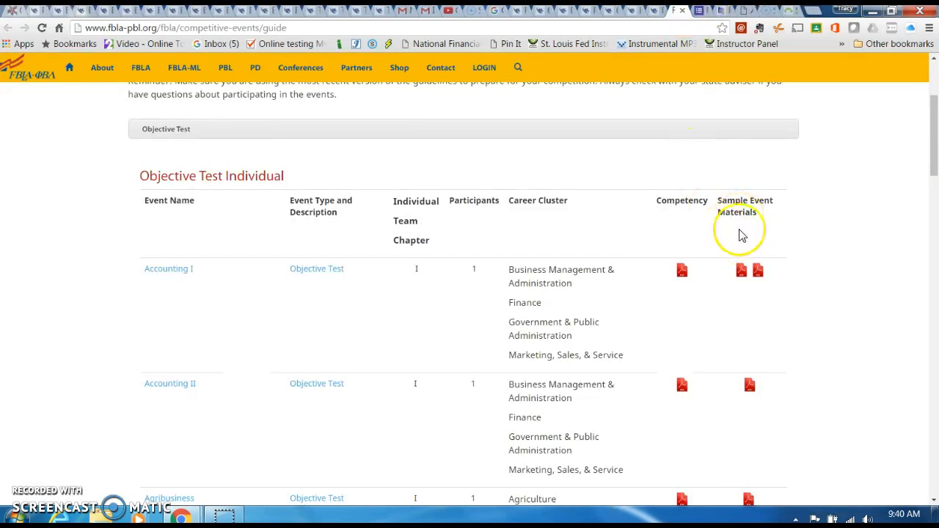
pyautogui.click(740, 270)
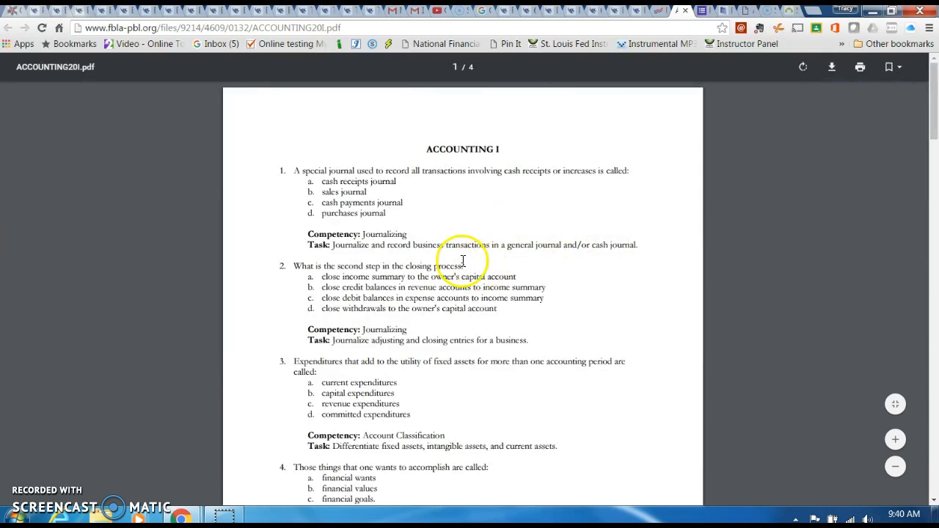
pyautogui.click(688, 10)
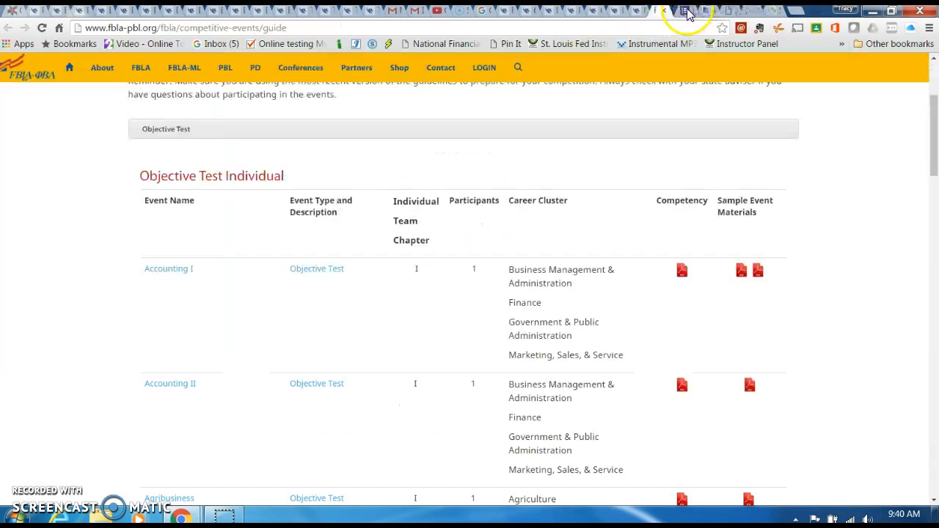
# Scroll through the Objective Test events table, Accounting I to Securities & Investments, and back up
pyautogui.scroll(-3)
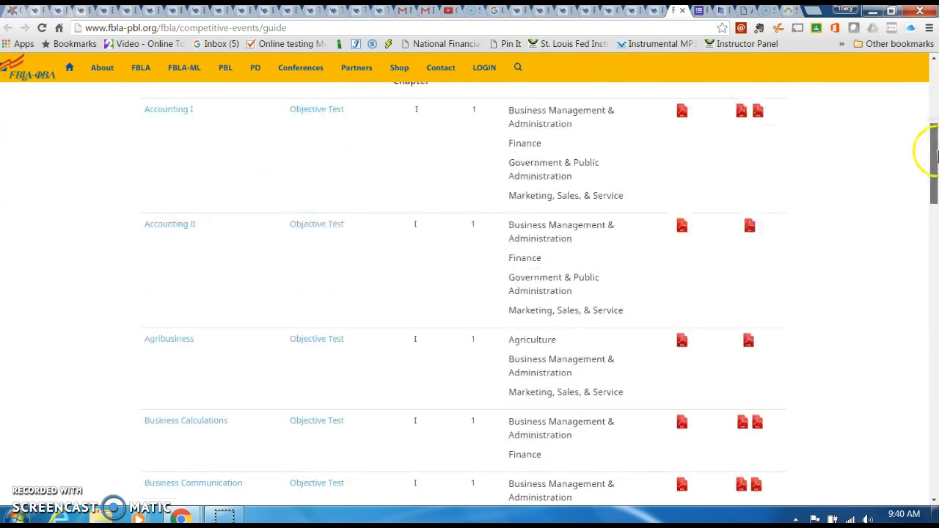
pyautogui.scroll(-3)
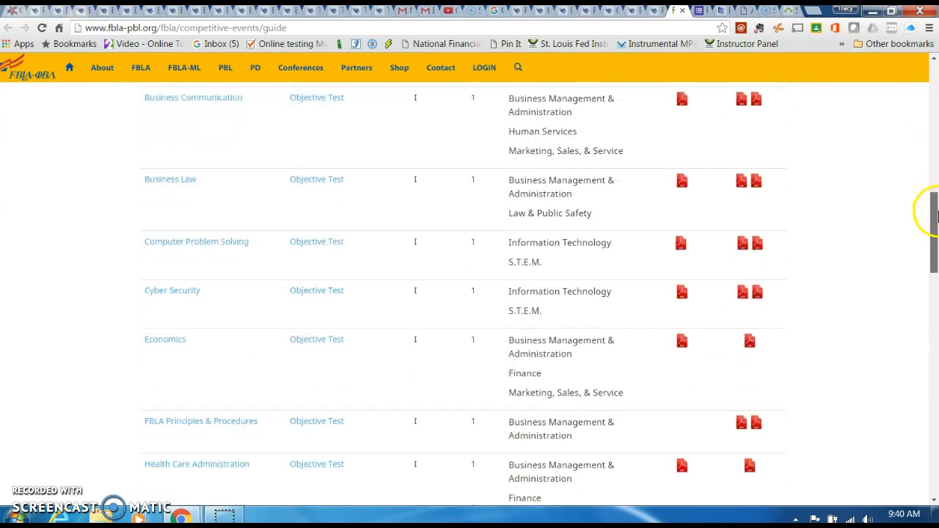
pyautogui.scroll(-3)
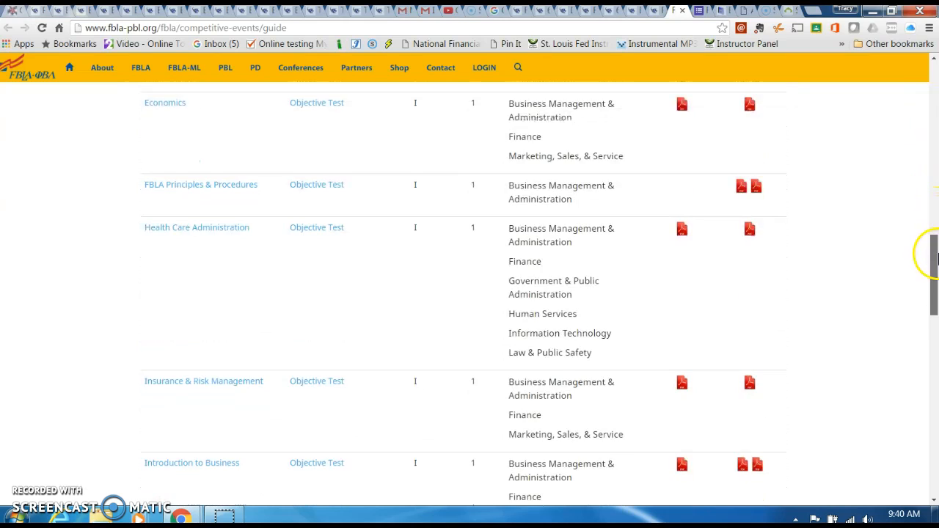
pyautogui.scroll(-3)
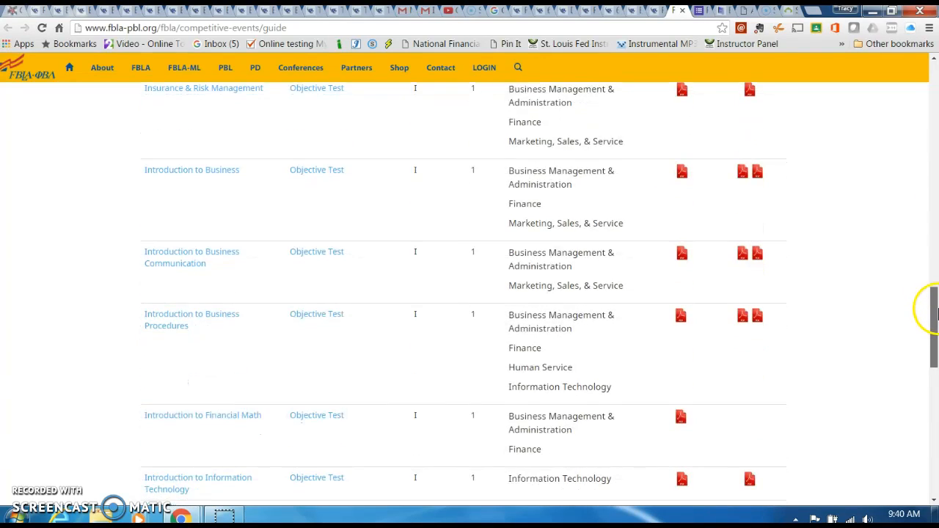
pyautogui.scroll(-3)
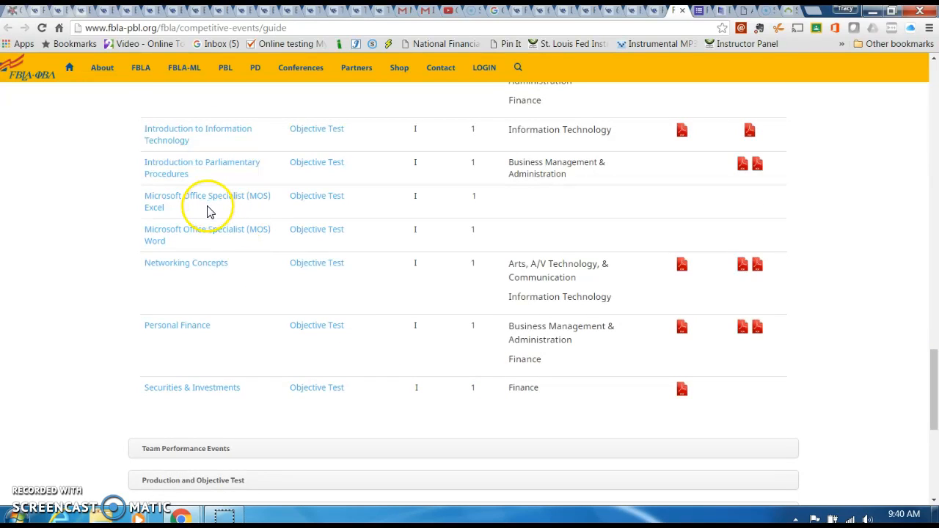
pyautogui.moveTo(278, 339)
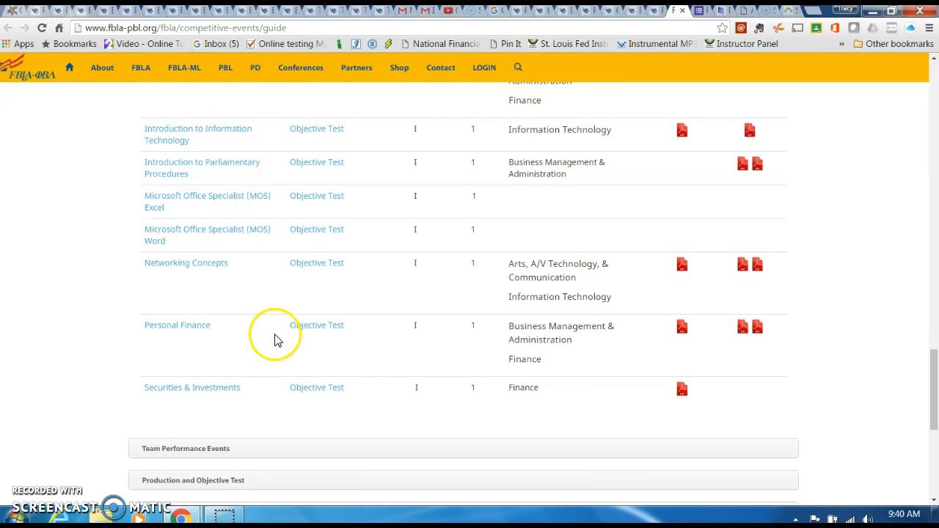
pyautogui.moveTo(926, 282)
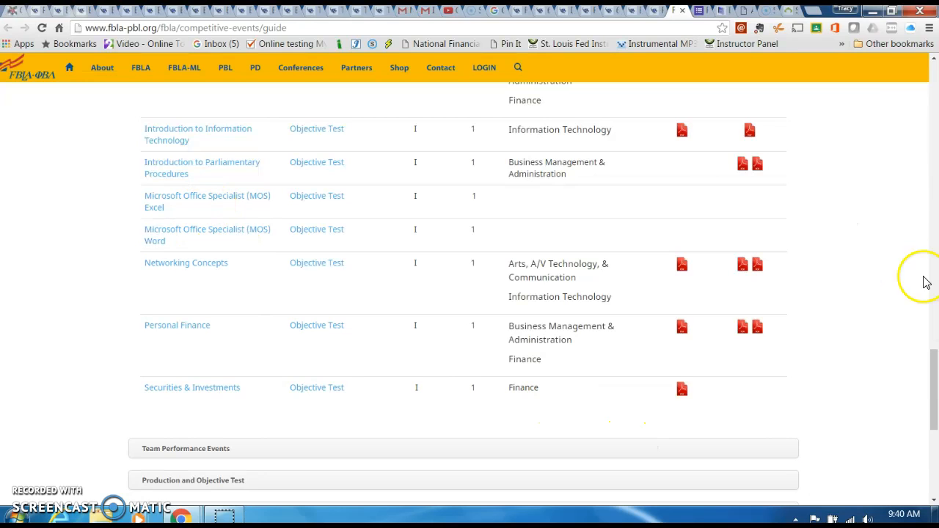
pyautogui.scroll(3)
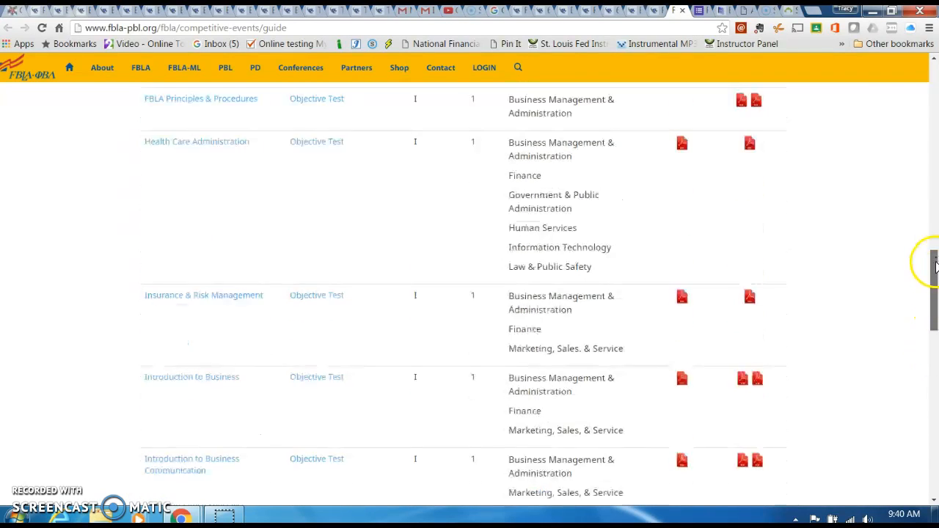
pyautogui.scroll(3)
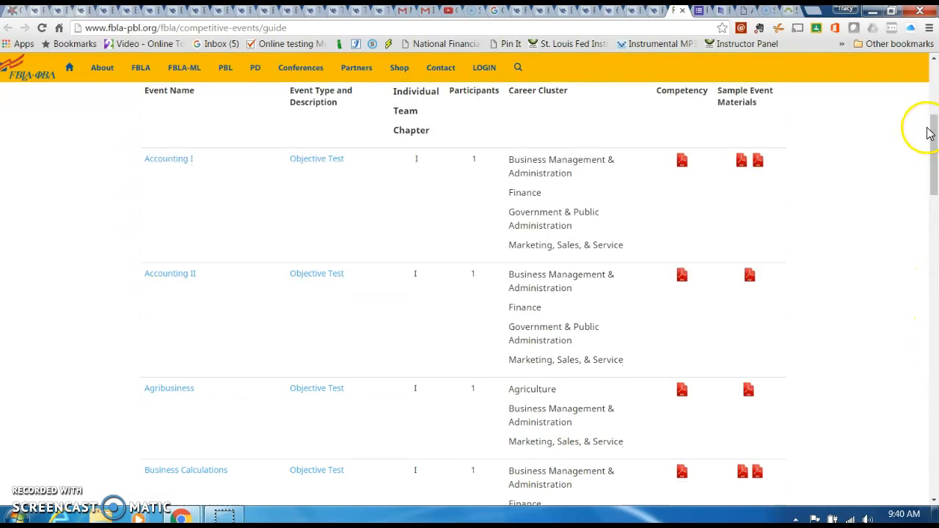
pyautogui.moveTo(658, 21)
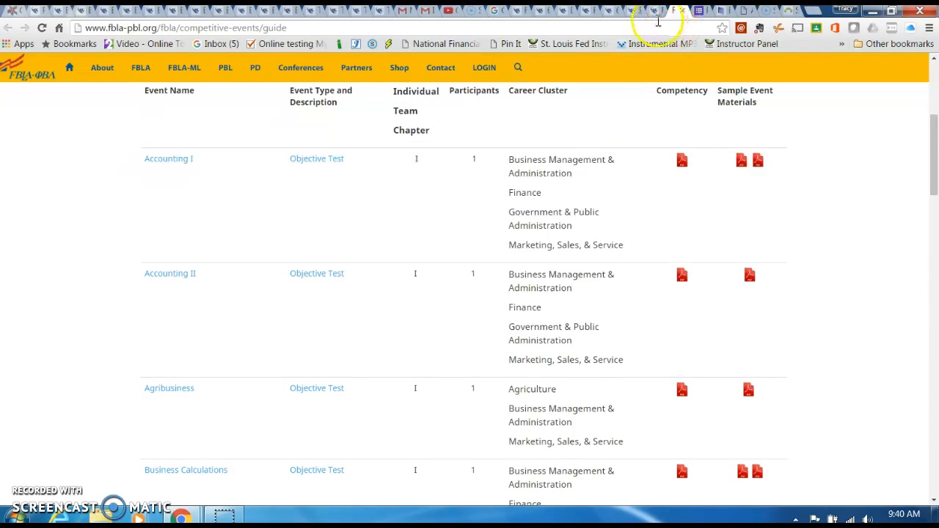
pyautogui.scroll(3)
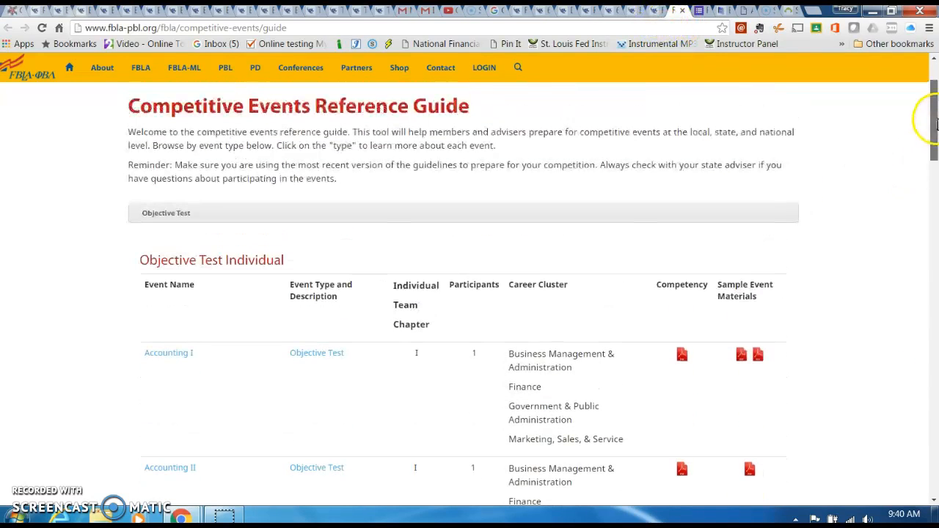
pyautogui.moveTo(386, 227)
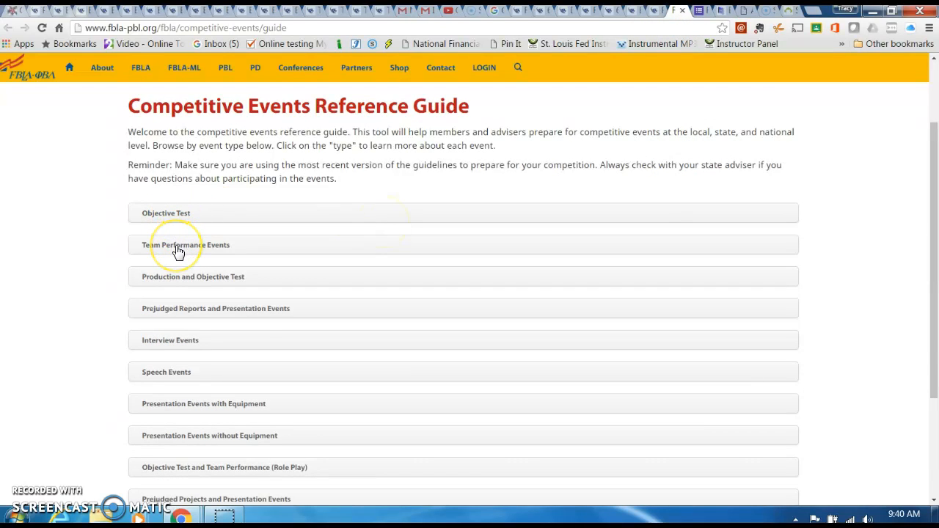
# Expand Team Performance Events to show LifeSmarts and Virtual Business Challenge, then scroll down
pyautogui.click(185, 244)
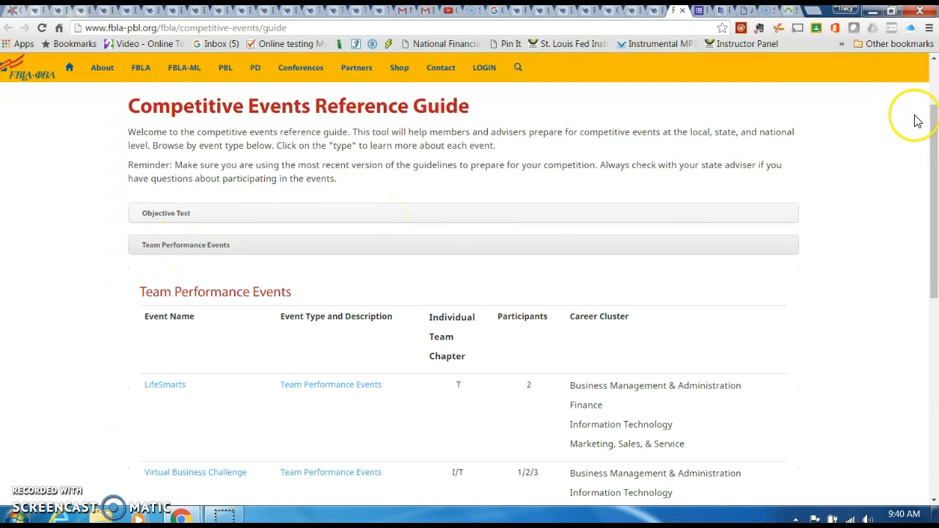
pyautogui.scroll(-3)
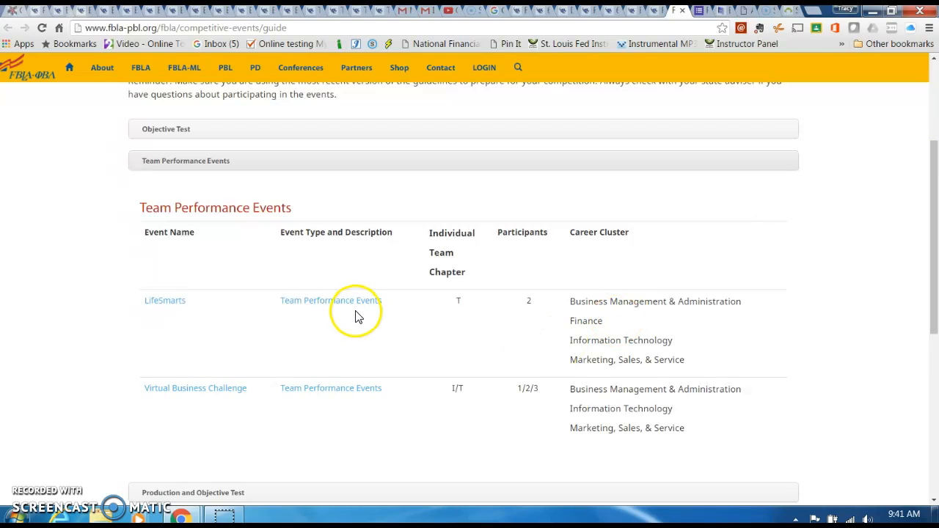
pyautogui.moveTo(462, 296)
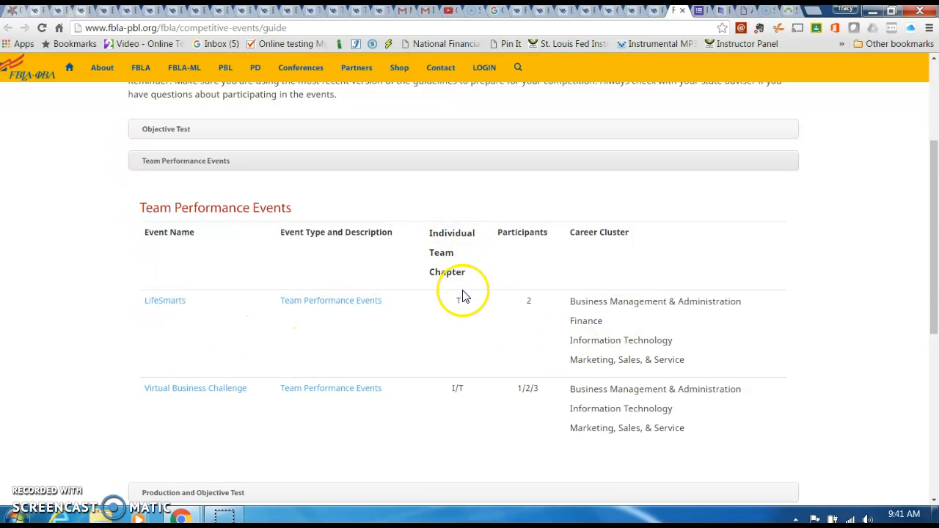
pyautogui.moveTo(489, 345)
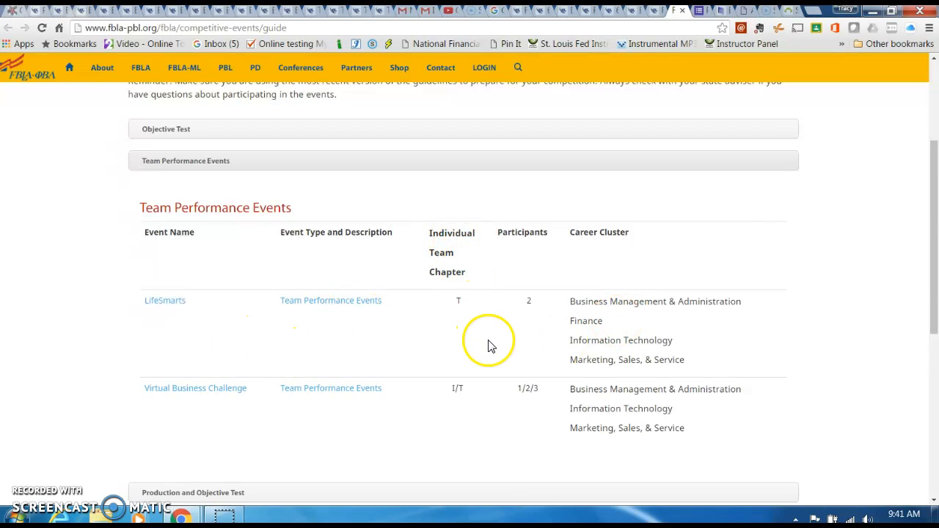
pyautogui.moveTo(504, 438)
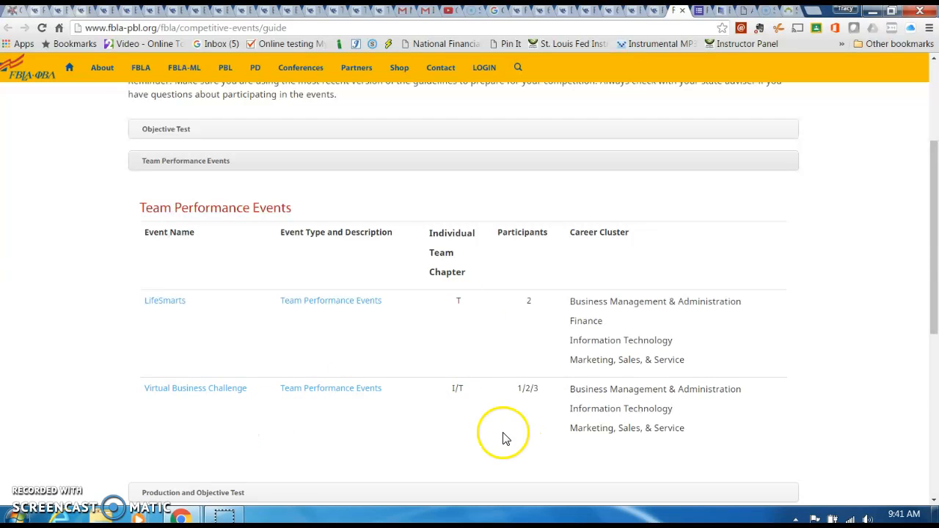
pyautogui.moveTo(916, 213)
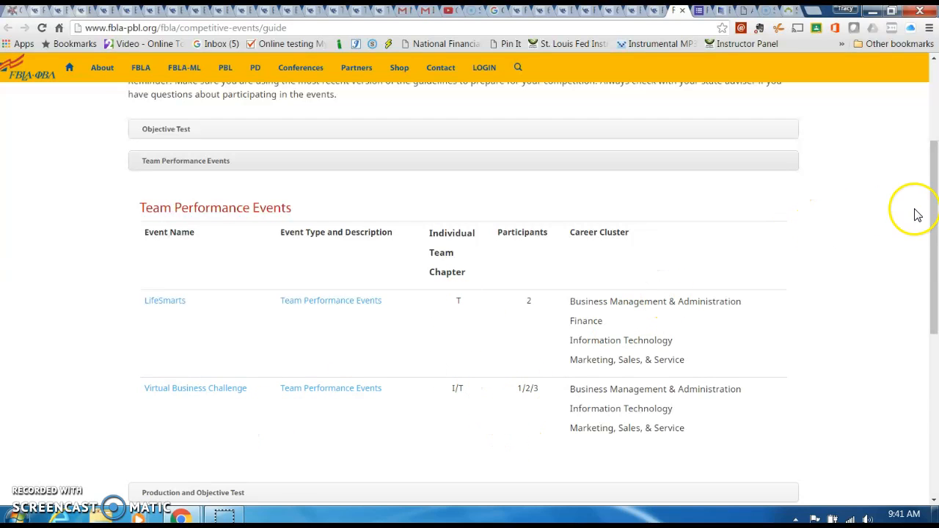
pyautogui.scroll(-3)
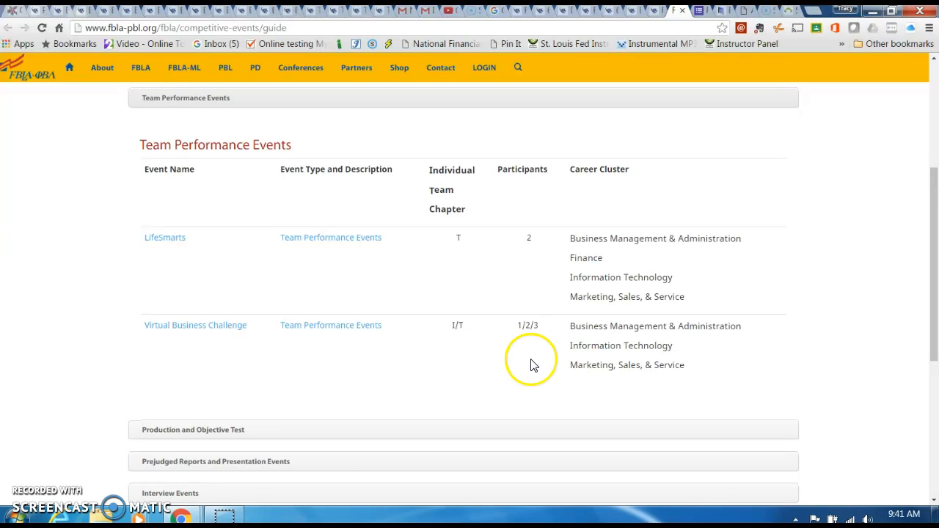
pyautogui.moveTo(167, 257)
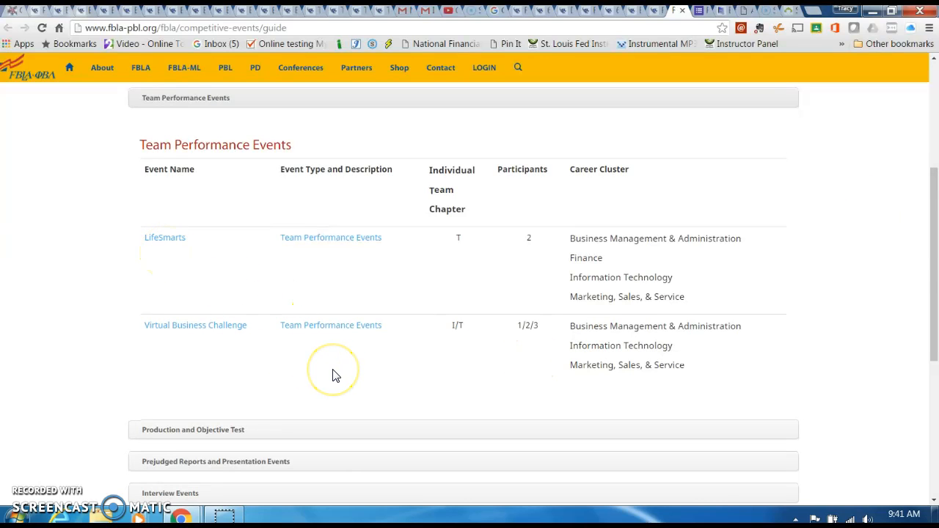
pyautogui.scroll(-3)
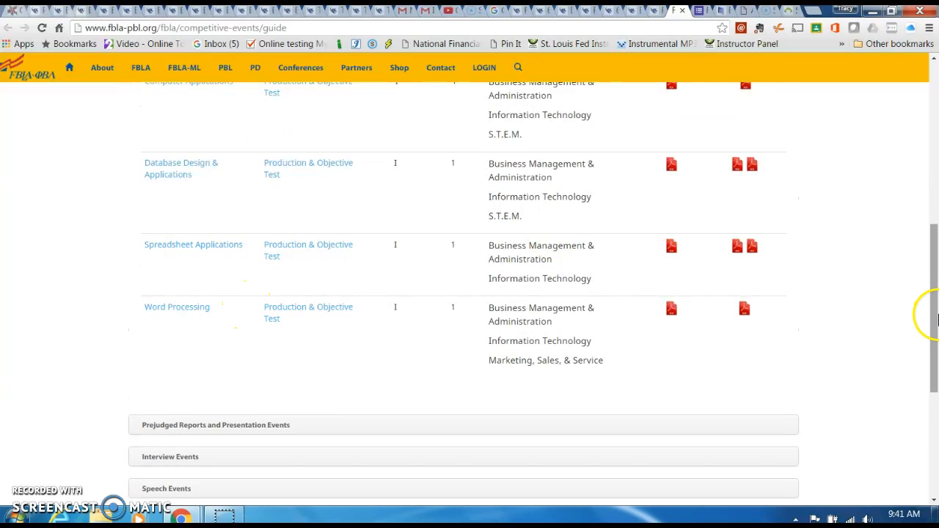
# Scroll through the Production events rows, Computer Applications to Word Processing
pyautogui.scroll(3)
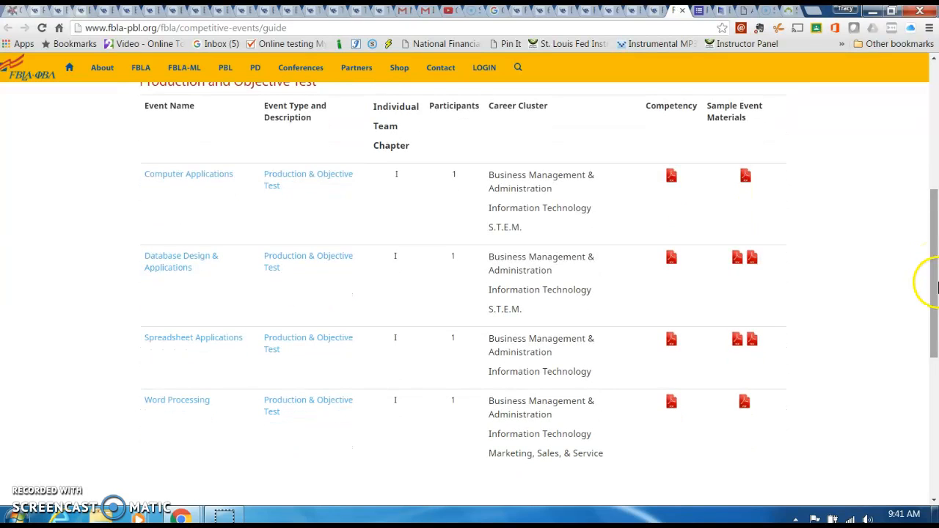
pyautogui.moveTo(123, 204)
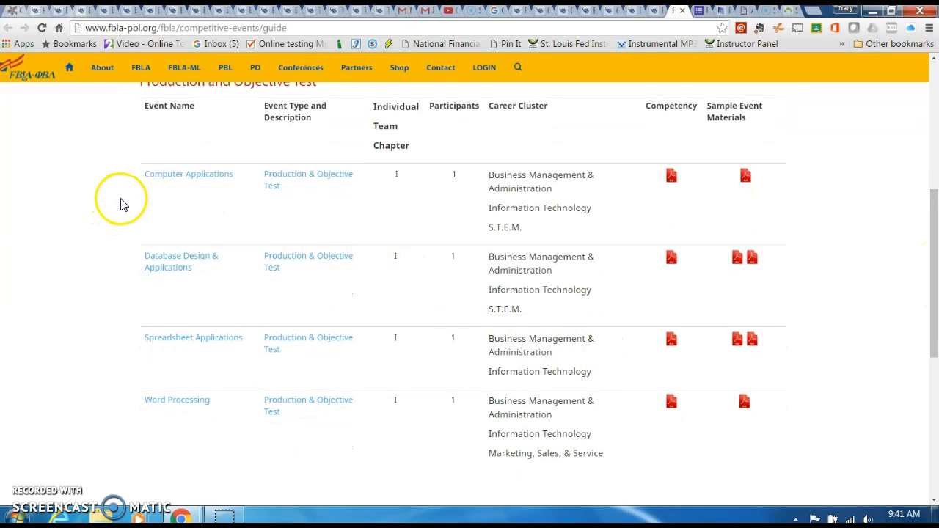
pyautogui.moveTo(130, 185)
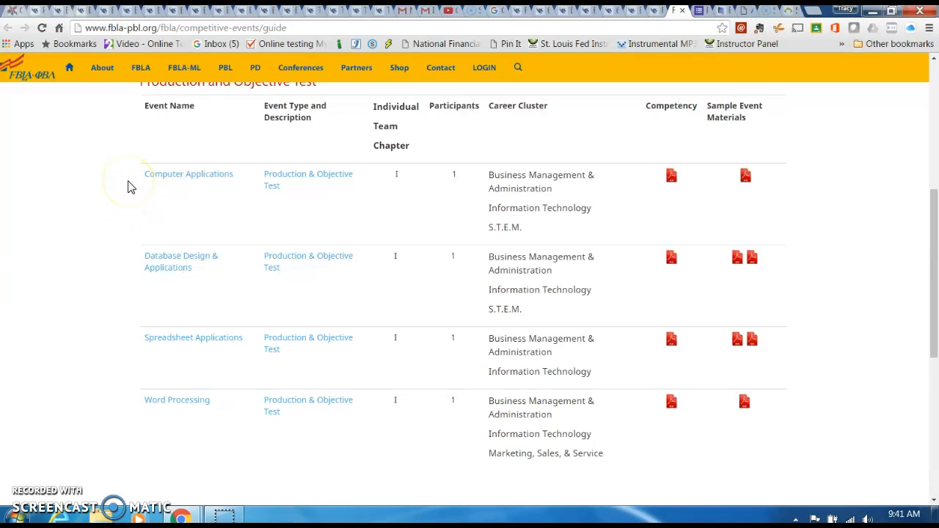
pyautogui.moveTo(209, 192)
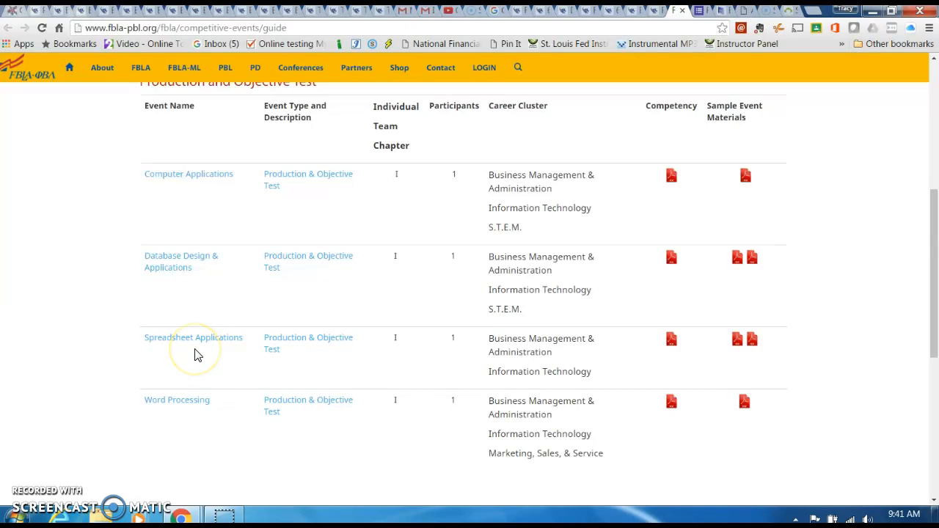
pyautogui.moveTo(196, 355)
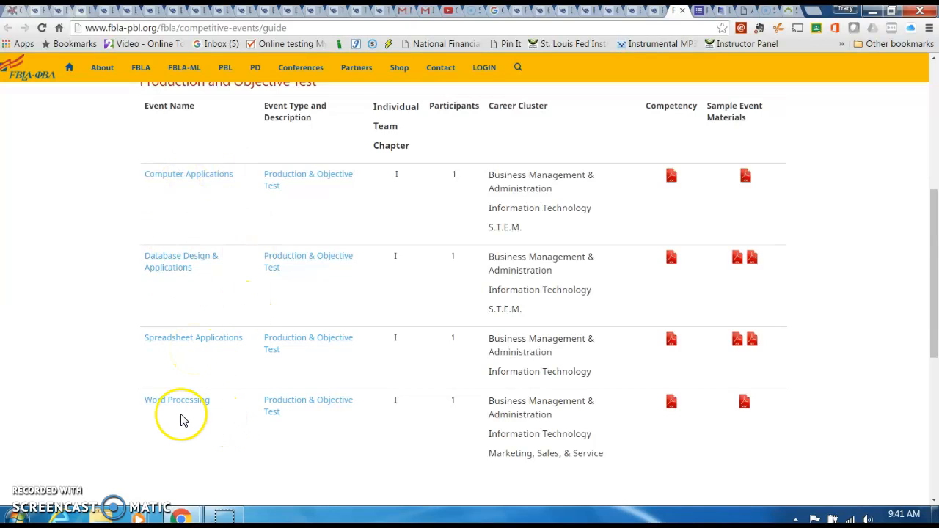
pyautogui.moveTo(167, 418)
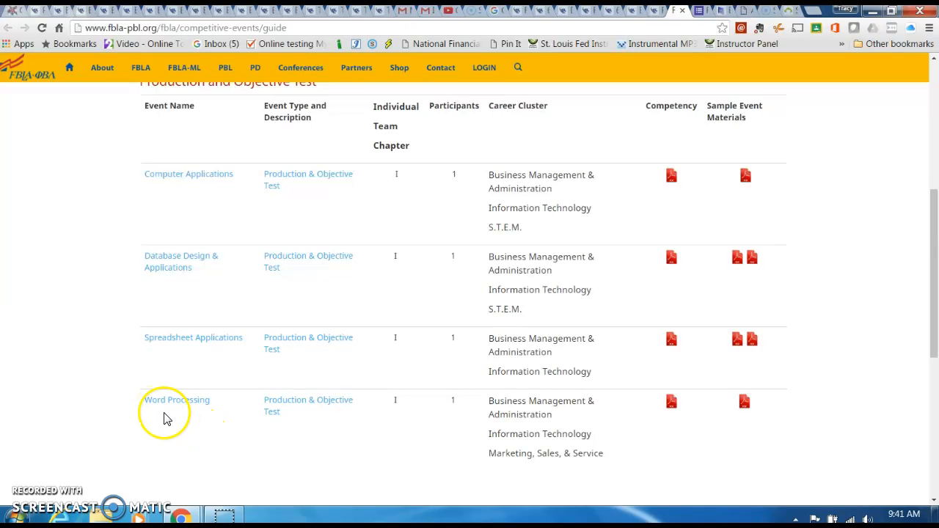
pyautogui.moveTo(133, 176)
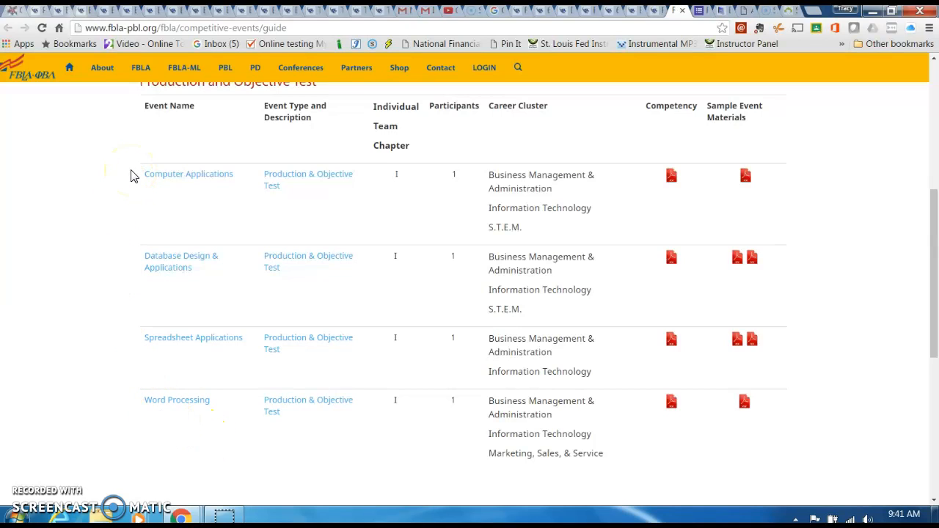
pyautogui.moveTo(135, 409)
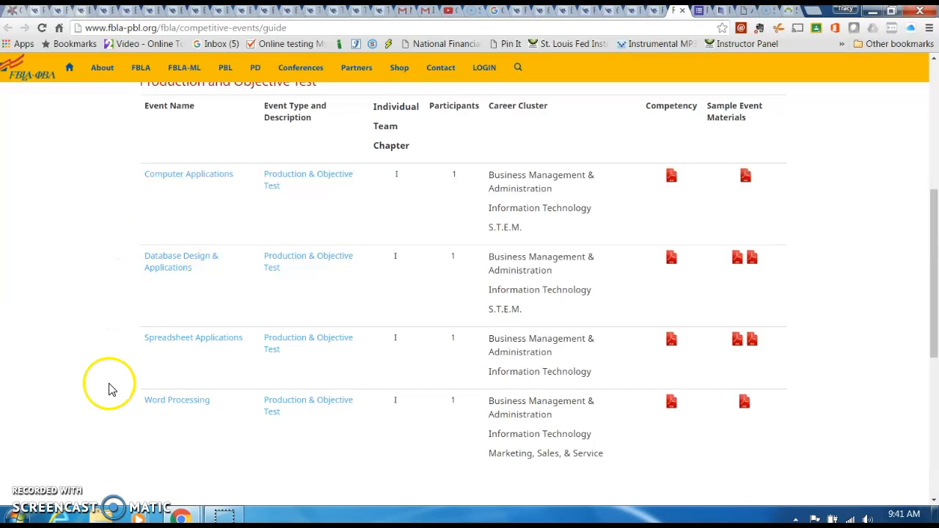
pyautogui.moveTo(177, 399)
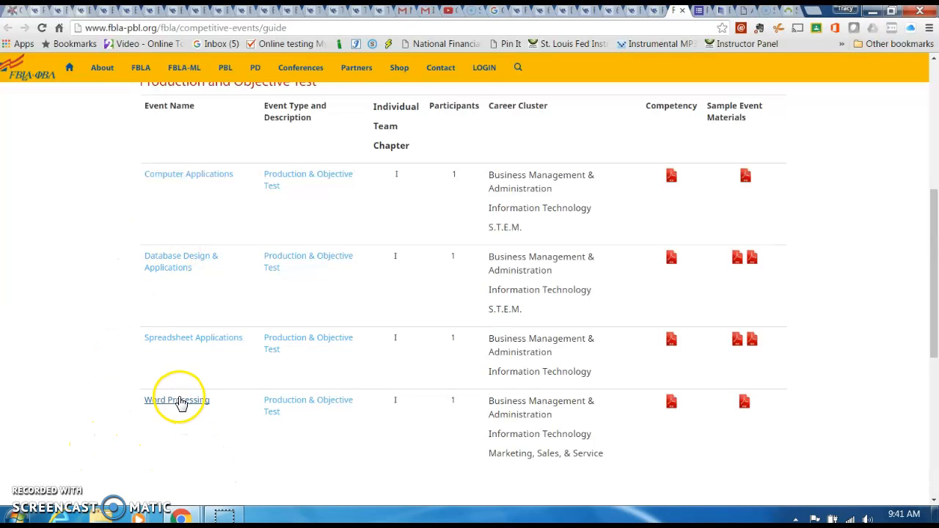
pyautogui.moveTo(244, 452)
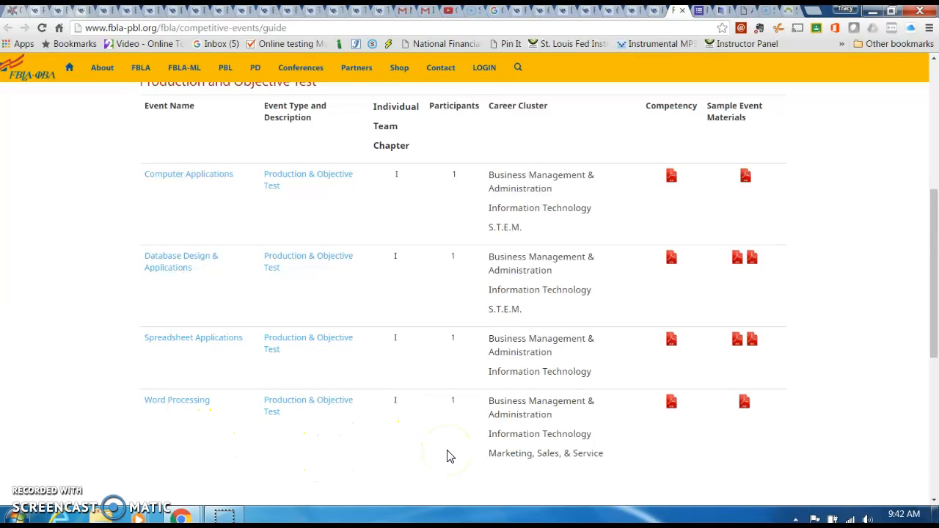
pyautogui.scroll(-3)
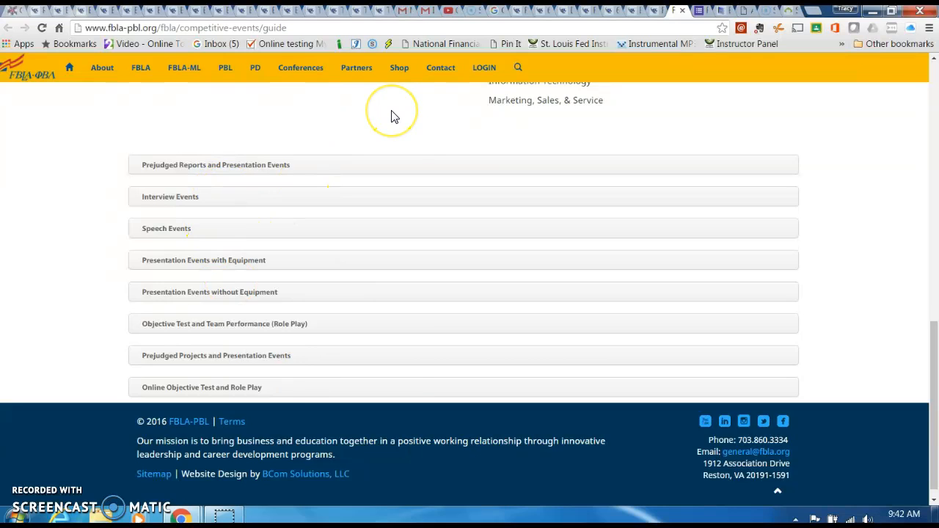
pyautogui.scroll(3)
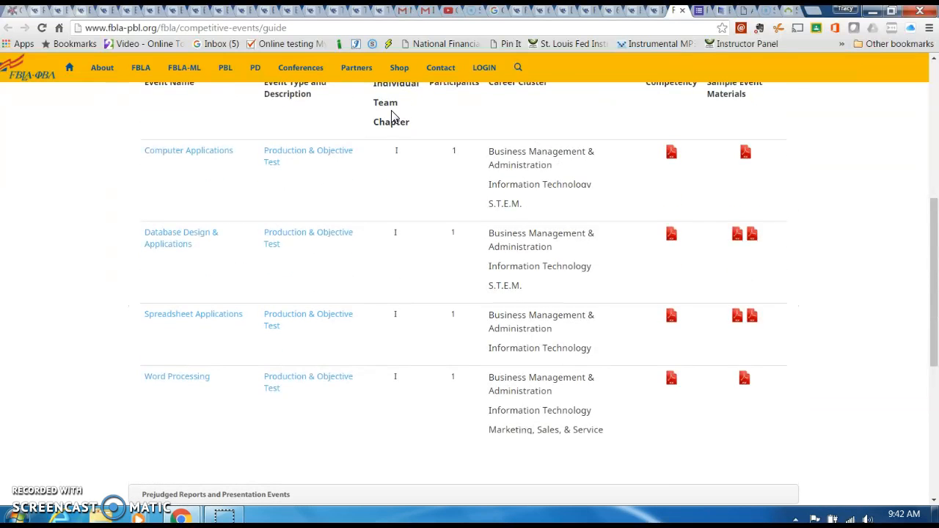
pyautogui.scroll(3)
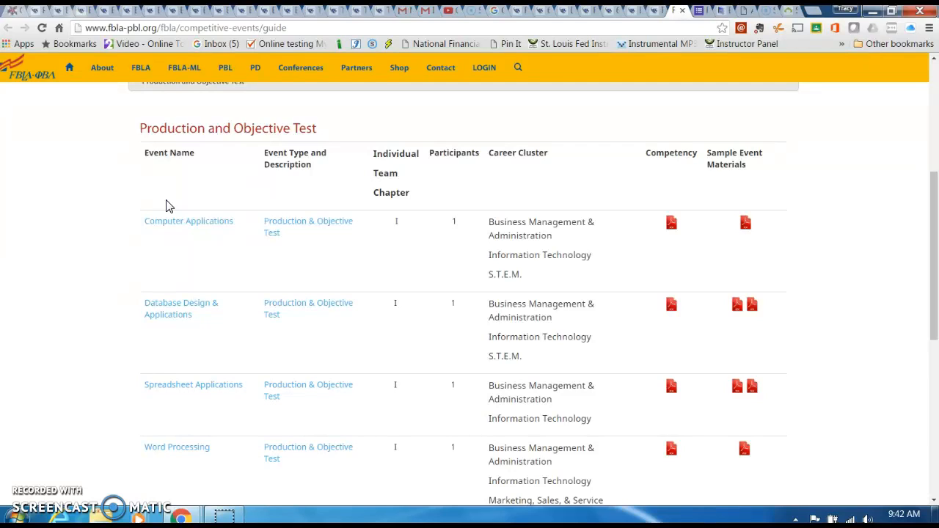
pyautogui.moveTo(208, 173)
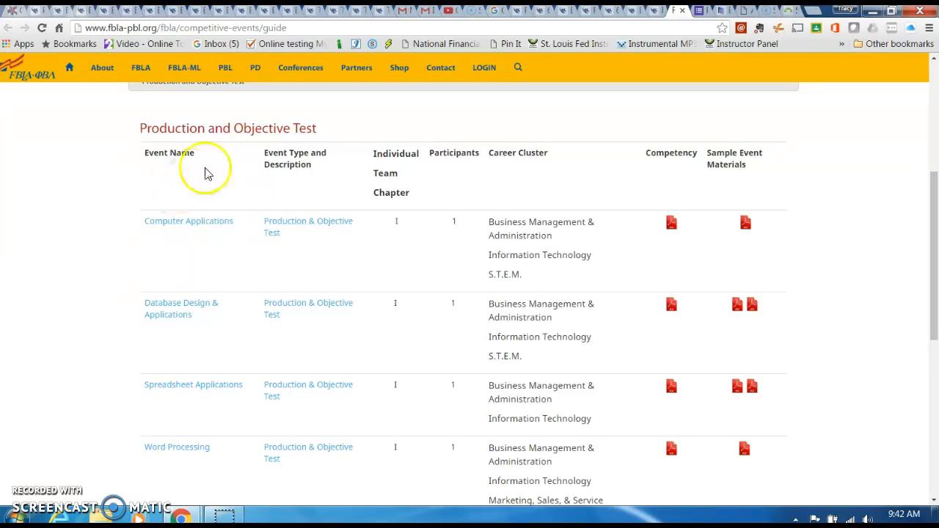
pyautogui.moveTo(627, 222)
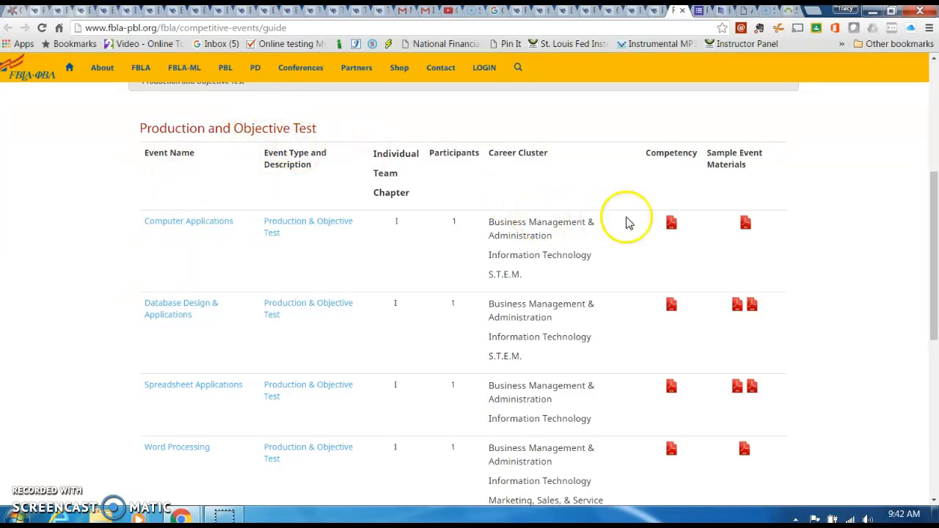
pyautogui.moveTo(737, 307)
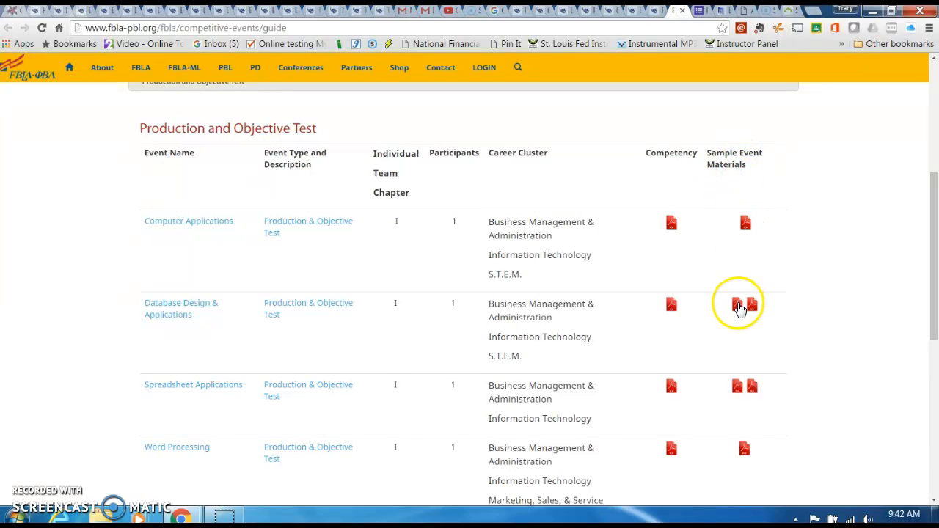
pyautogui.moveTo(728, 409)
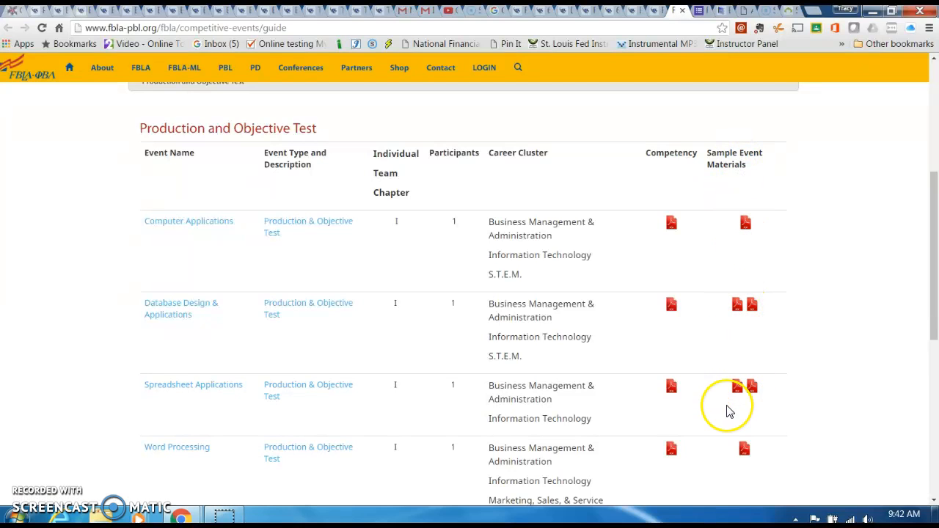
pyautogui.click(737, 386)
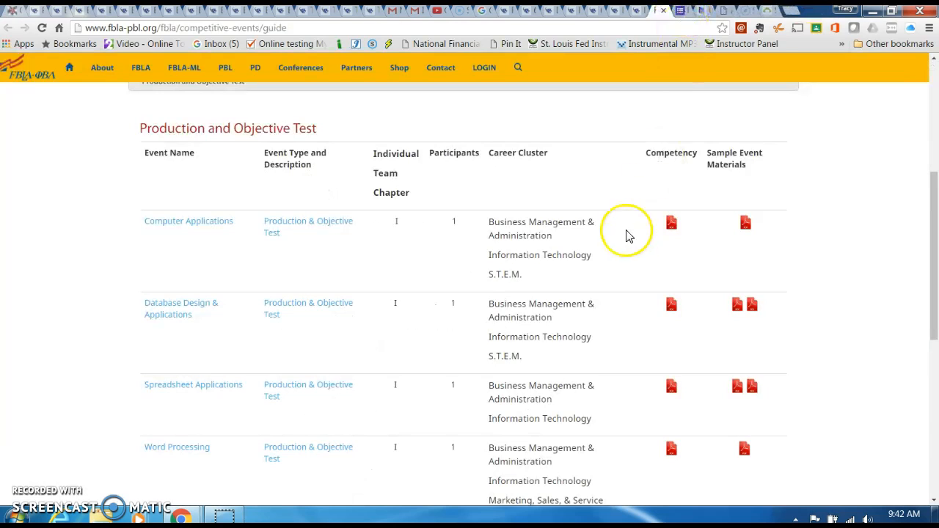
pyautogui.moveTo(664, 304)
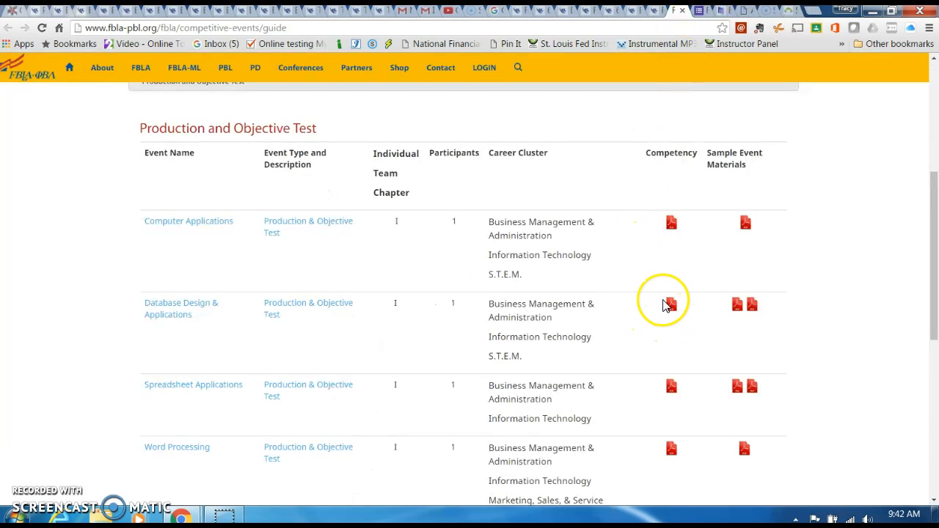
pyautogui.moveTo(931, 235)
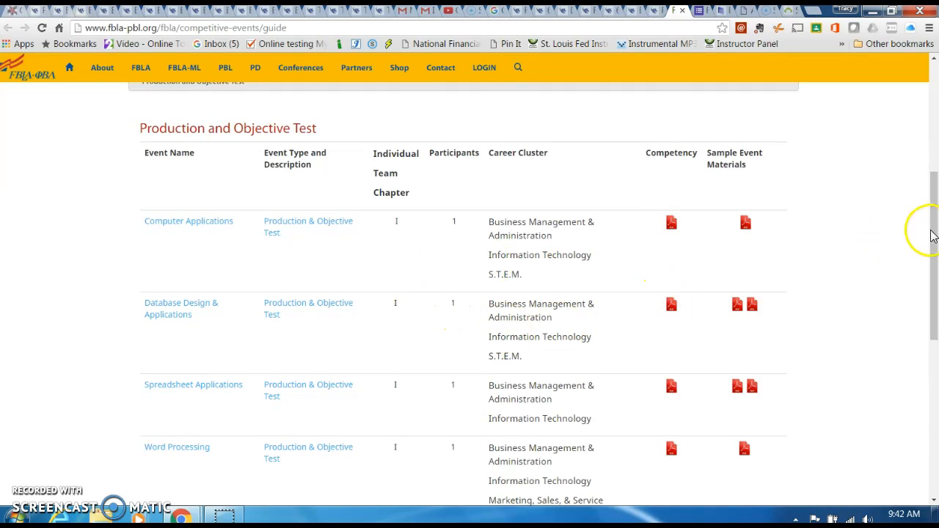
pyautogui.scroll(-3)
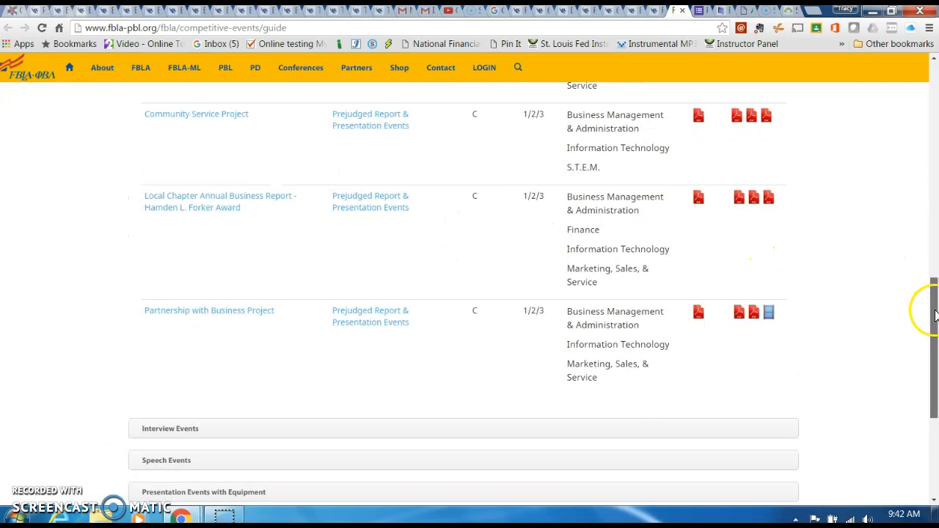
# Scroll past the Prejudged Reports table to the Interview Events and Speech Events headers
pyautogui.scroll(3)
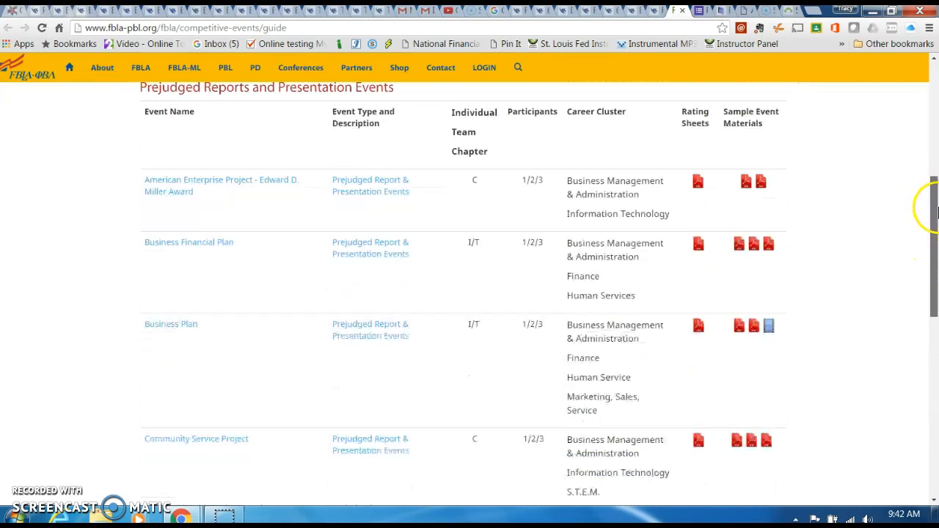
pyautogui.scroll(-3)
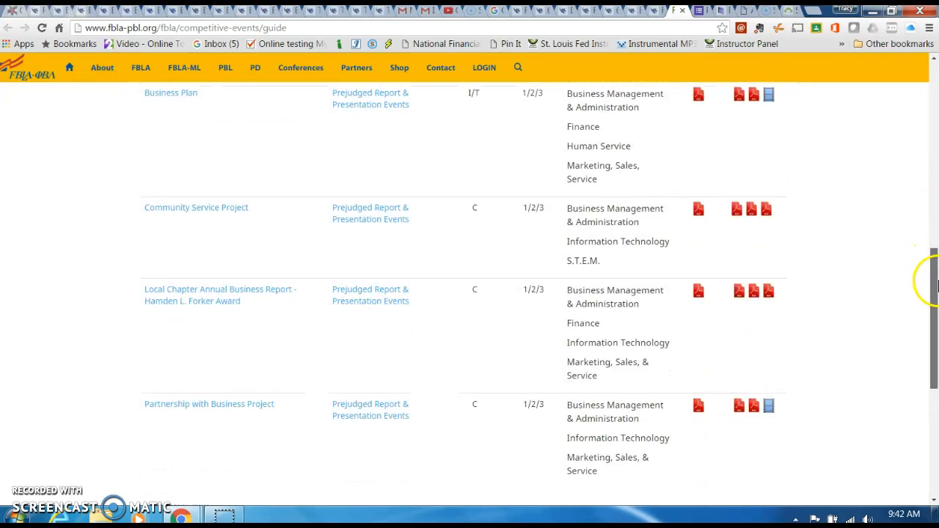
pyautogui.scroll(-3)
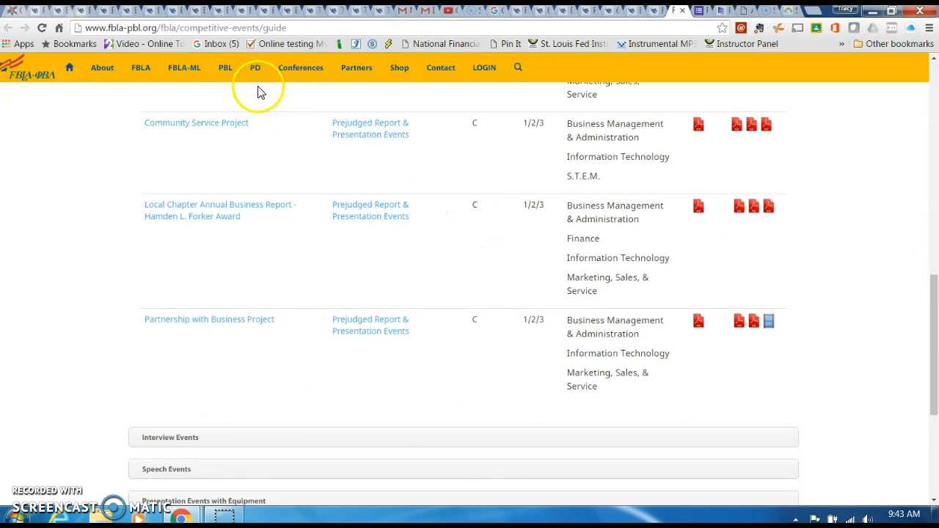
pyautogui.moveTo(928, 328)
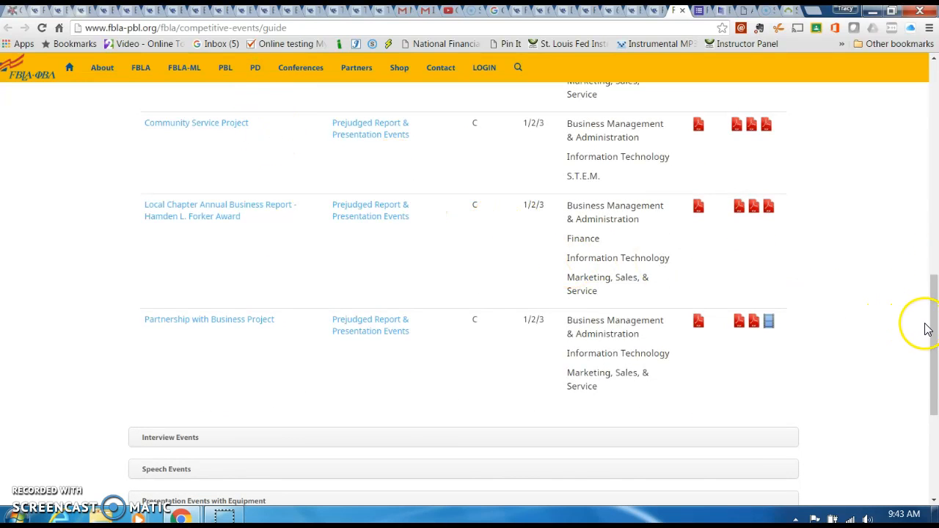
pyautogui.scroll(-3)
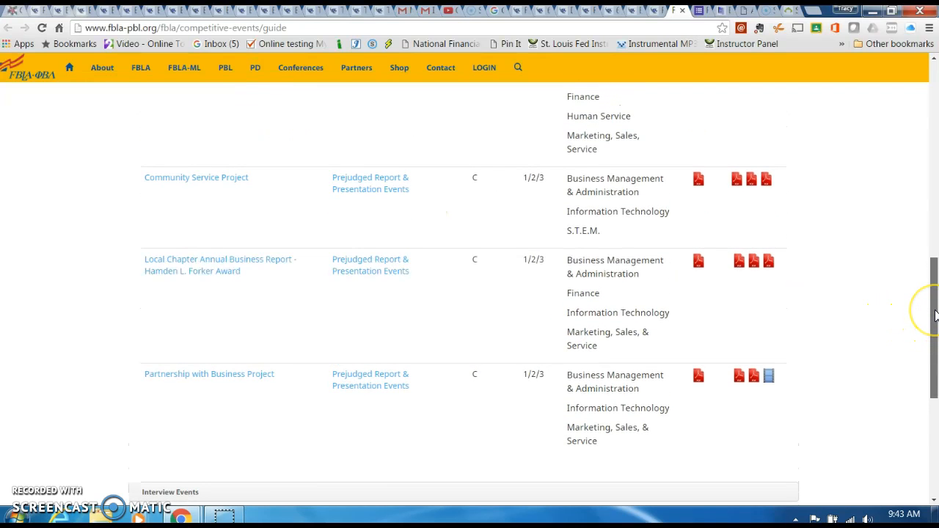
pyautogui.scroll(3)
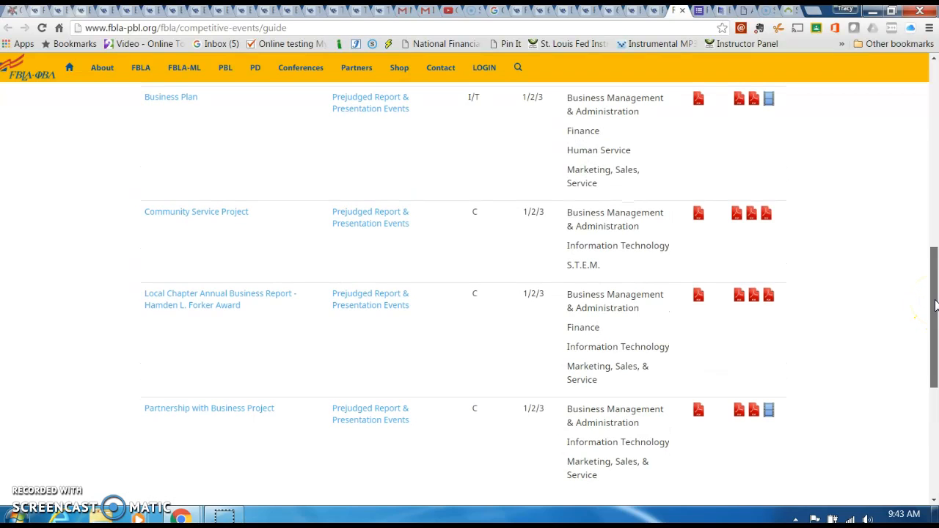
pyautogui.scroll(3)
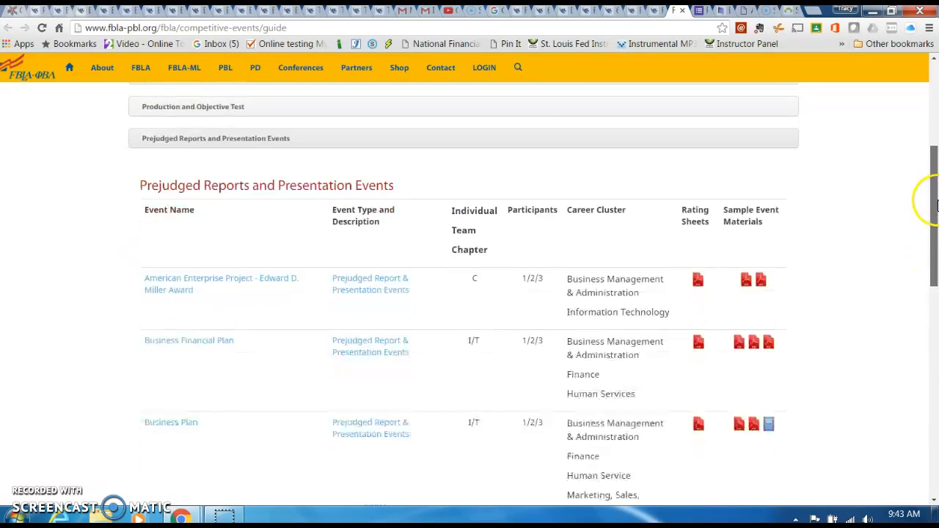
pyautogui.scroll(-3)
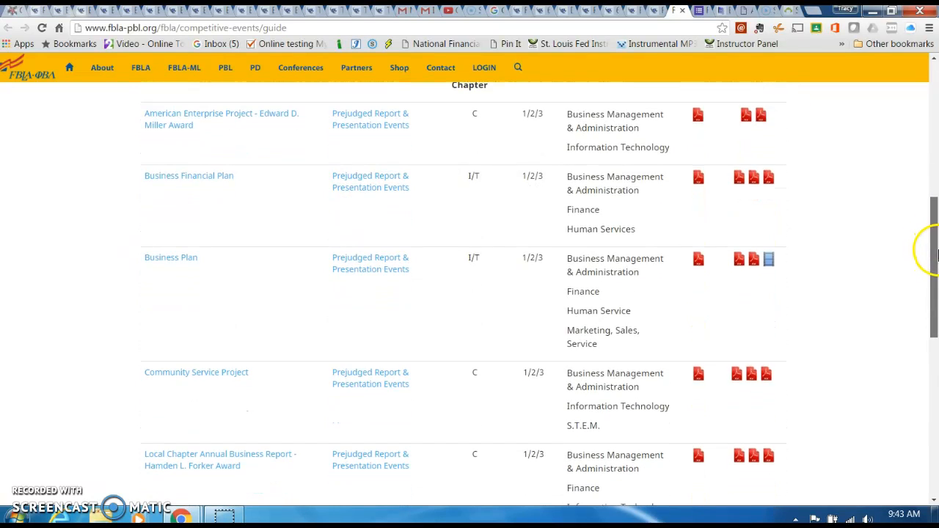
pyautogui.moveTo(924, 257)
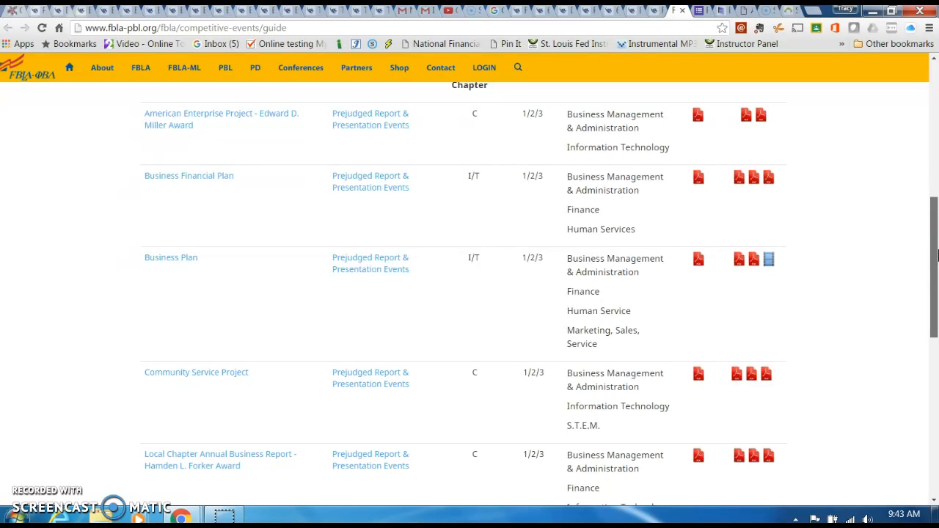
pyautogui.scroll(-3)
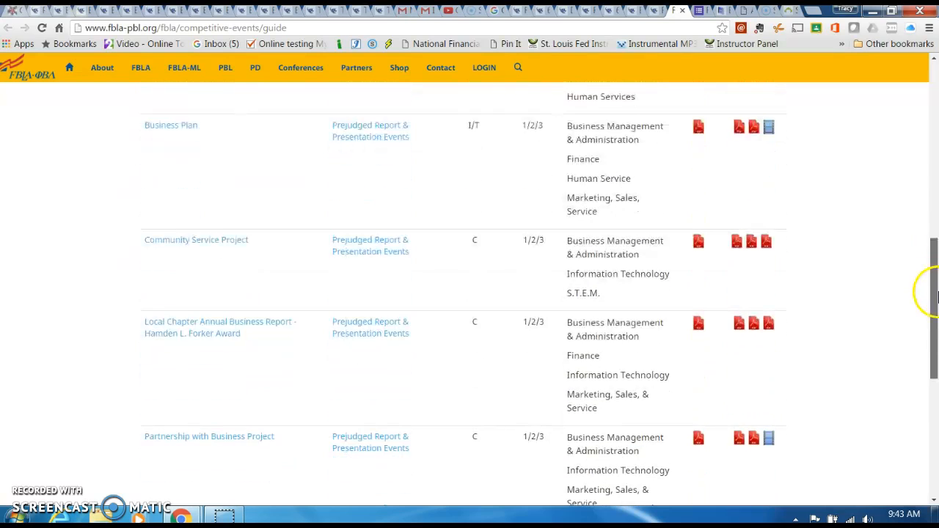
pyautogui.scroll(3)
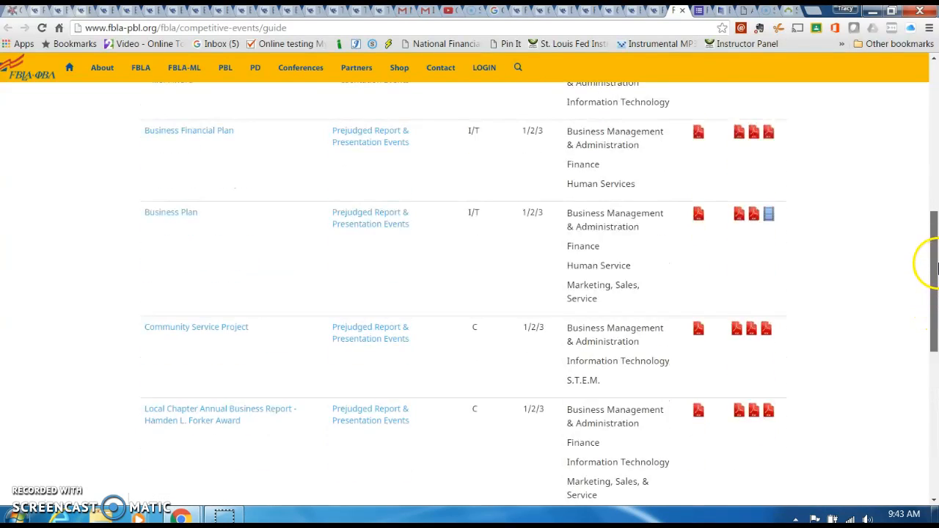
pyautogui.scroll(3)
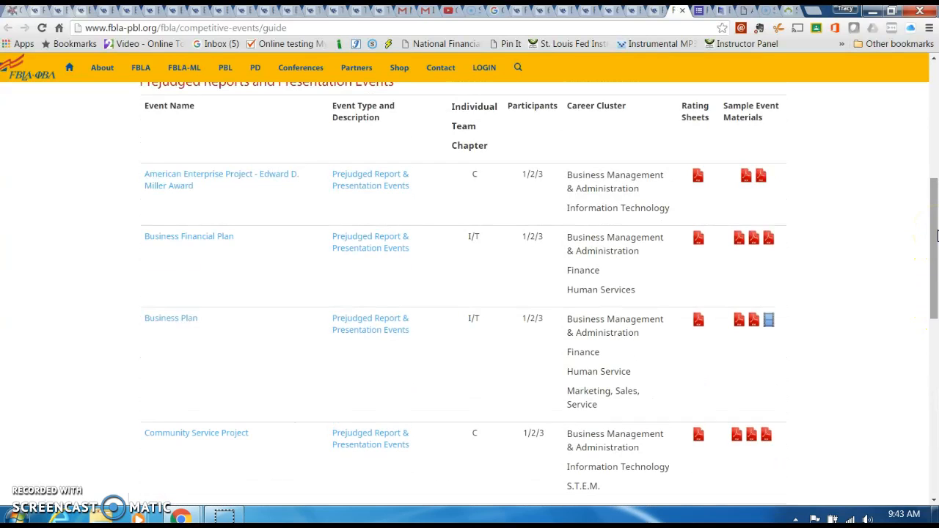
pyautogui.moveTo(475, 123)
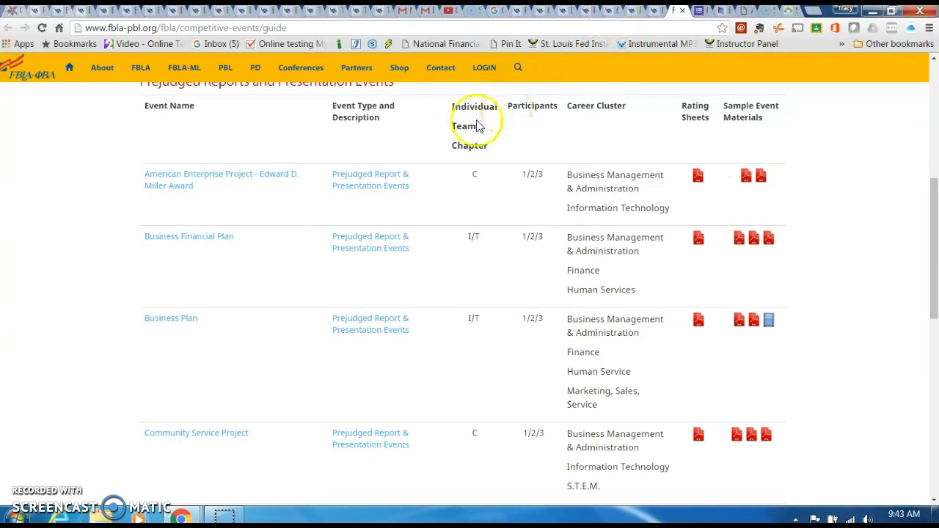
pyautogui.moveTo(370, 323)
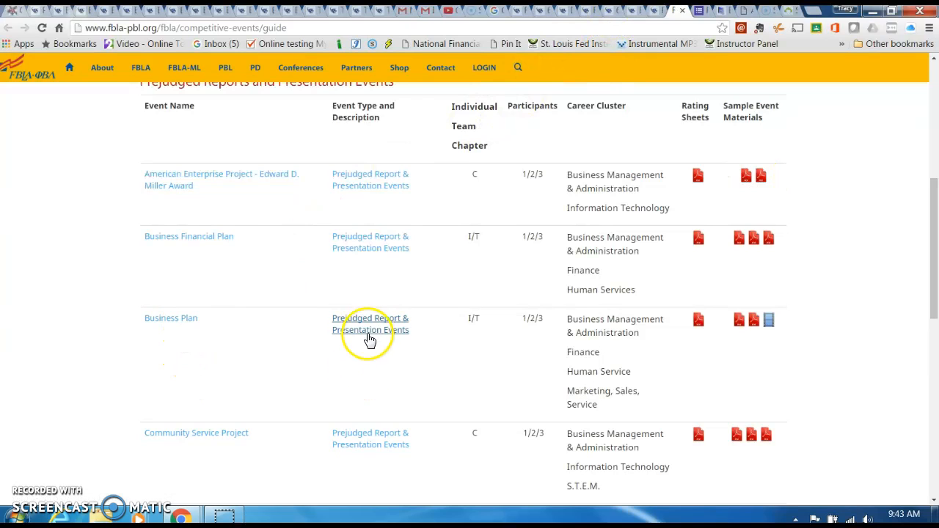
pyautogui.moveTo(409, 359)
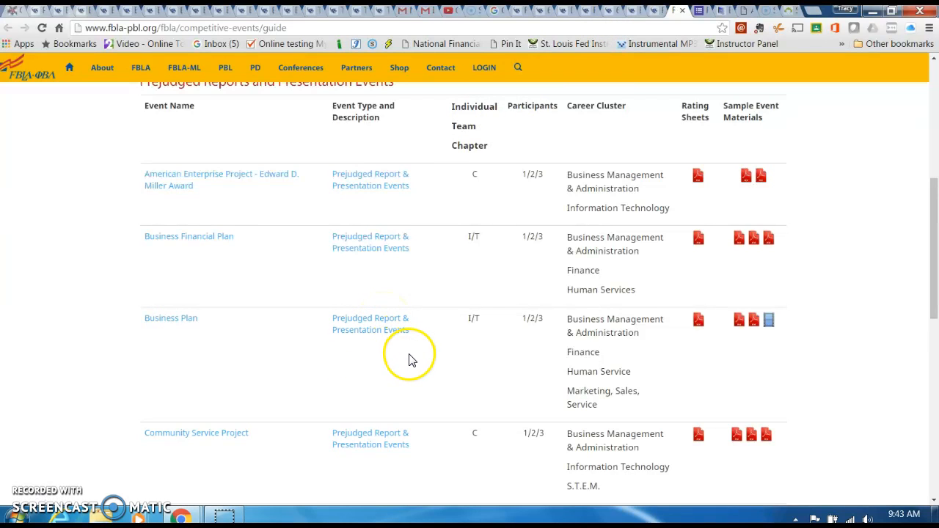
pyautogui.moveTo(761, 321)
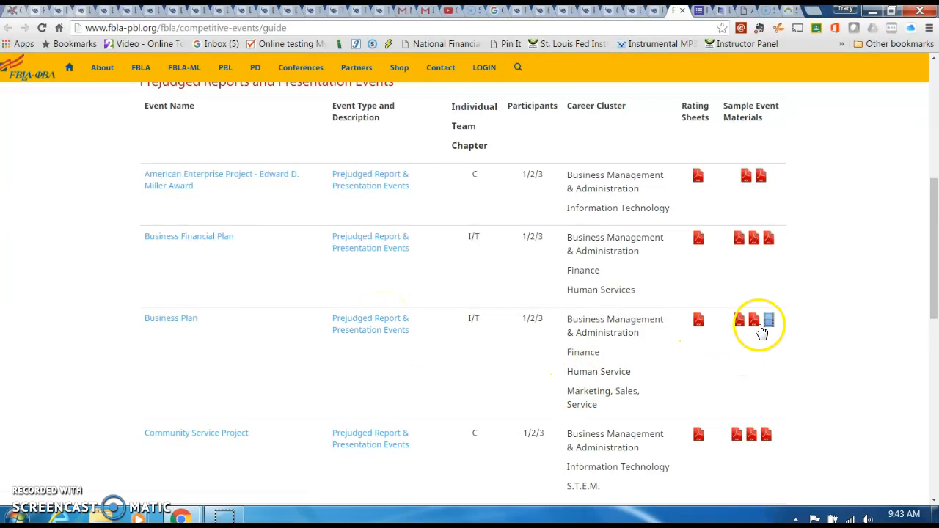
pyautogui.moveTo(768, 323)
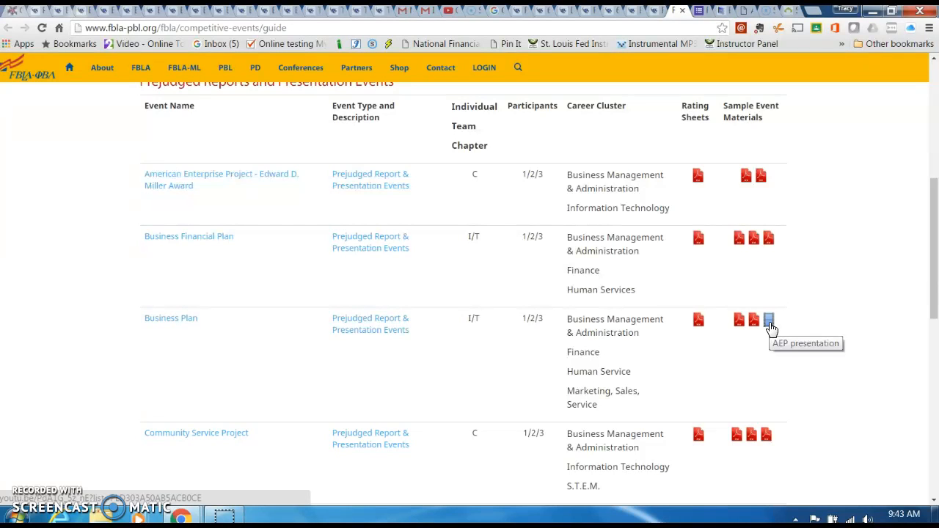
pyautogui.moveTo(931, 301)
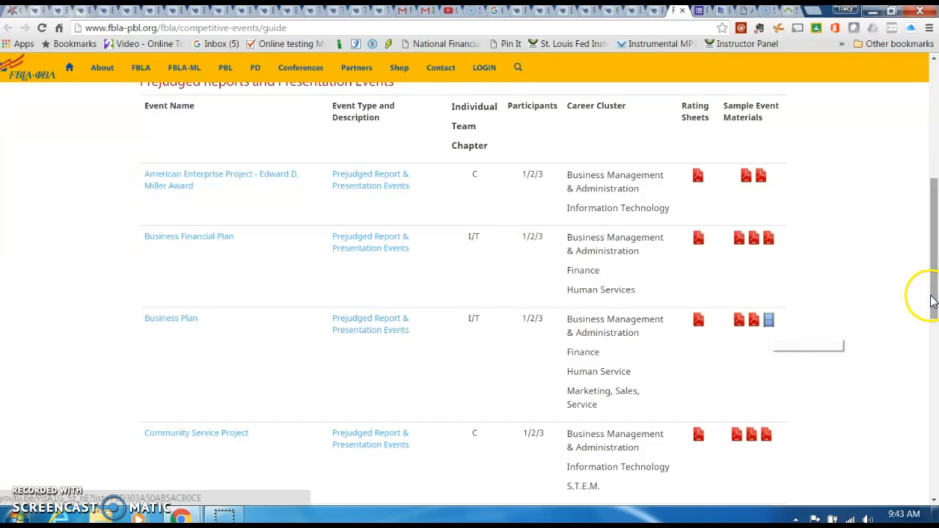
pyautogui.moveTo(164, 326)
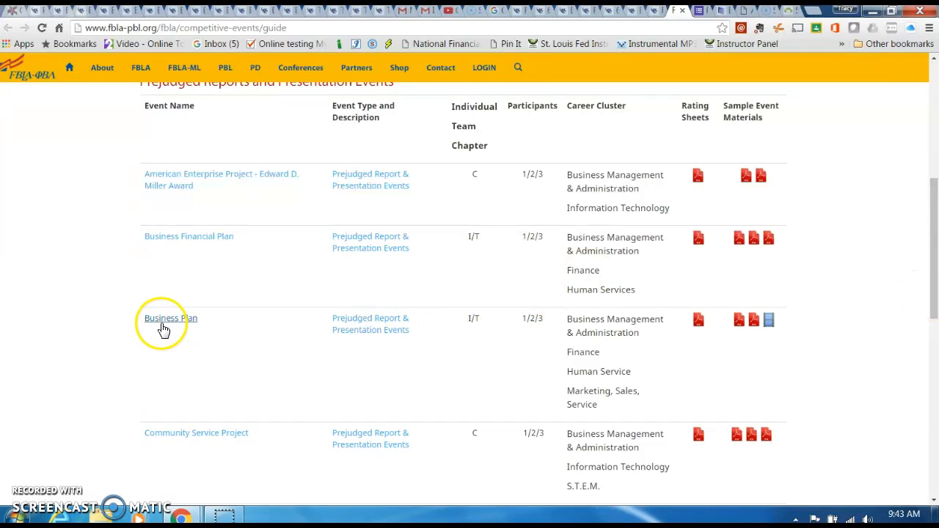
pyautogui.moveTo(202, 330)
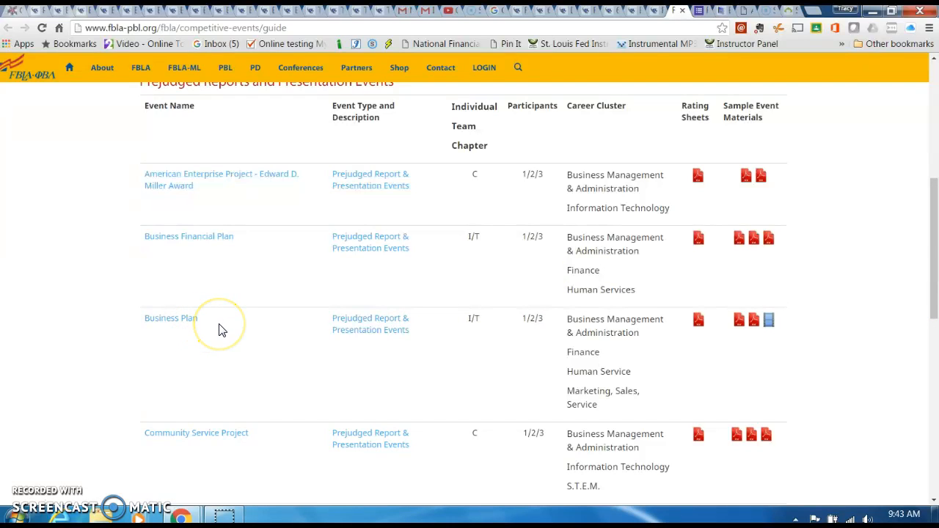
pyautogui.moveTo(228, 329)
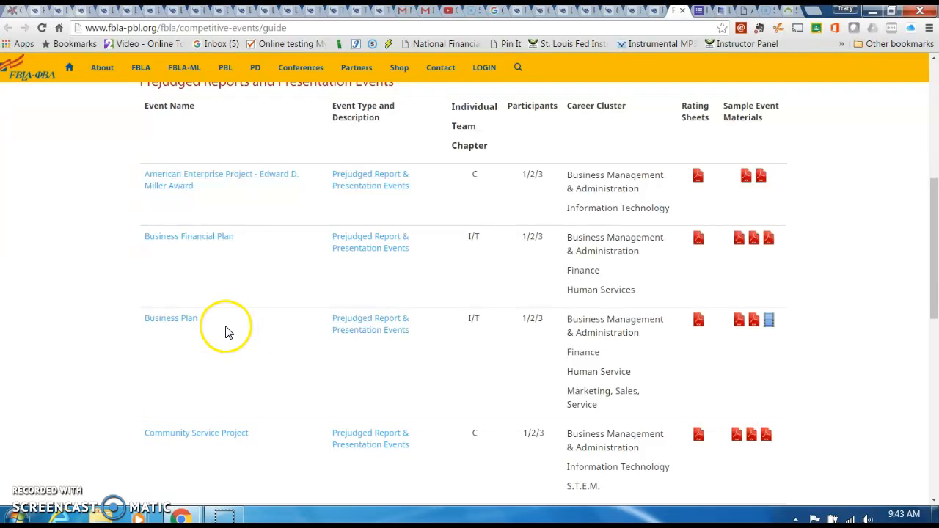
pyautogui.moveTo(933, 242)
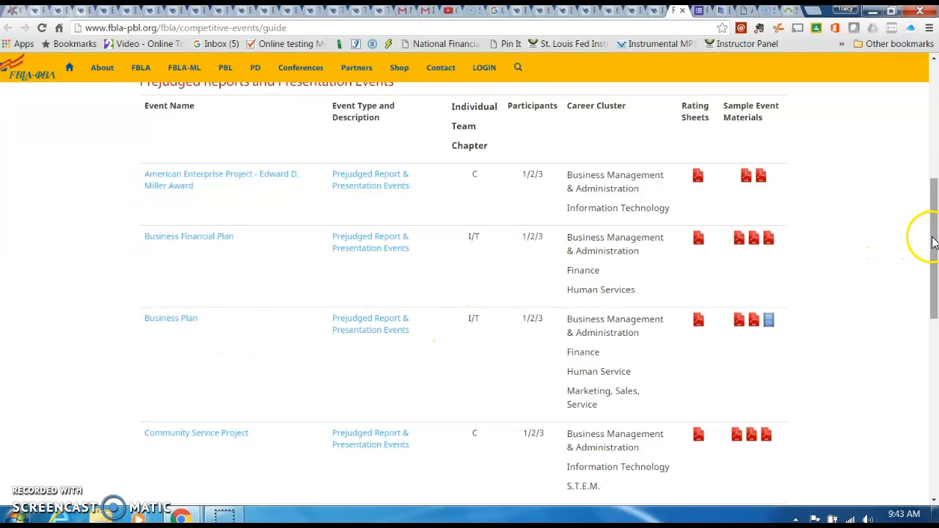
pyautogui.scroll(-3)
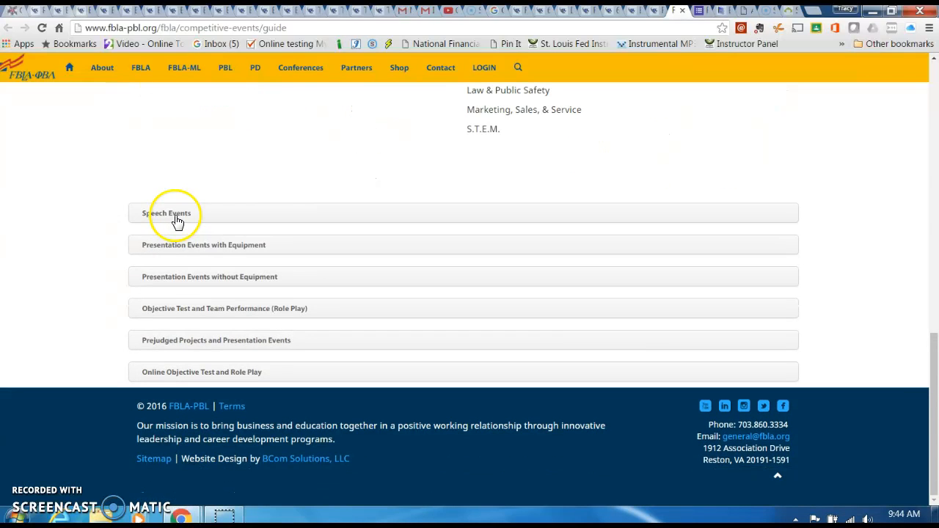
pyautogui.scroll(-3)
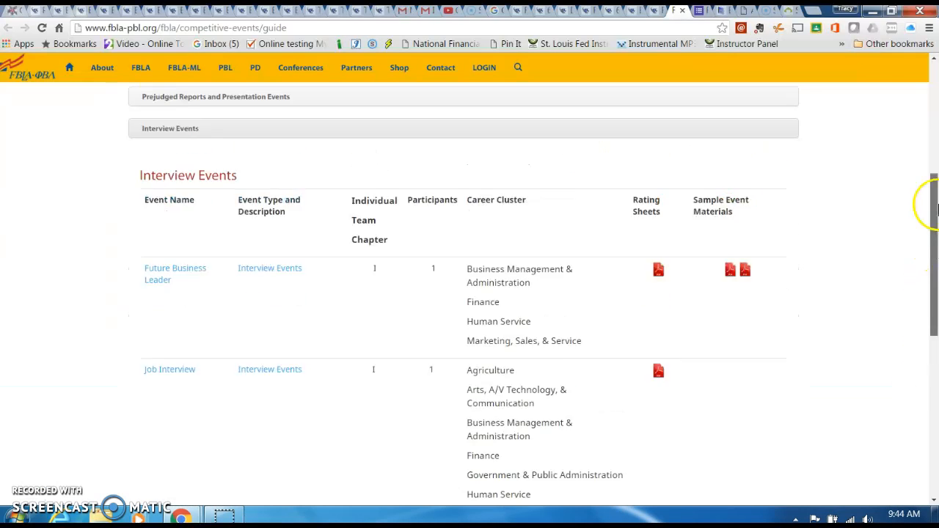
pyautogui.scroll(-3)
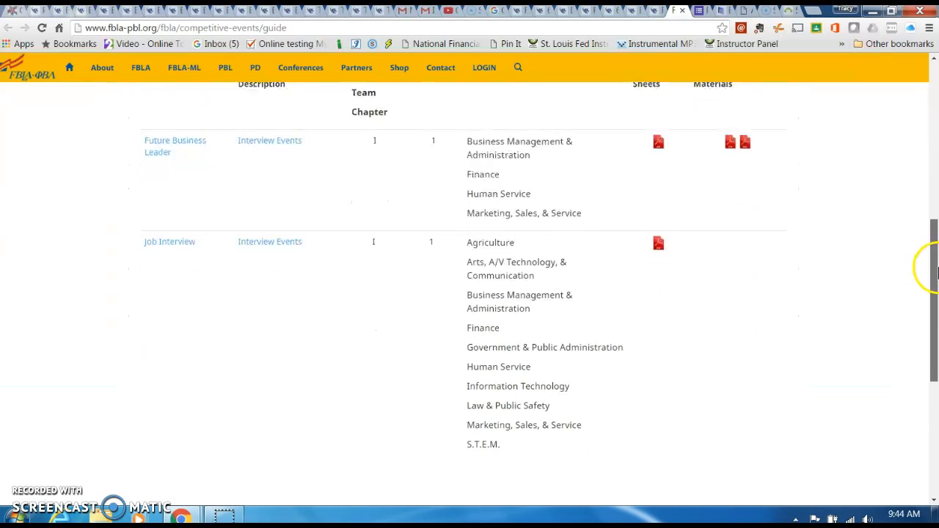
pyautogui.moveTo(97, 174)
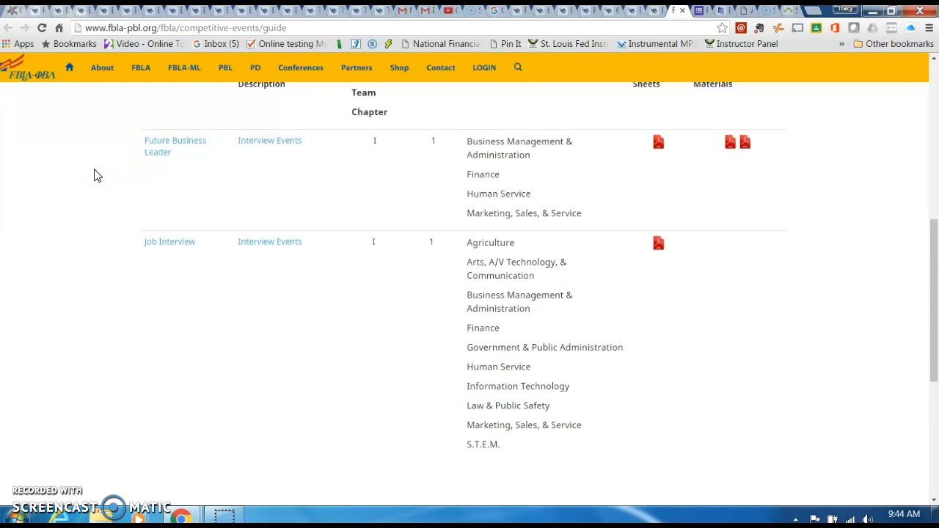
pyautogui.moveTo(781, 140)
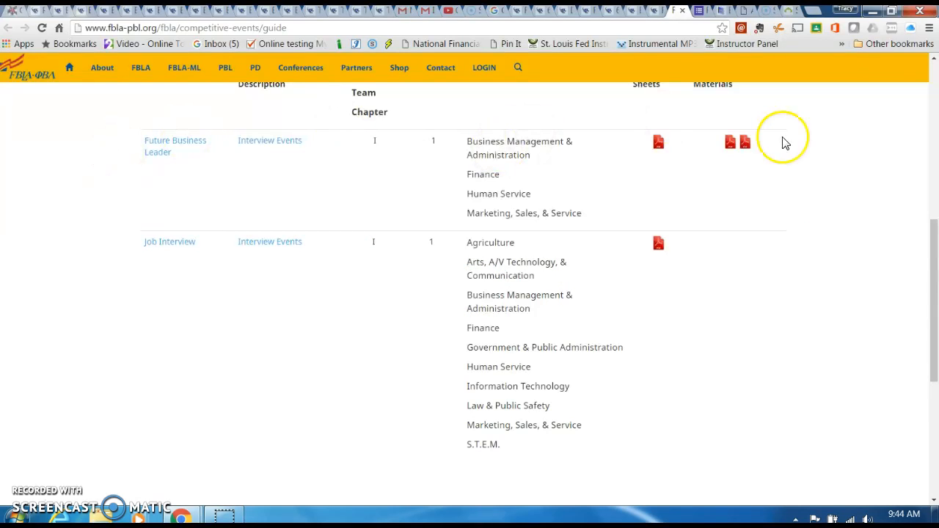
pyautogui.moveTo(191, 285)
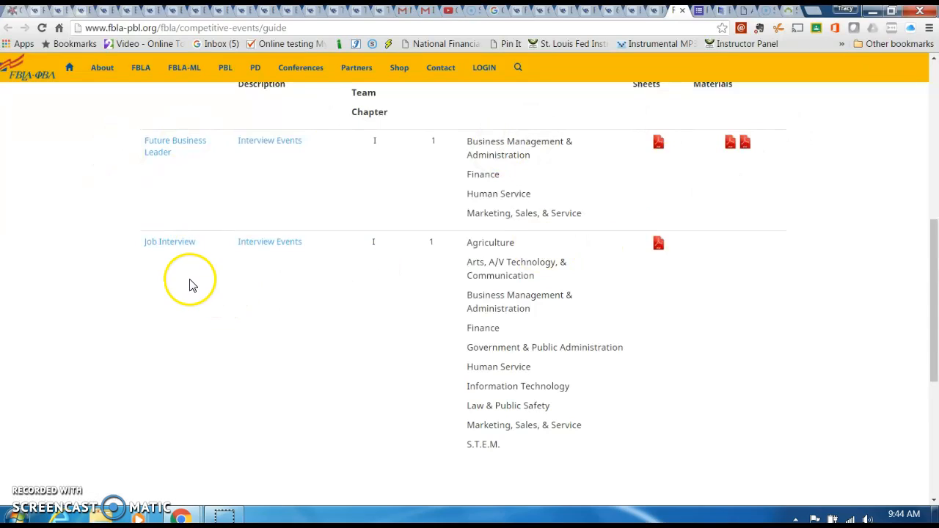
pyautogui.moveTo(173, 264)
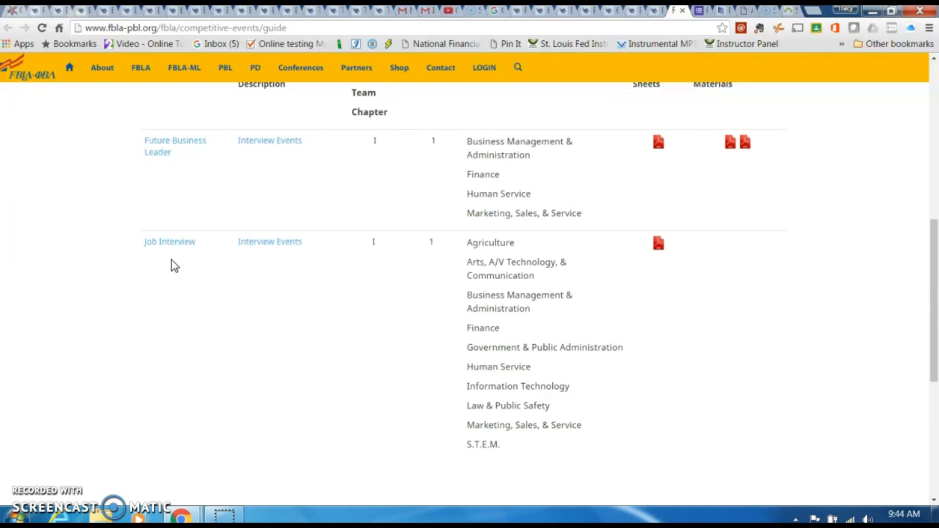
pyautogui.moveTo(172, 259)
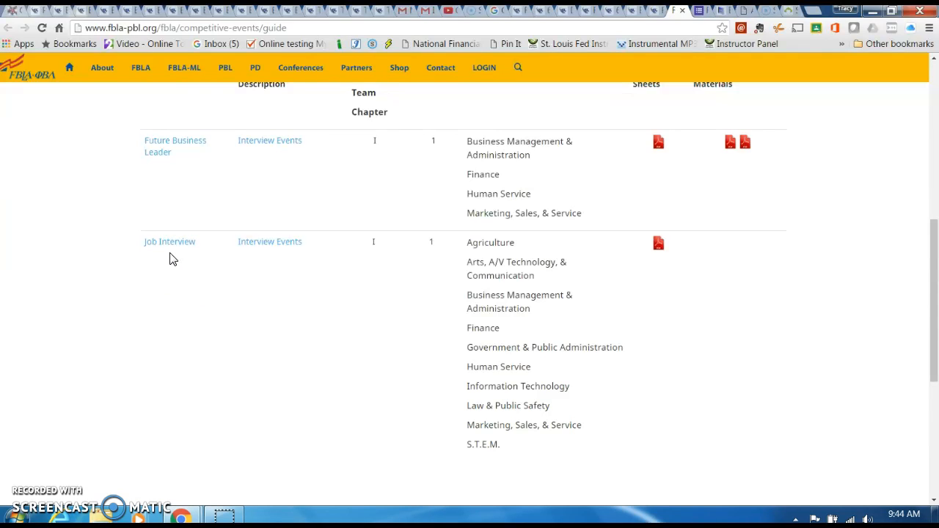
pyautogui.moveTo(164, 254)
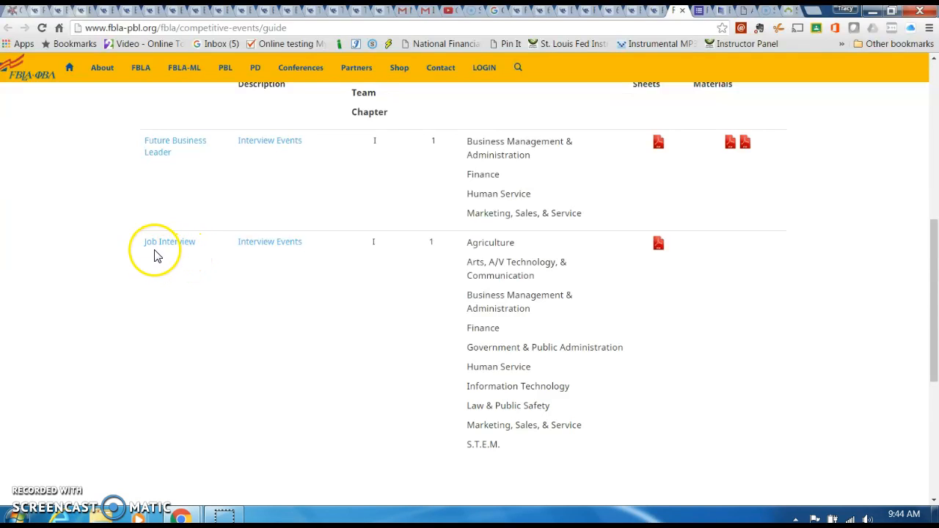
pyautogui.moveTo(176, 262)
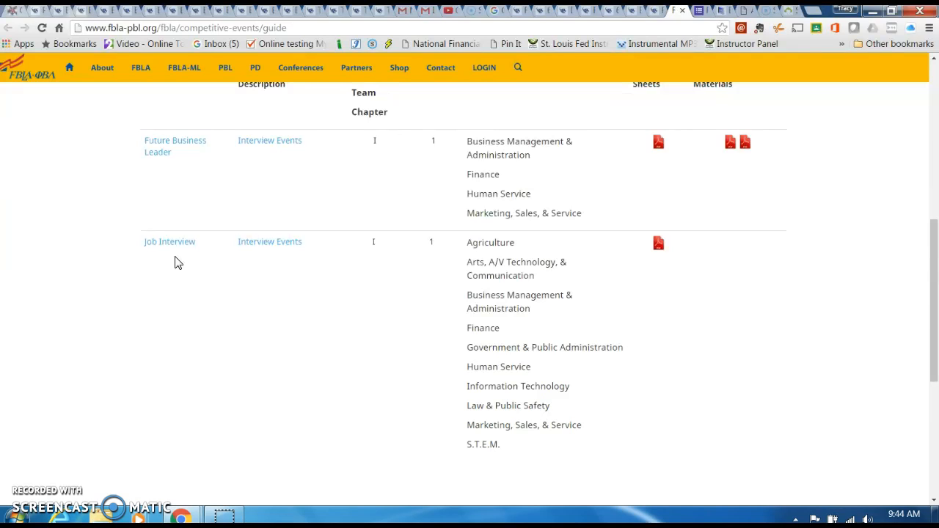
pyautogui.moveTo(155, 295)
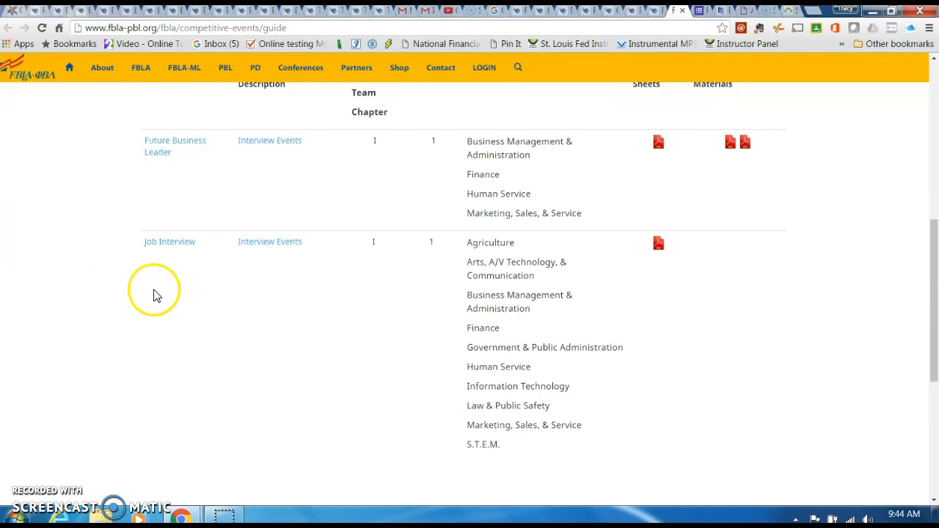
pyautogui.moveTo(933, 283)
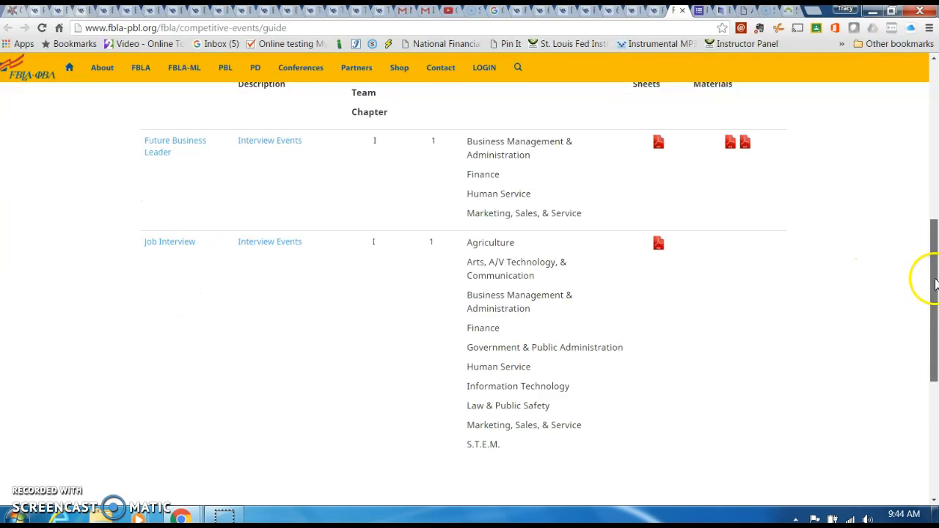
# Review the Speech Events table (Impromptu Speaking, Public Speaking I and II), then scroll down
pyautogui.scroll(-3)
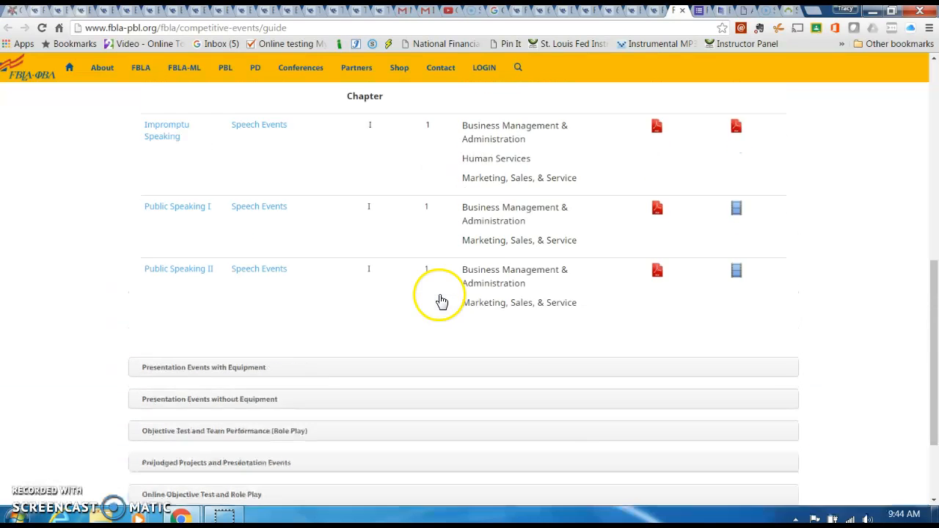
pyautogui.scroll(3)
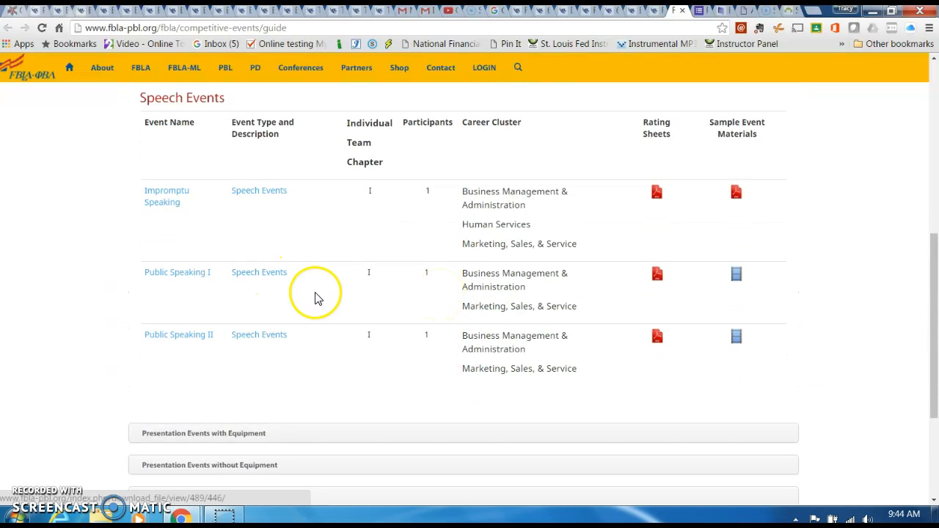
pyautogui.moveTo(169, 305)
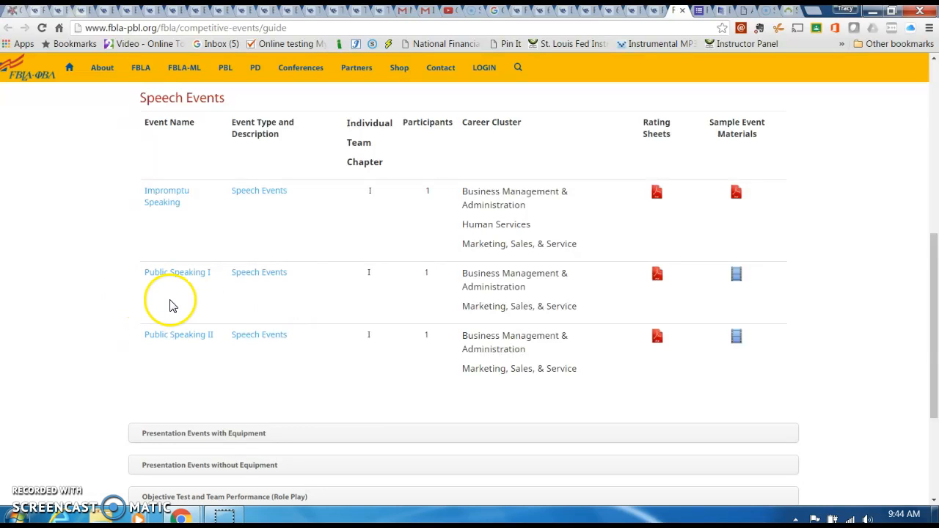
pyautogui.moveTo(176, 286)
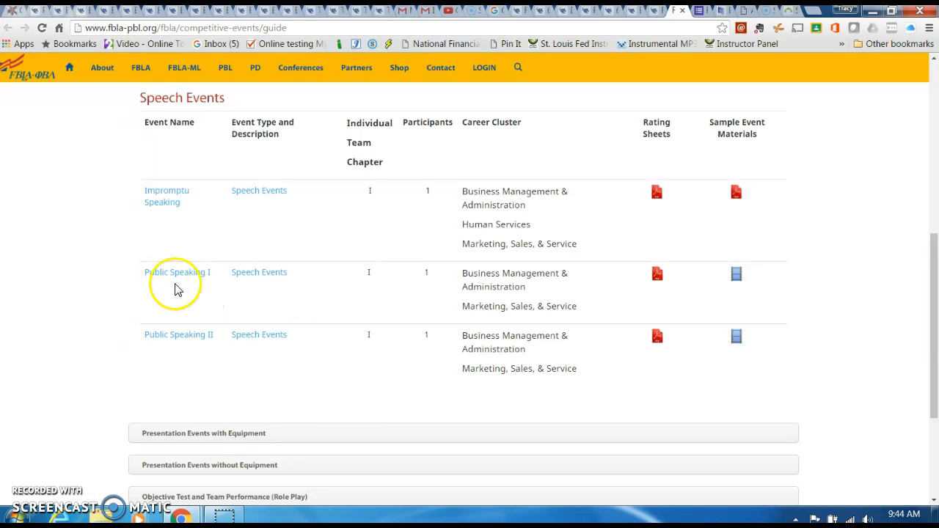
pyautogui.moveTo(931, 301)
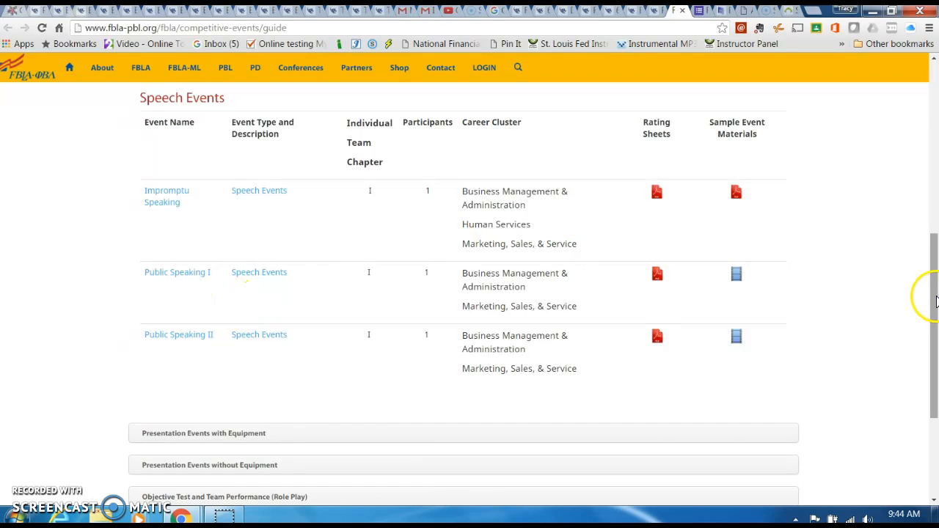
pyautogui.scroll(-3)
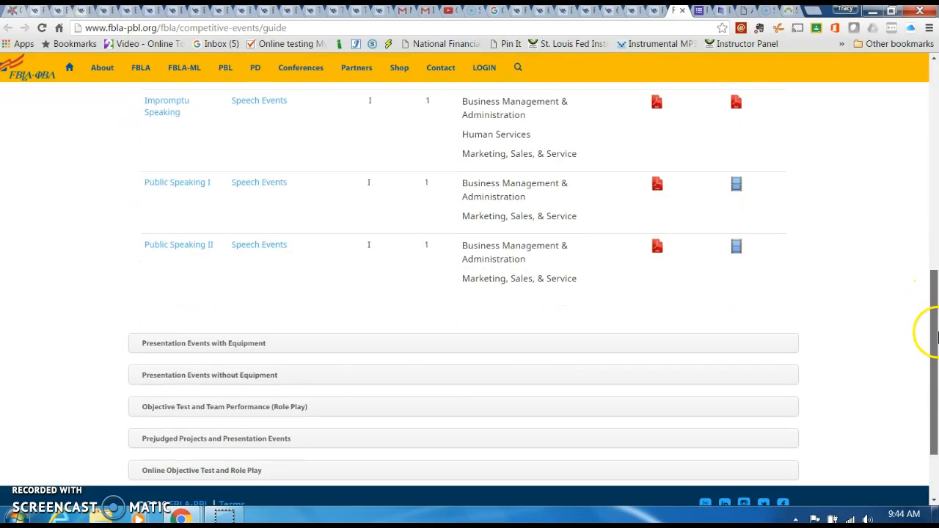
pyautogui.scroll(-3)
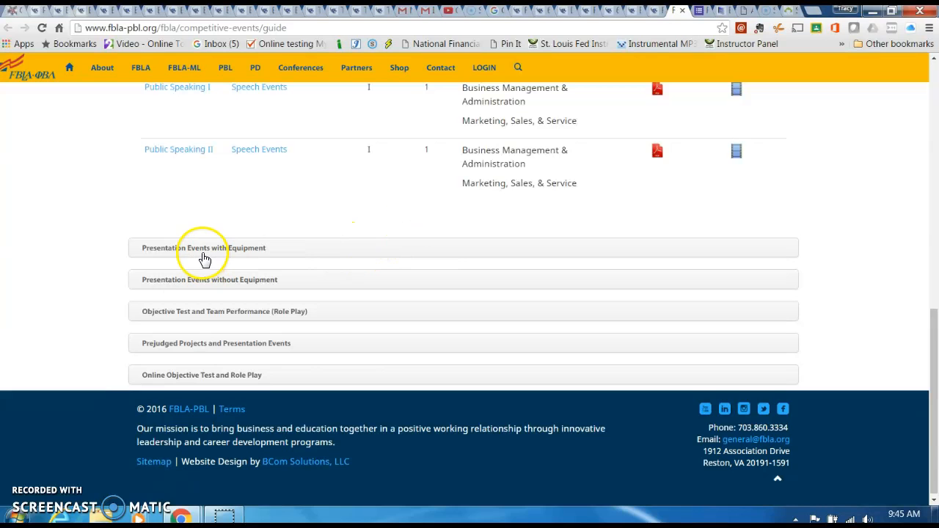
pyautogui.click(204, 247)
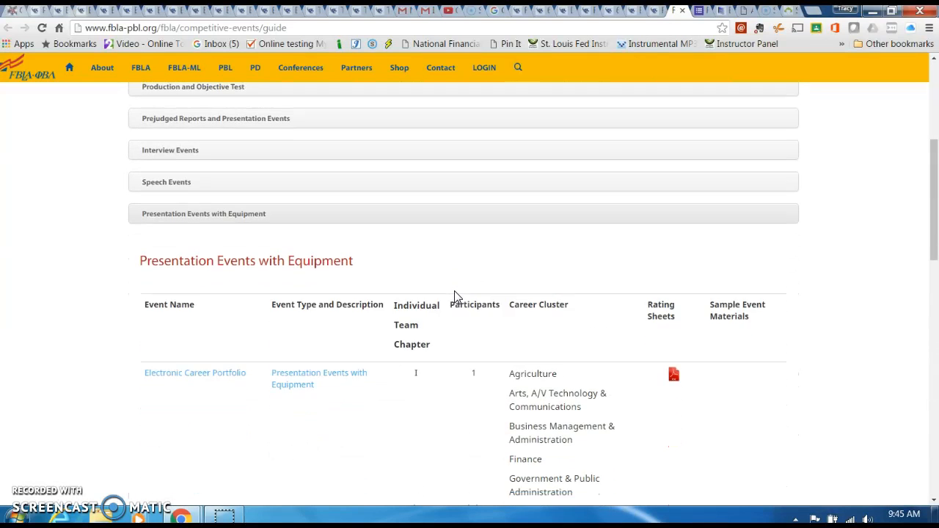
pyautogui.scroll(-3)
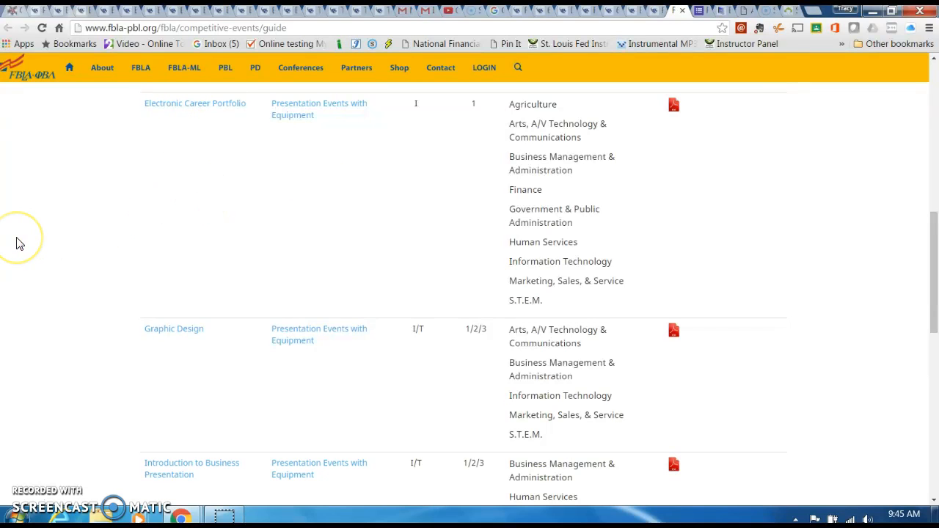
pyautogui.scroll(-3)
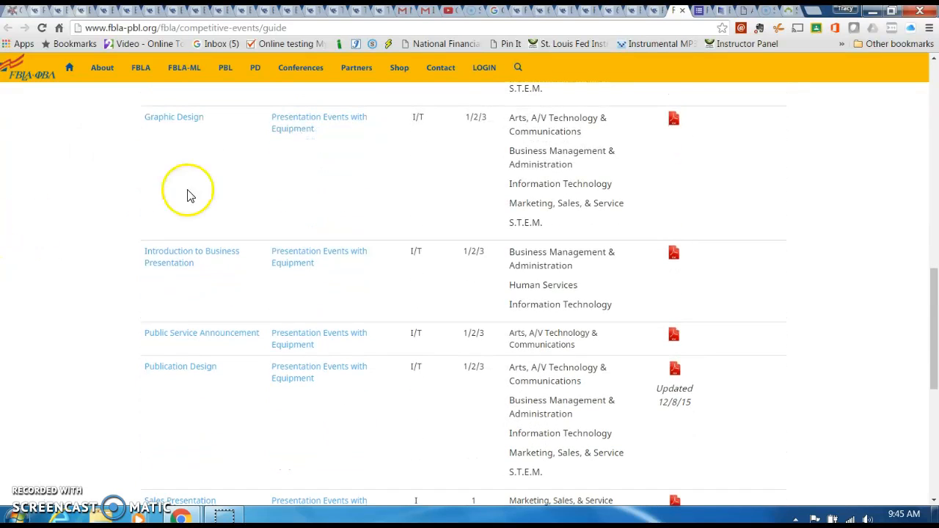
pyautogui.moveTo(217, 125)
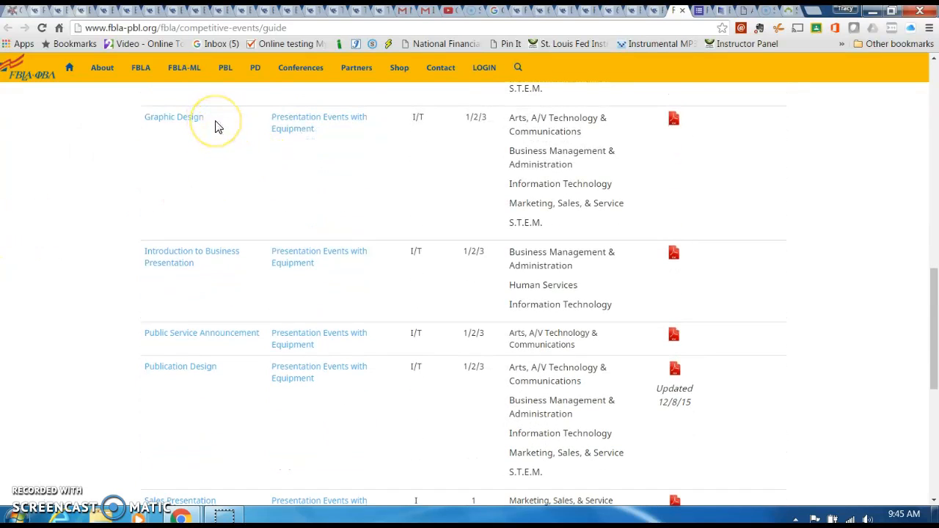
pyautogui.moveTo(237, 121)
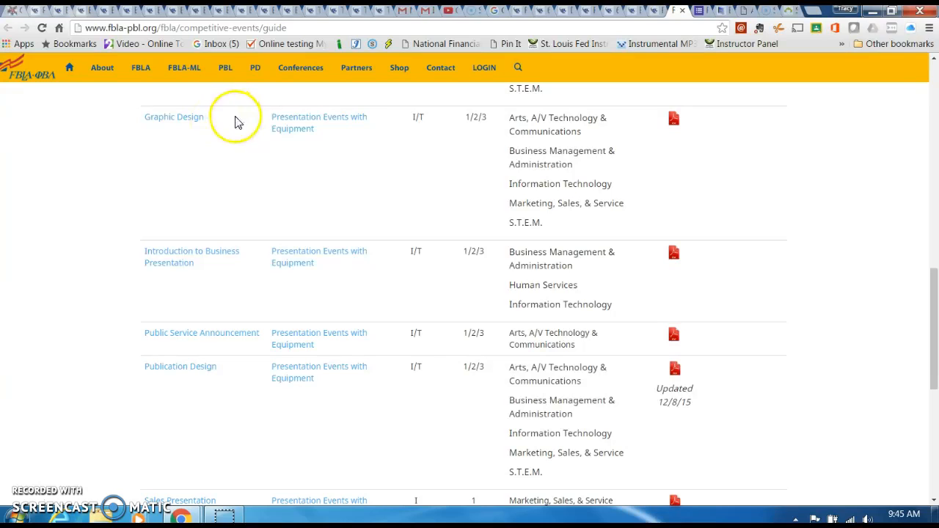
pyautogui.moveTo(238, 123)
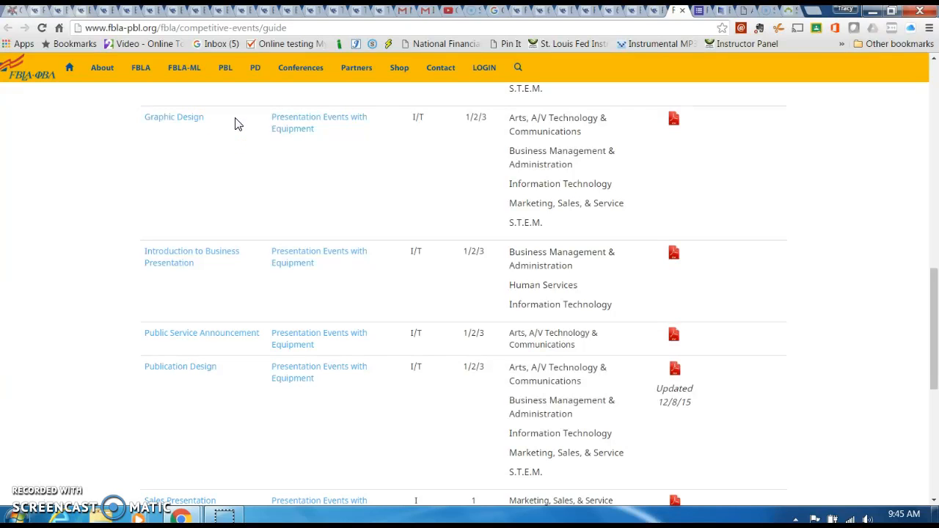
pyautogui.moveTo(174, 117)
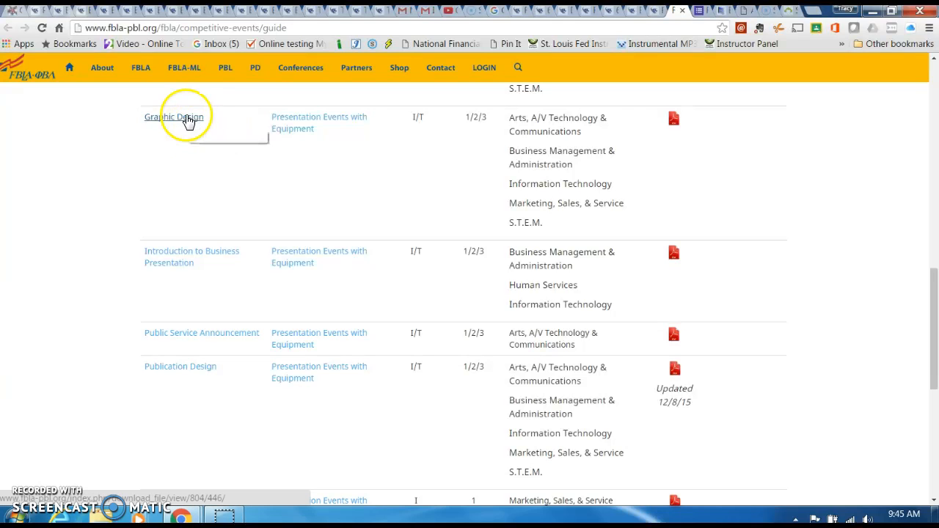
pyautogui.moveTo(243, 135)
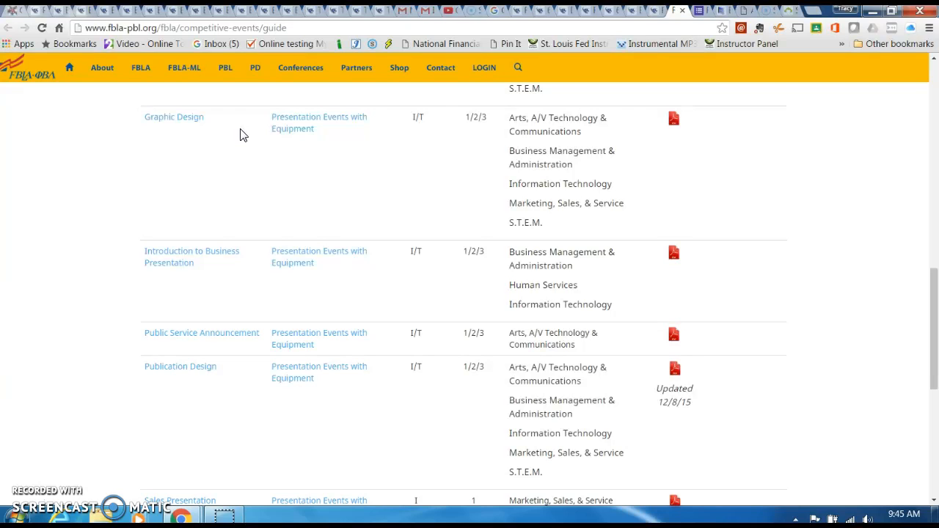
pyautogui.moveTo(198, 150)
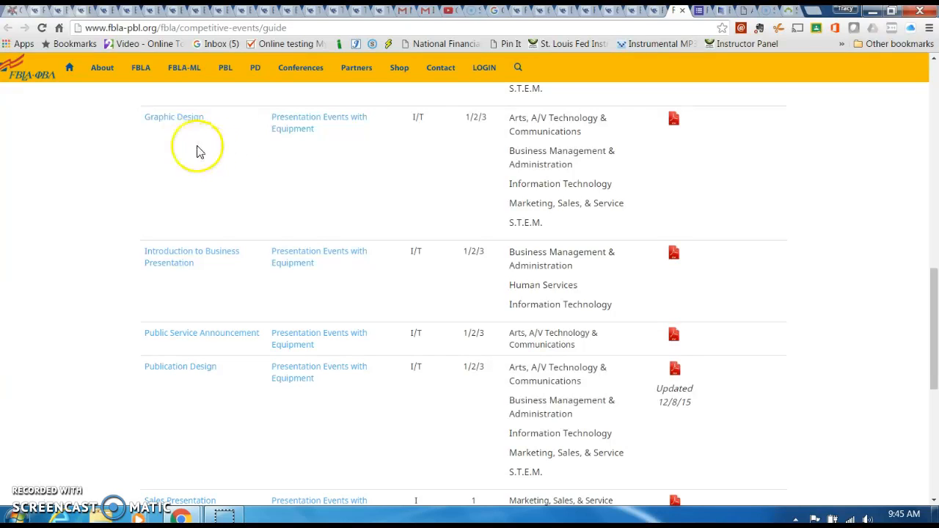
pyautogui.moveTo(251, 131)
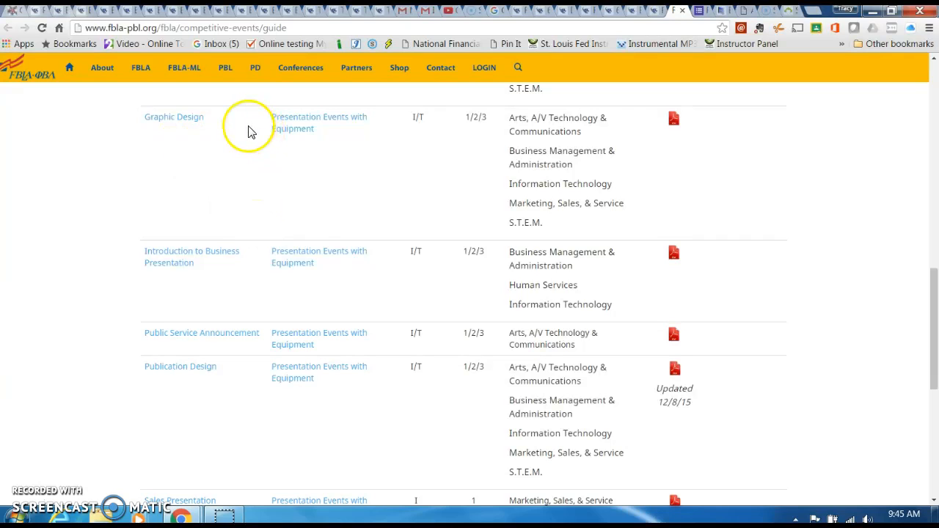
pyautogui.moveTo(198, 139)
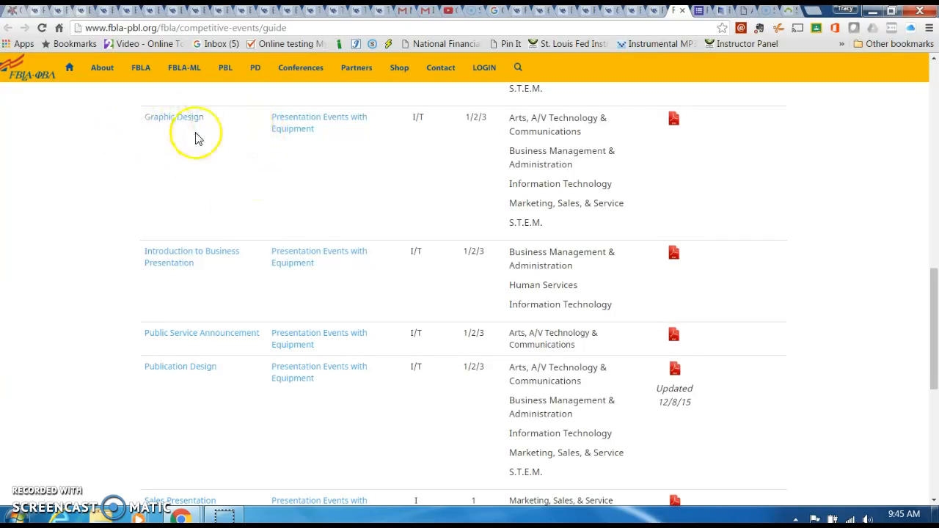
pyautogui.moveTo(169, 283)
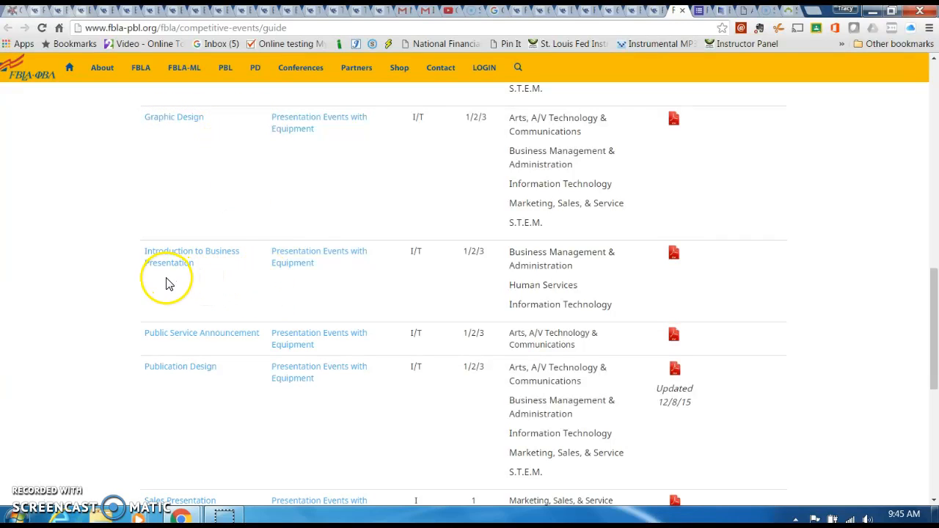
pyautogui.moveTo(161, 262)
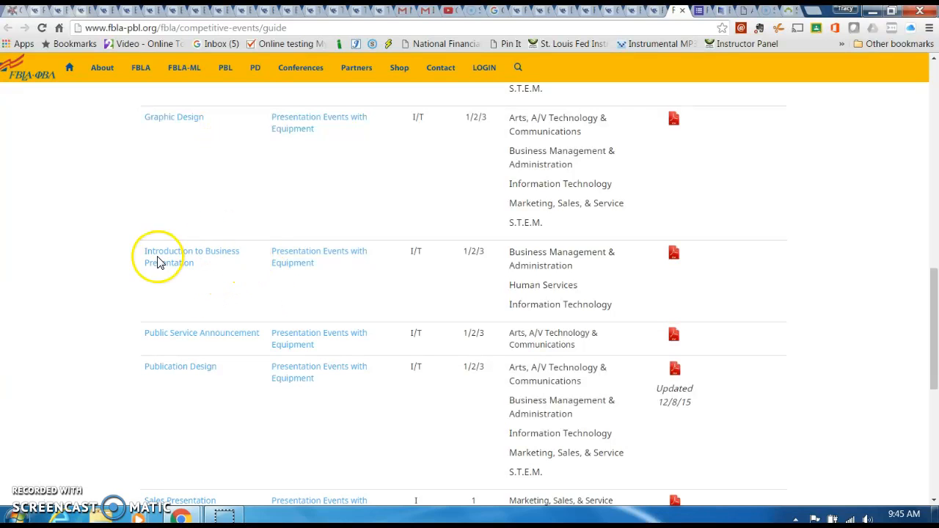
pyautogui.moveTo(237, 299)
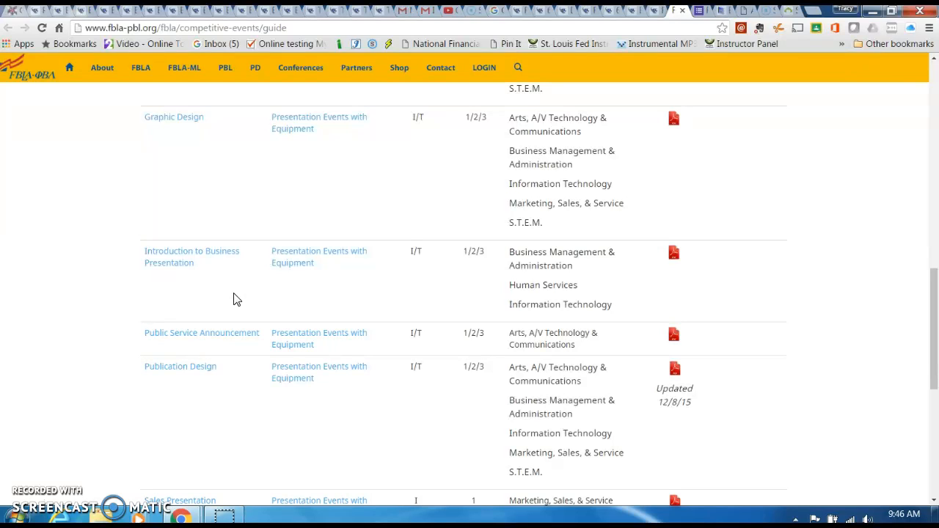
# Scroll past Social Media Campaign to the Presentation Events without Equipment header
pyautogui.scroll(3)
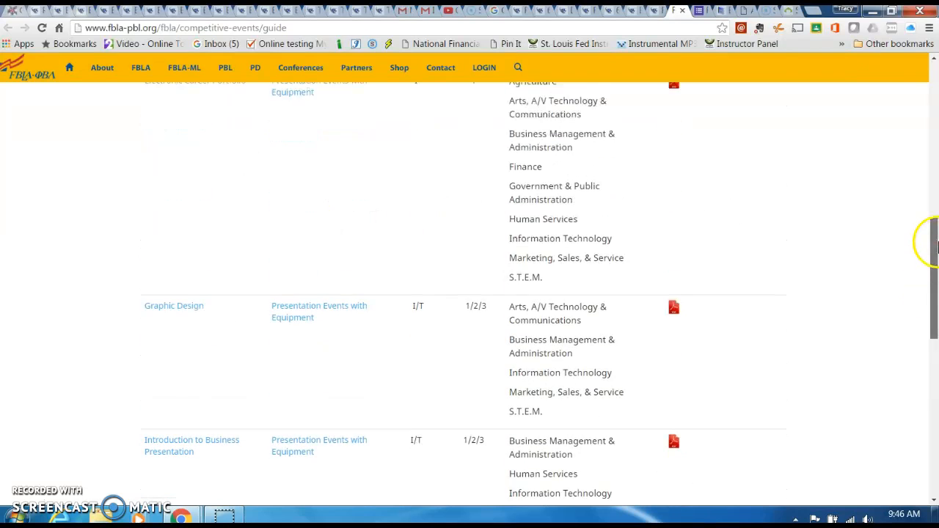
pyautogui.scroll(-3)
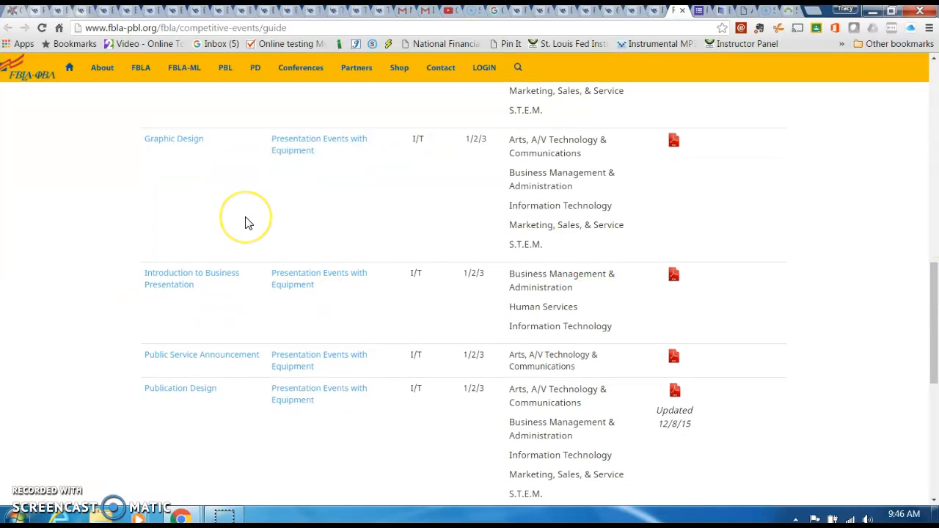
pyautogui.moveTo(248, 222)
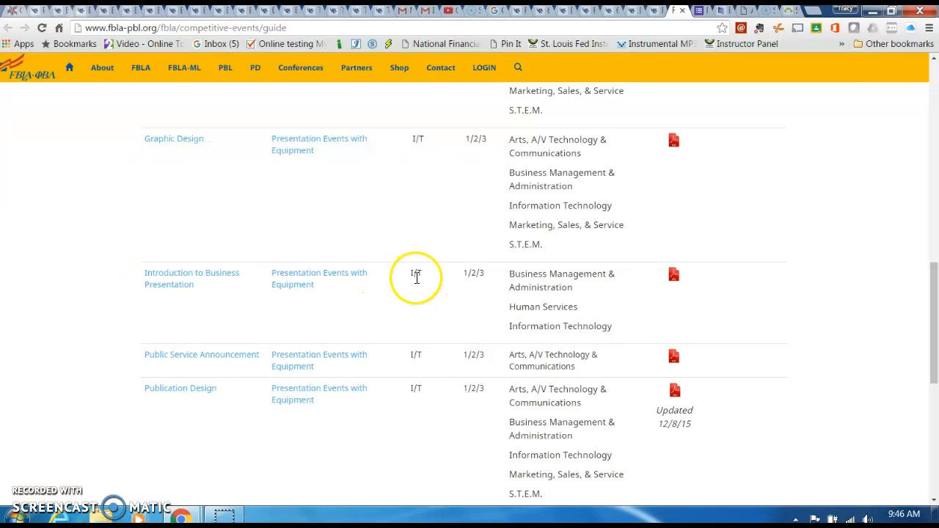
pyautogui.moveTo(264, 403)
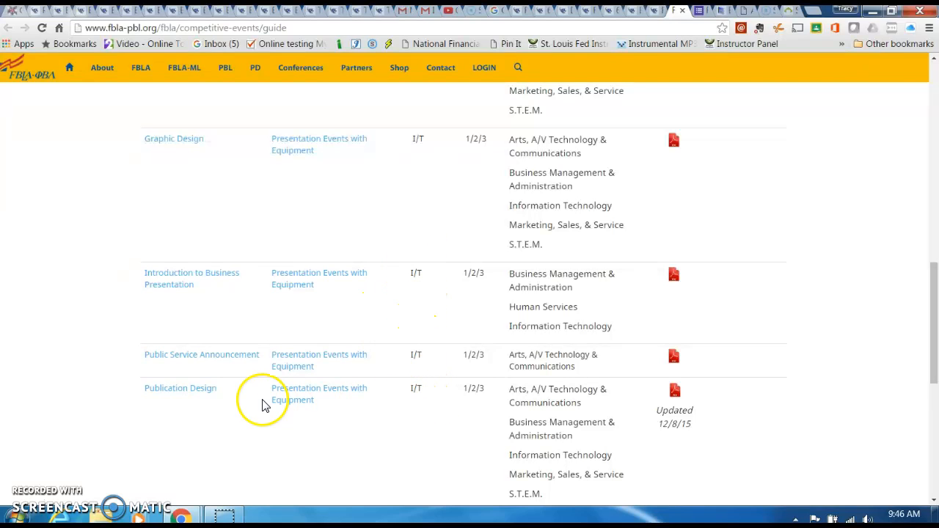
pyautogui.moveTo(180, 376)
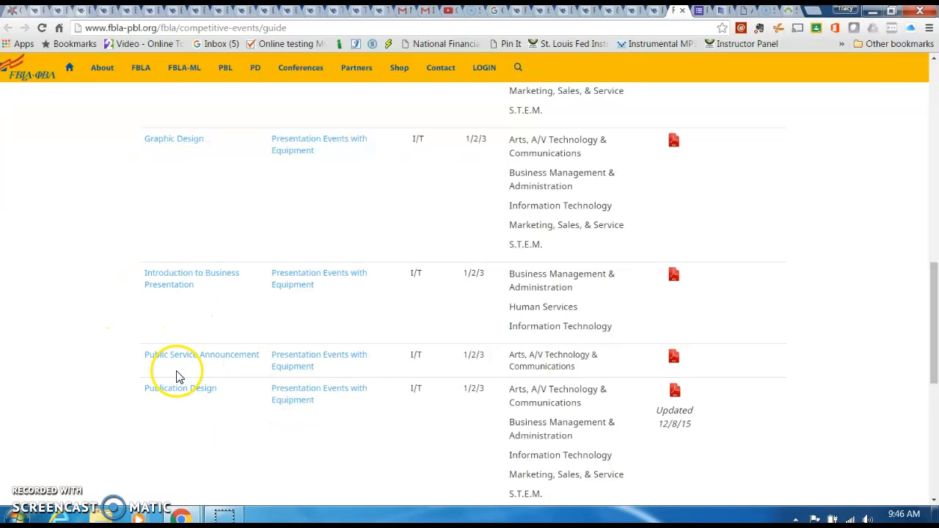
pyautogui.moveTo(215, 373)
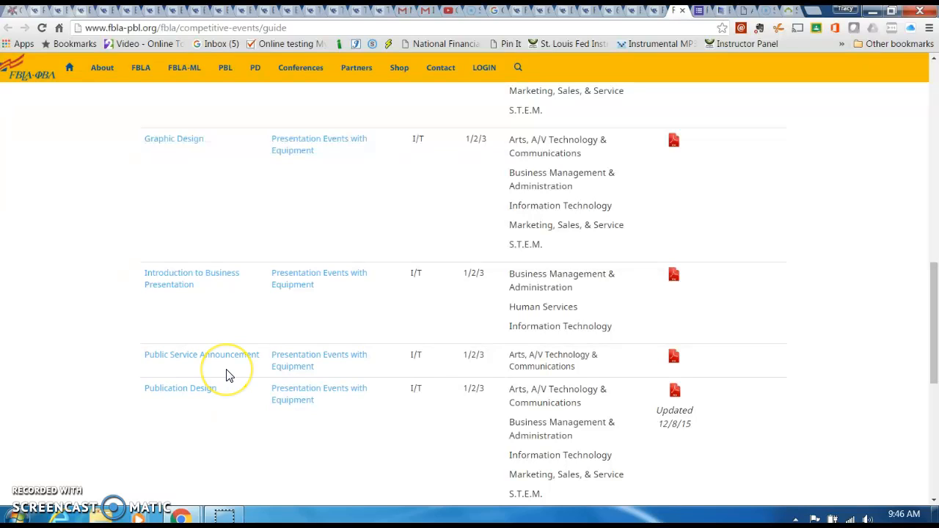
pyautogui.moveTo(228, 375)
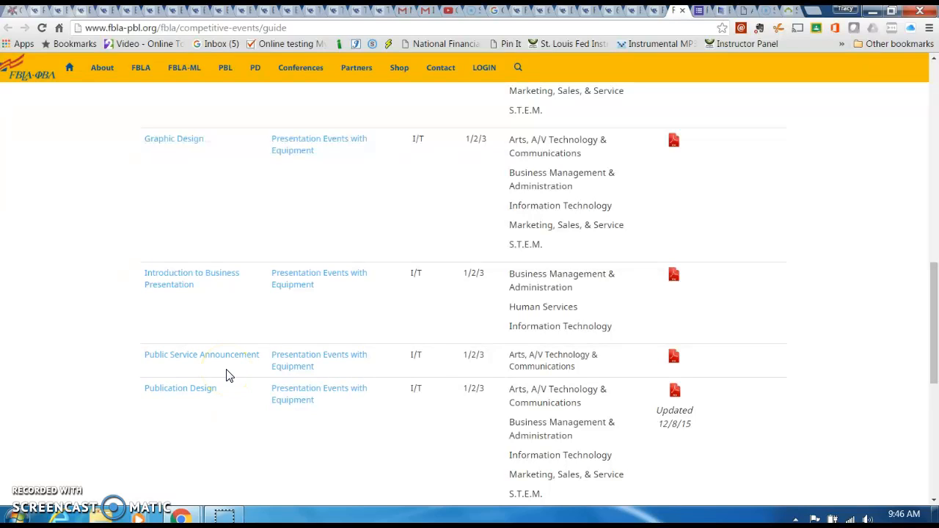
pyautogui.moveTo(222, 400)
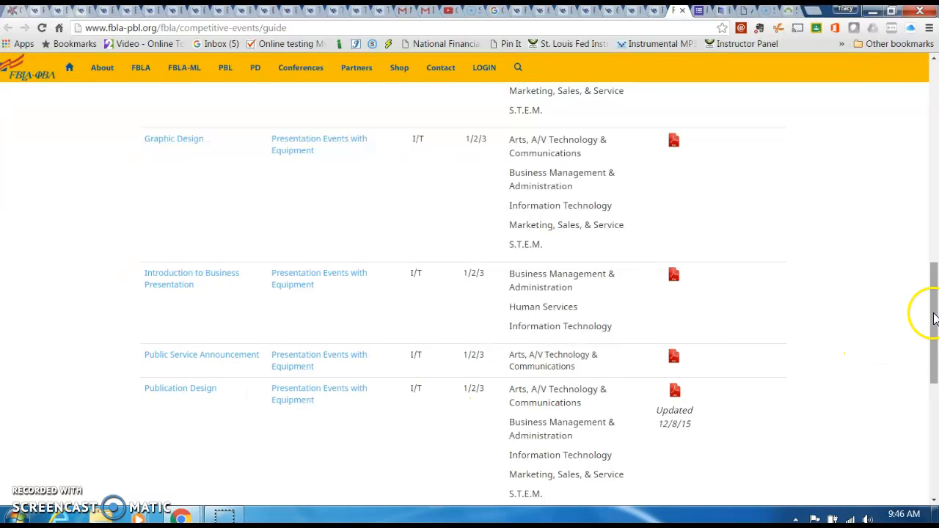
pyautogui.scroll(-3)
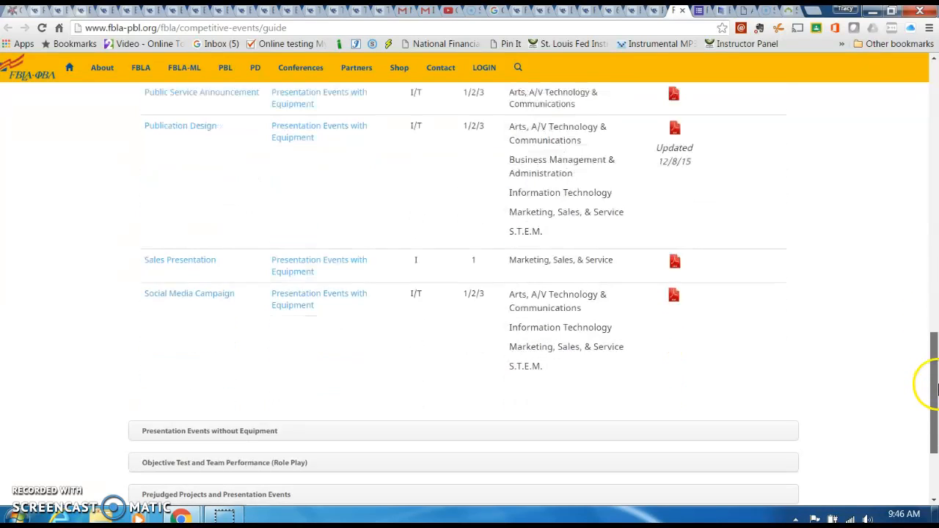
pyautogui.scroll(-3)
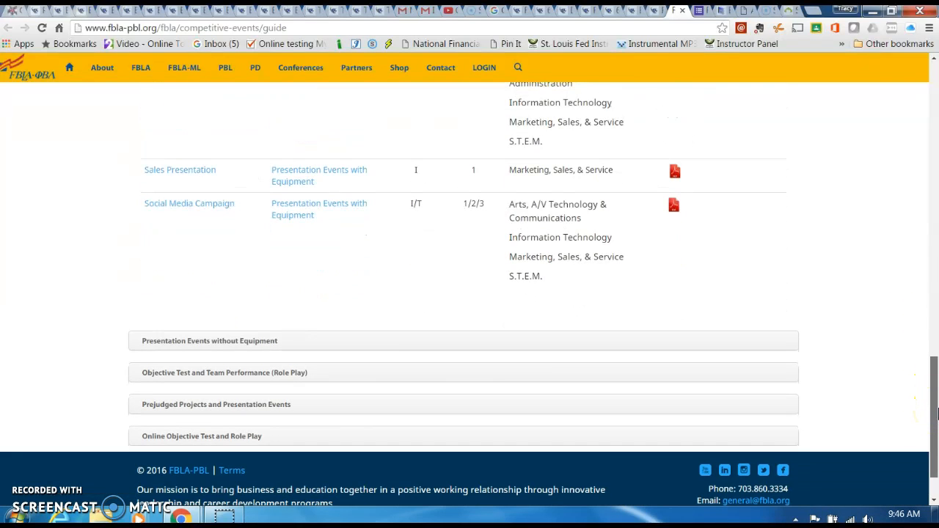
pyautogui.moveTo(201, 203)
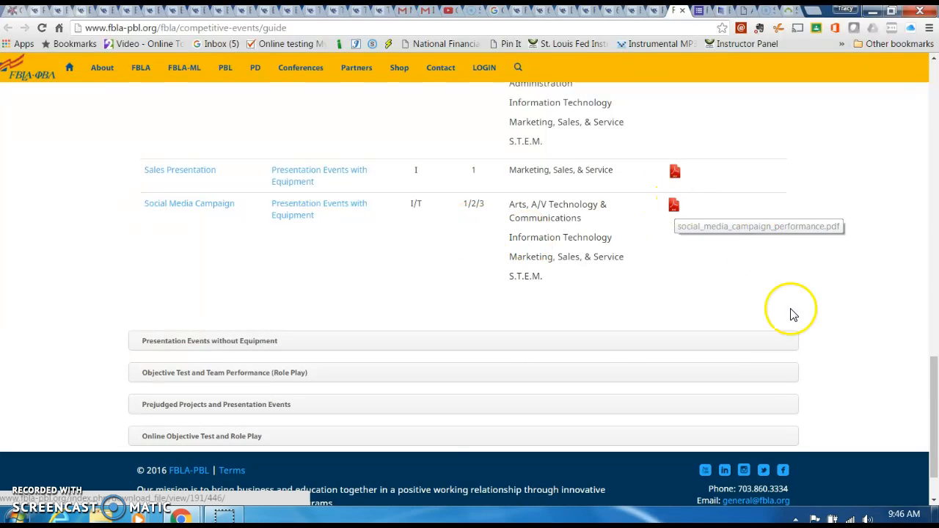
pyautogui.moveTo(245, 345)
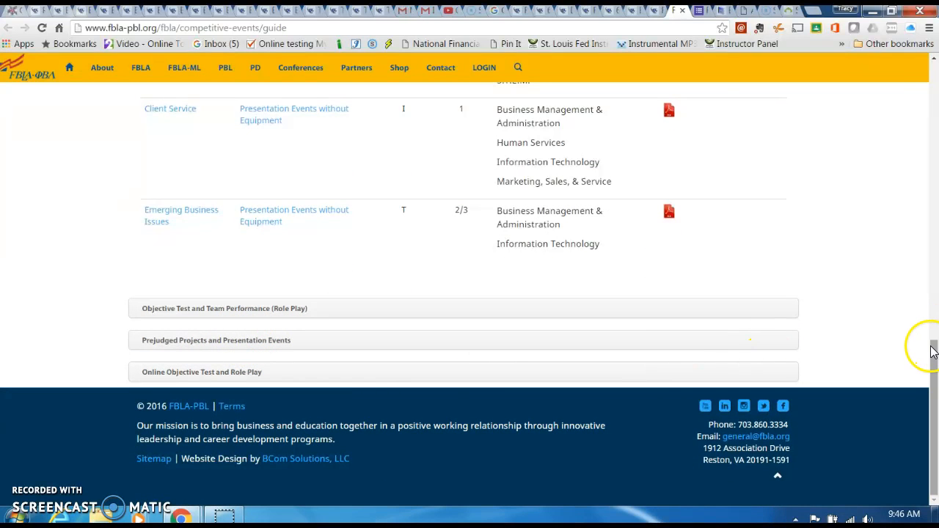
# Open the Business Ethics event PDF and scroll through it
pyautogui.scroll(3)
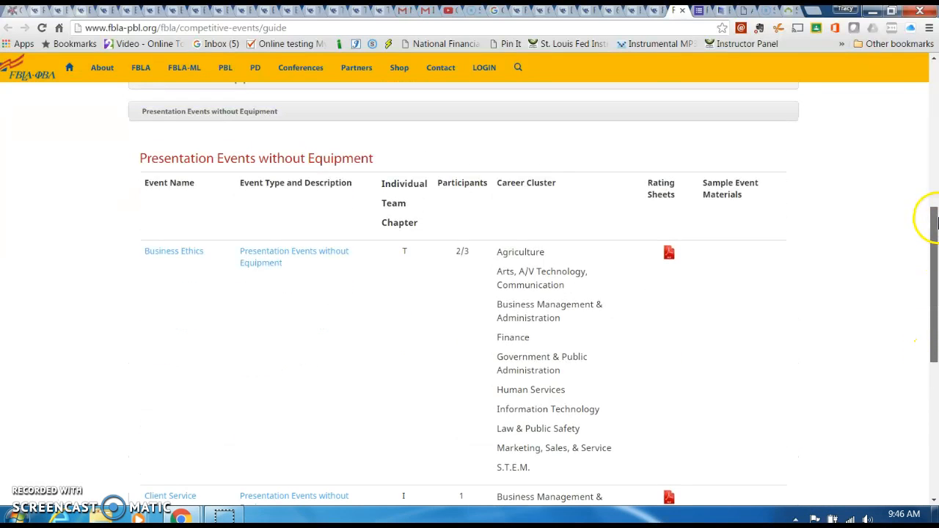
pyautogui.scroll(-3)
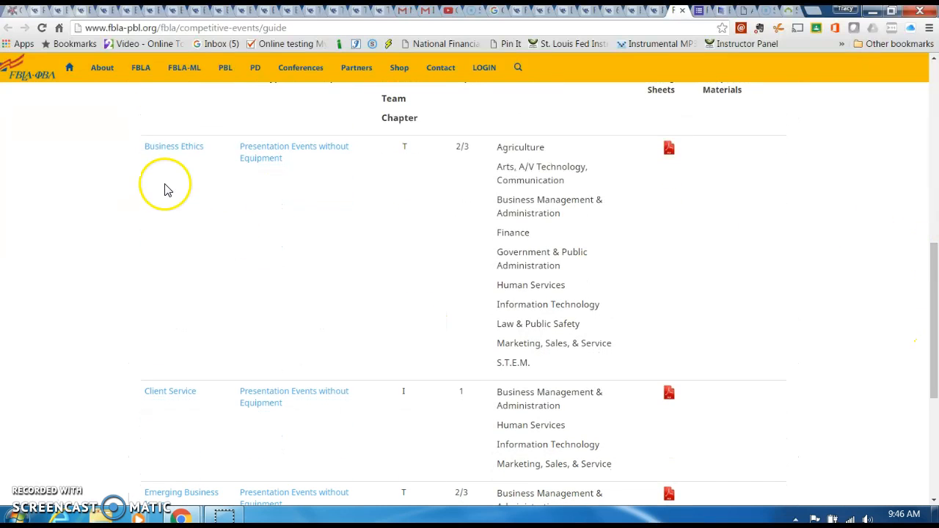
pyautogui.moveTo(138, 166)
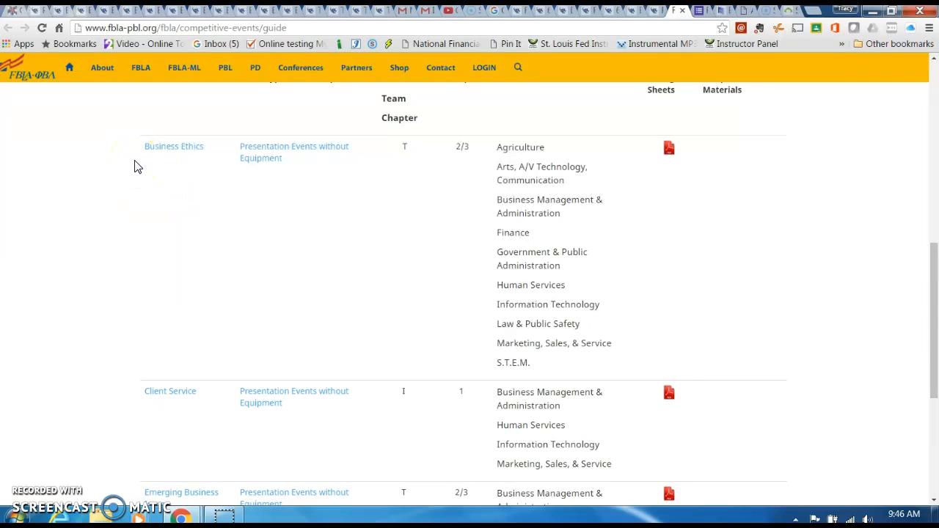
pyautogui.click(667, 147)
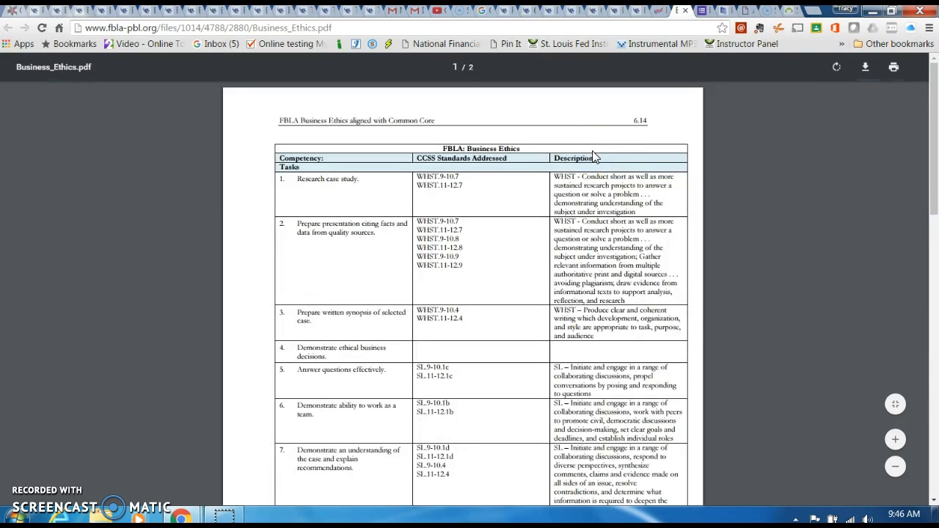
pyautogui.scroll(-3)
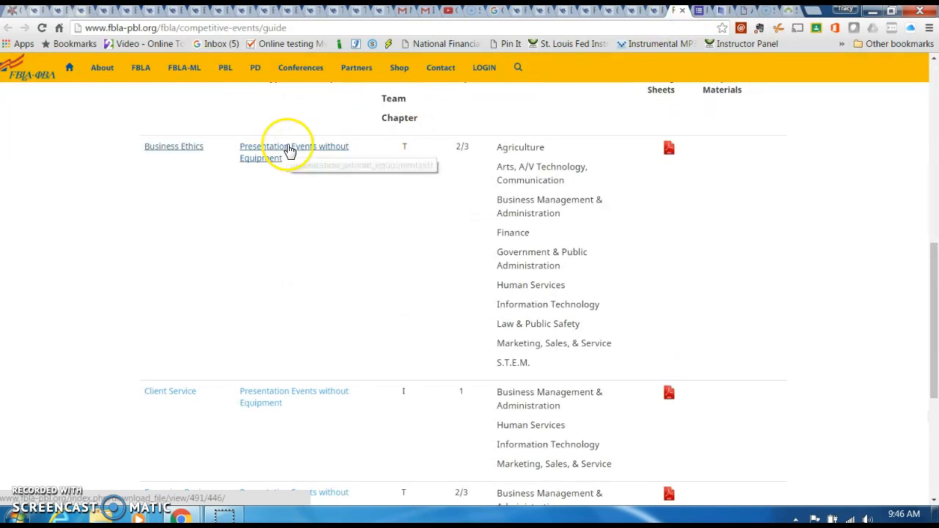
pyautogui.moveTo(286, 330)
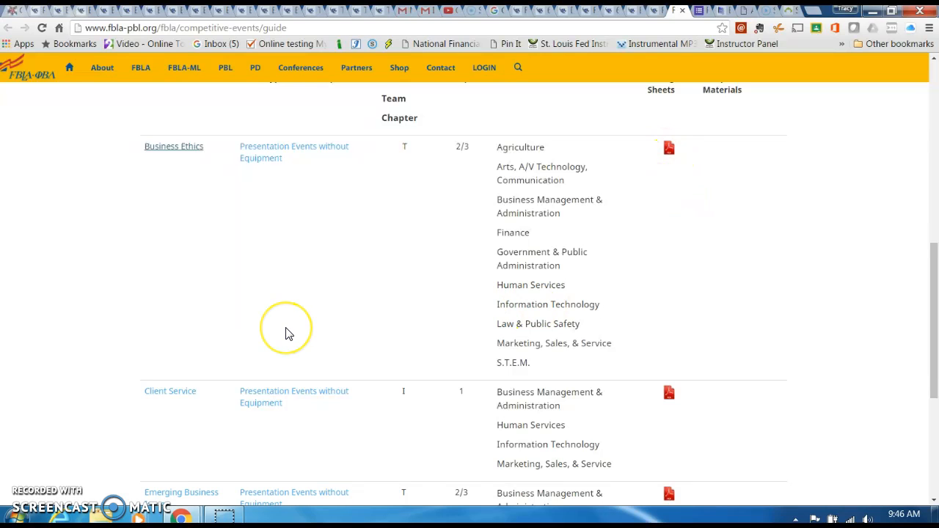
# Scroll the guide down to Client Service and Emerging Business Issues
pyautogui.scroll(-3)
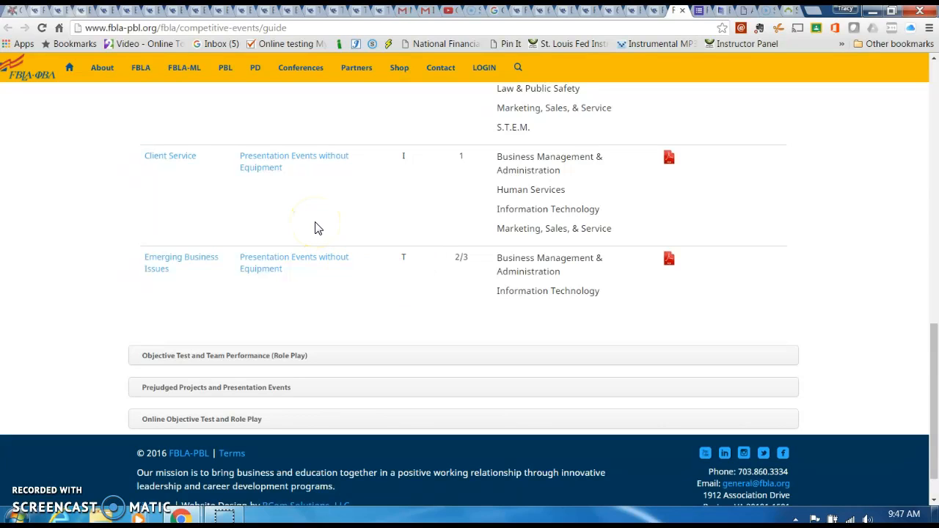
pyautogui.moveTo(165, 174)
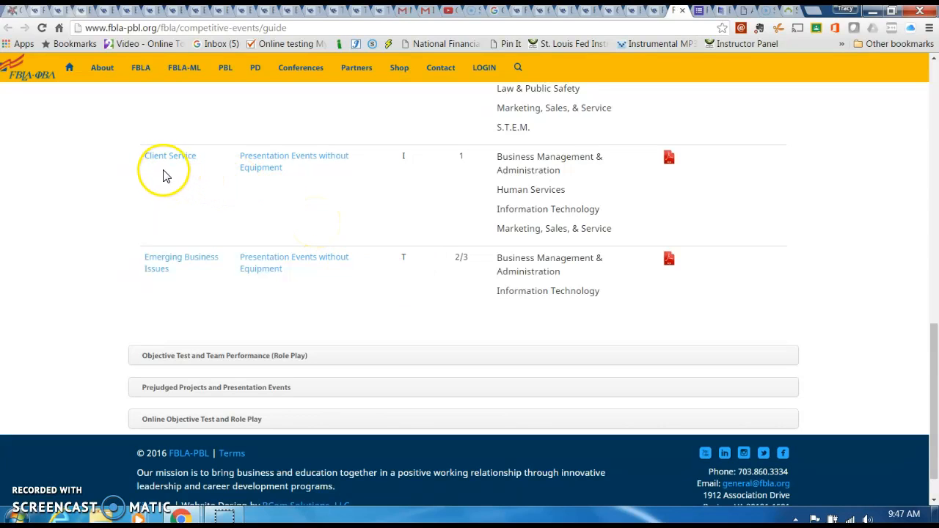
pyautogui.moveTo(204, 176)
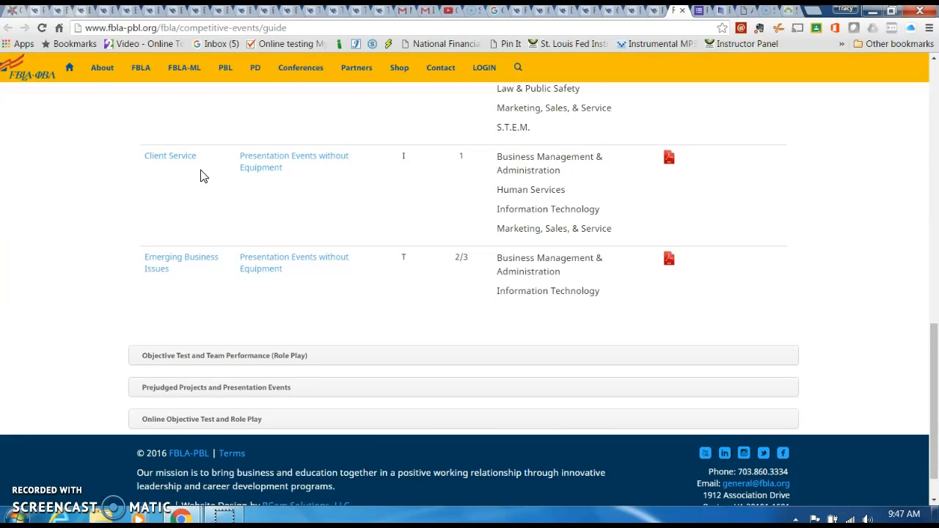
pyautogui.scroll(-3)
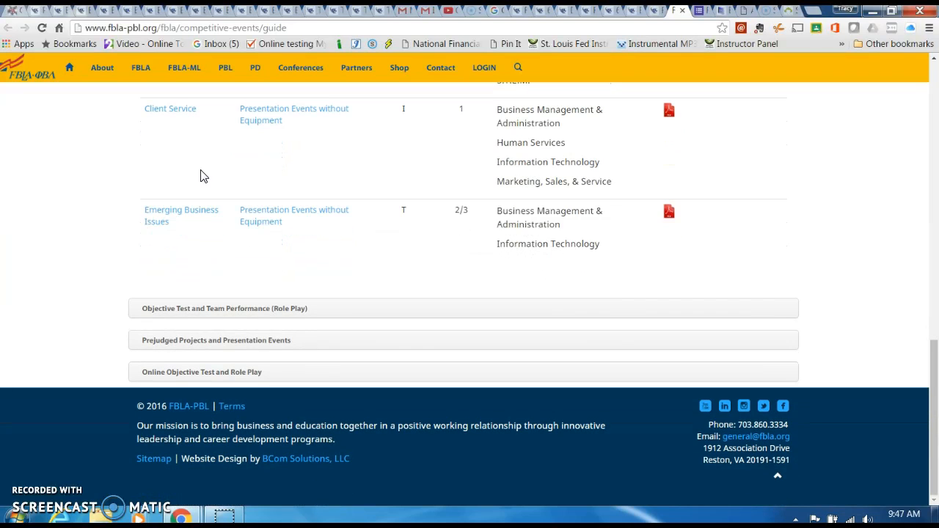
pyautogui.scroll(3)
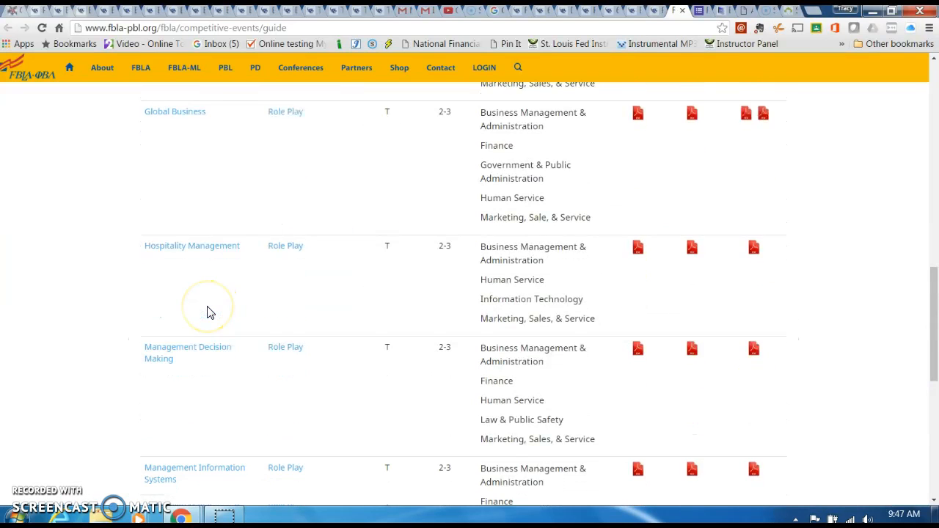
pyautogui.scroll(3)
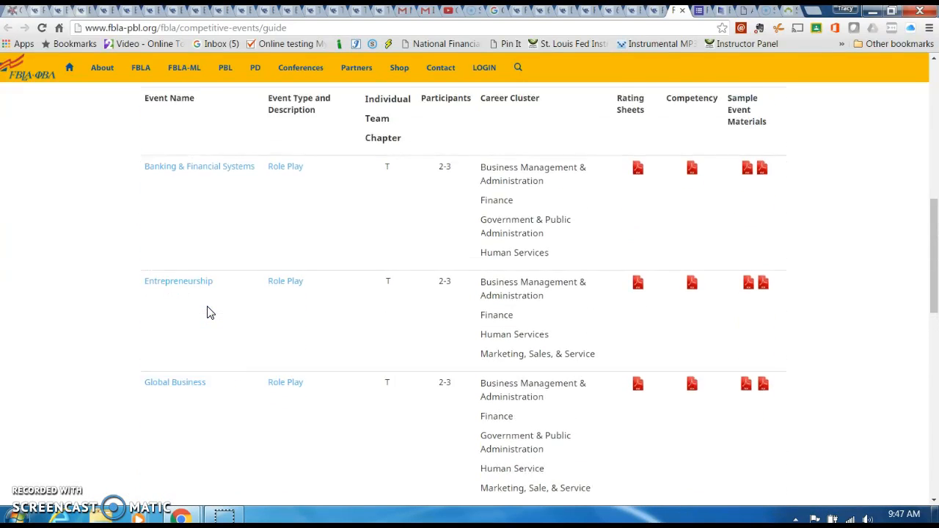
pyautogui.scroll(3)
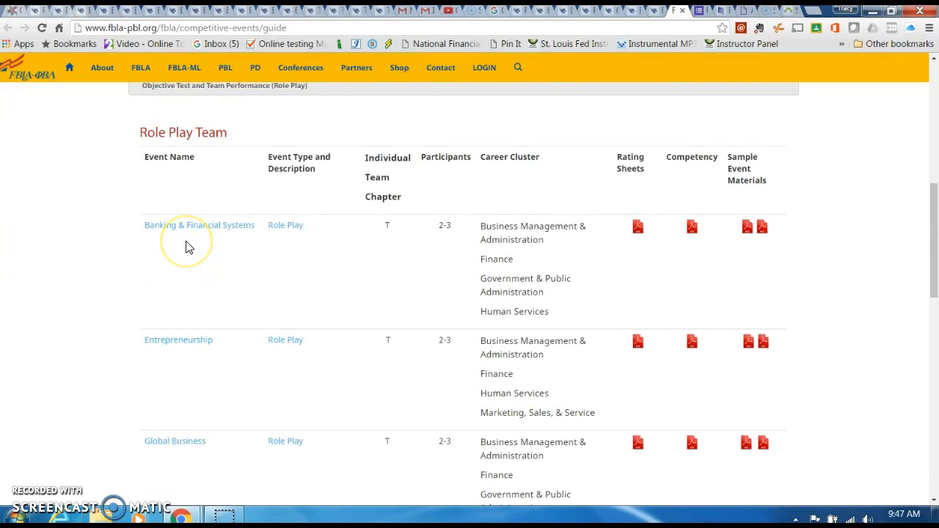
pyautogui.moveTo(189, 248)
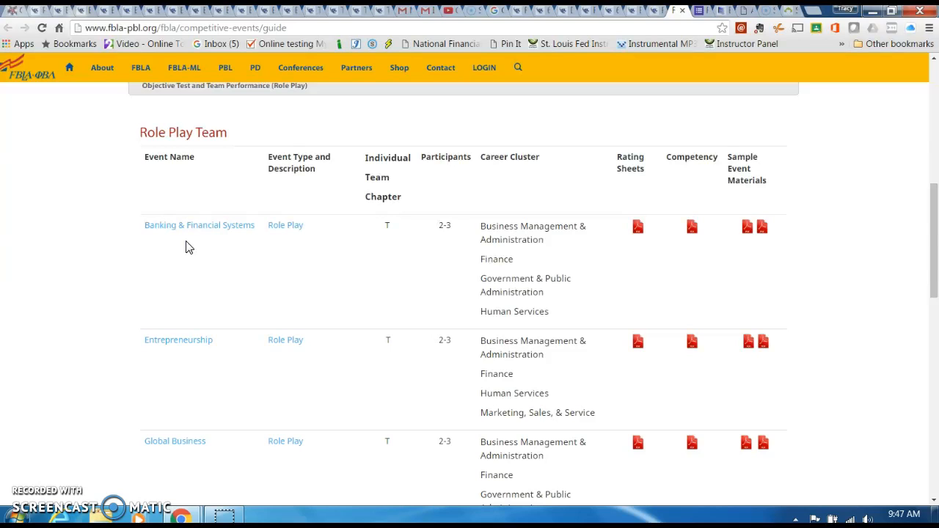
pyautogui.scroll(3)
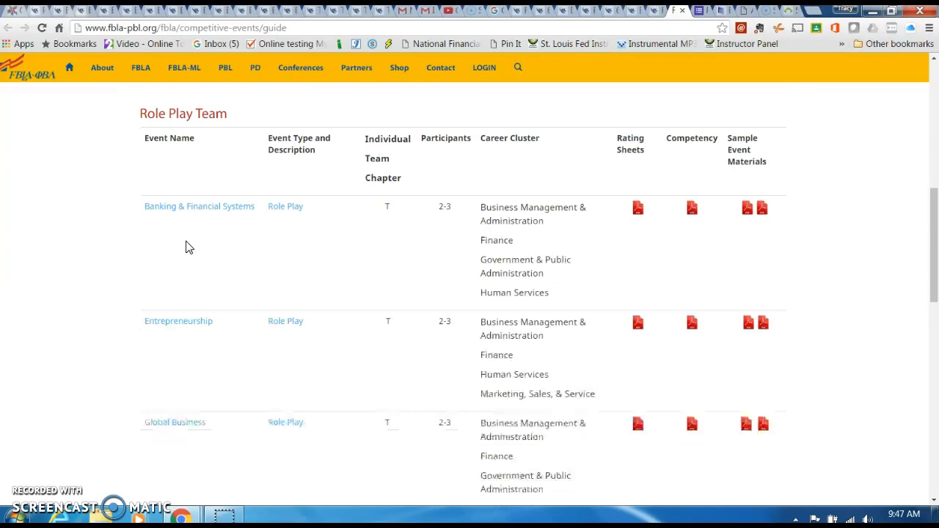
pyautogui.scroll(-3)
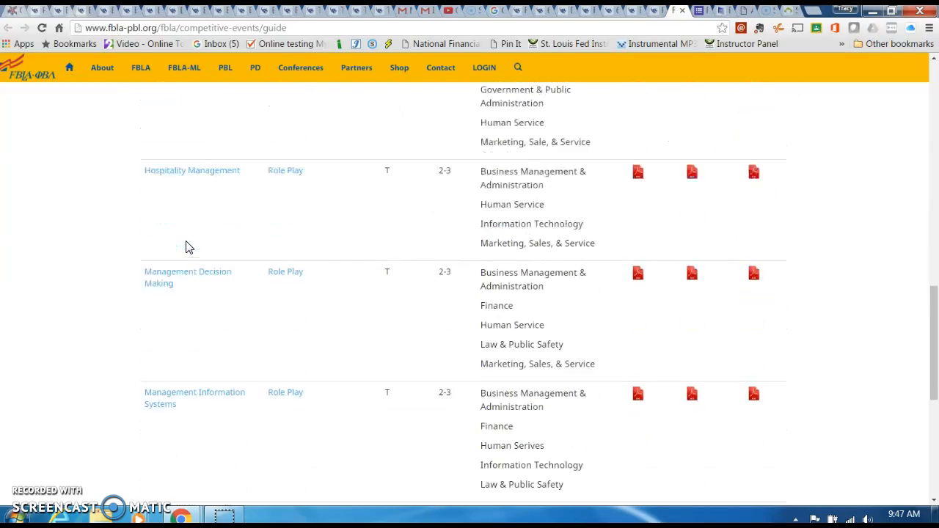
pyautogui.scroll(-3)
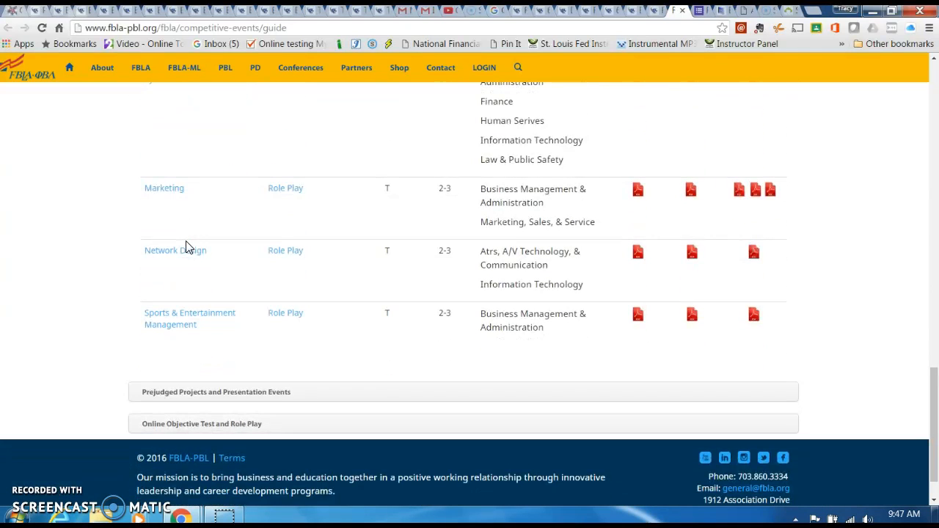
pyautogui.scroll(-3)
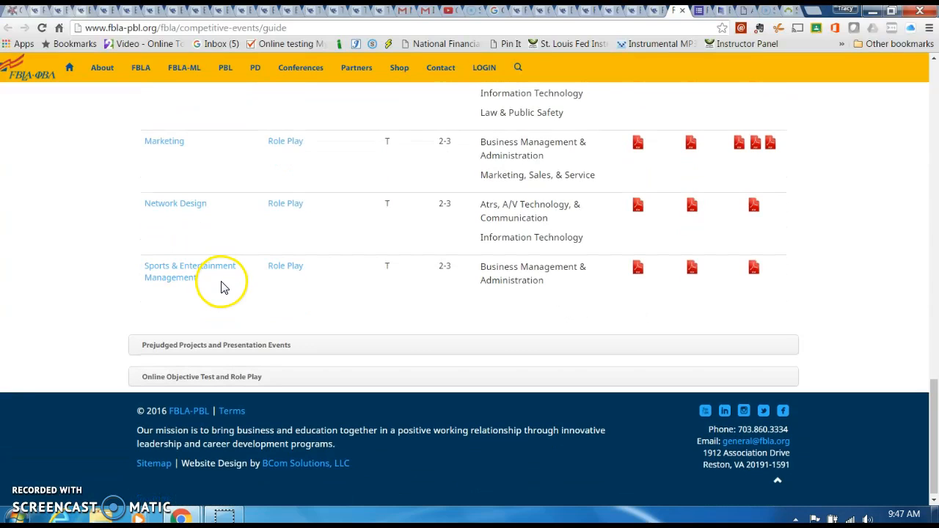
pyautogui.moveTo(858, 279)
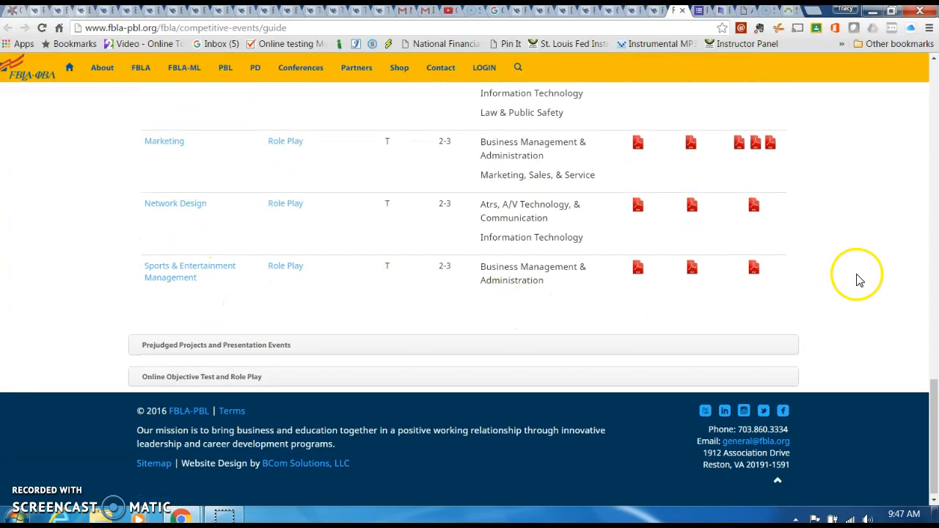
pyautogui.moveTo(858, 277)
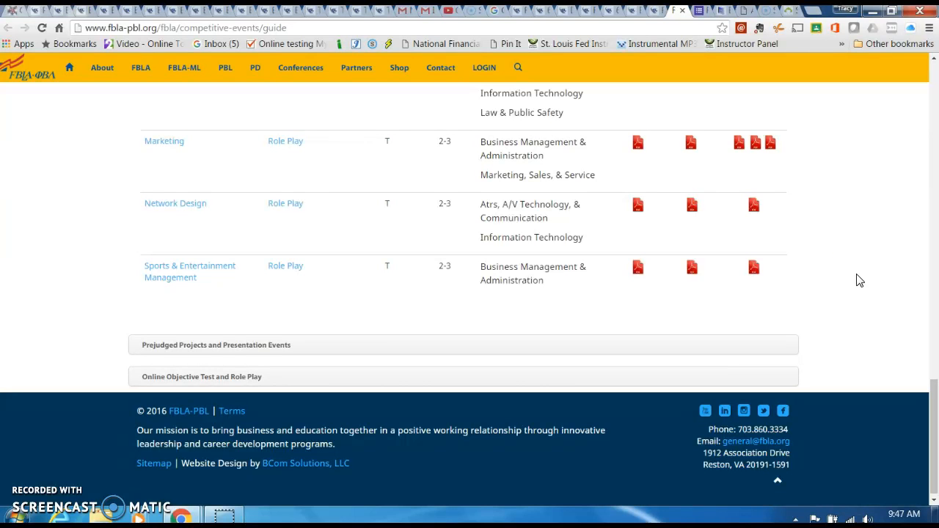
pyautogui.scroll(3)
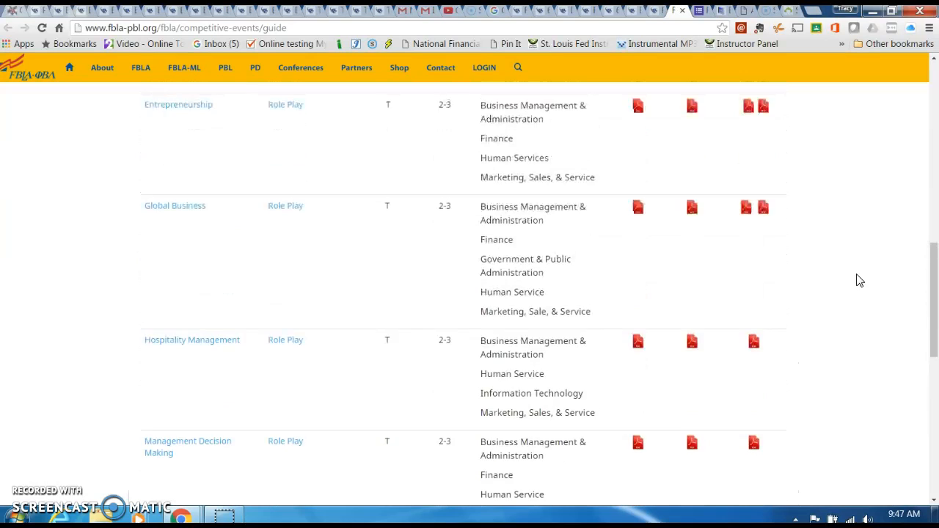
pyautogui.scroll(3)
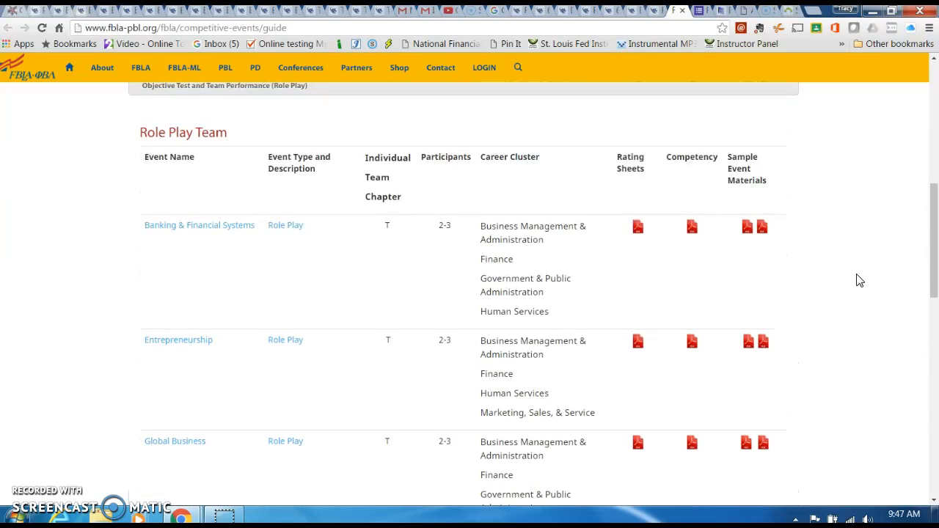
pyautogui.scroll(3)
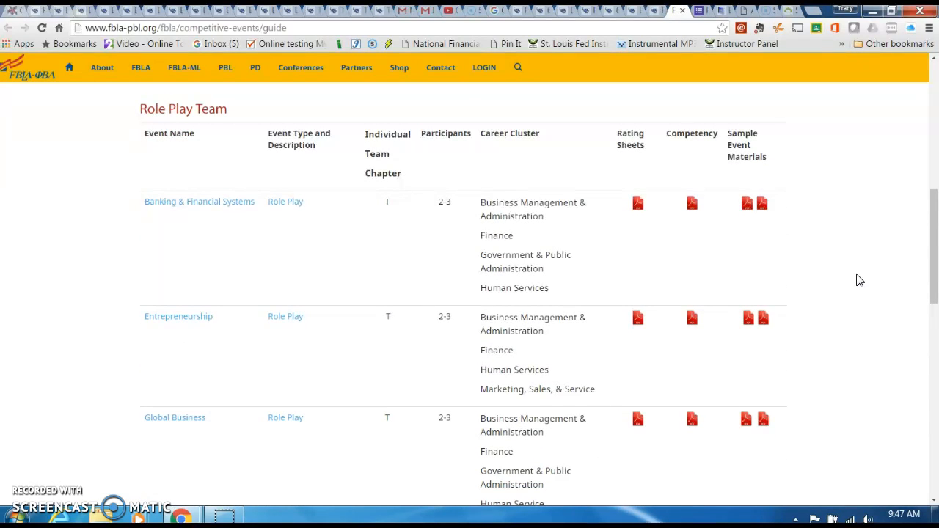
pyautogui.scroll(-3)
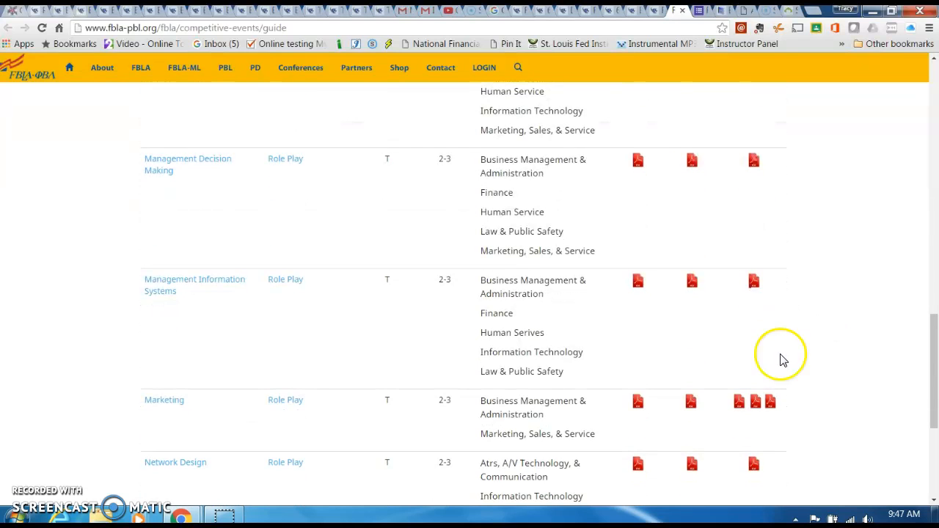
pyautogui.scroll(-3)
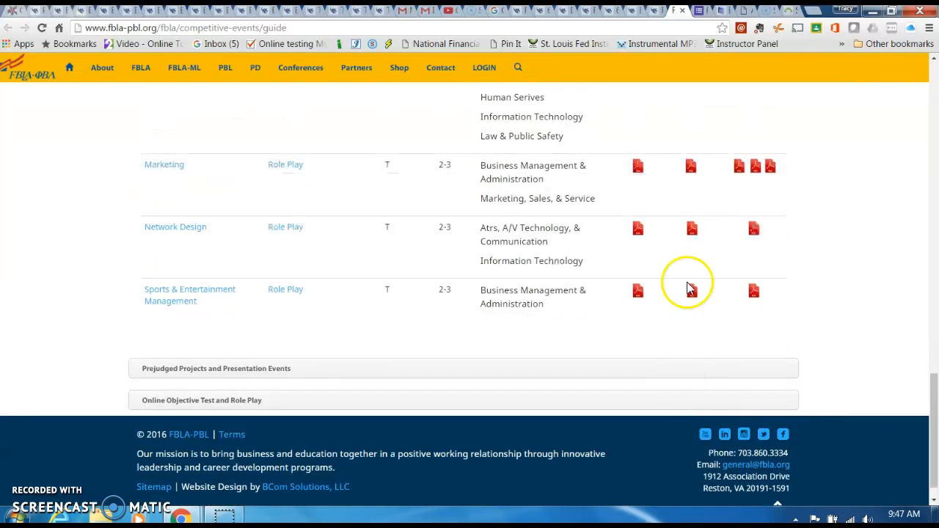
pyautogui.moveTo(753, 292)
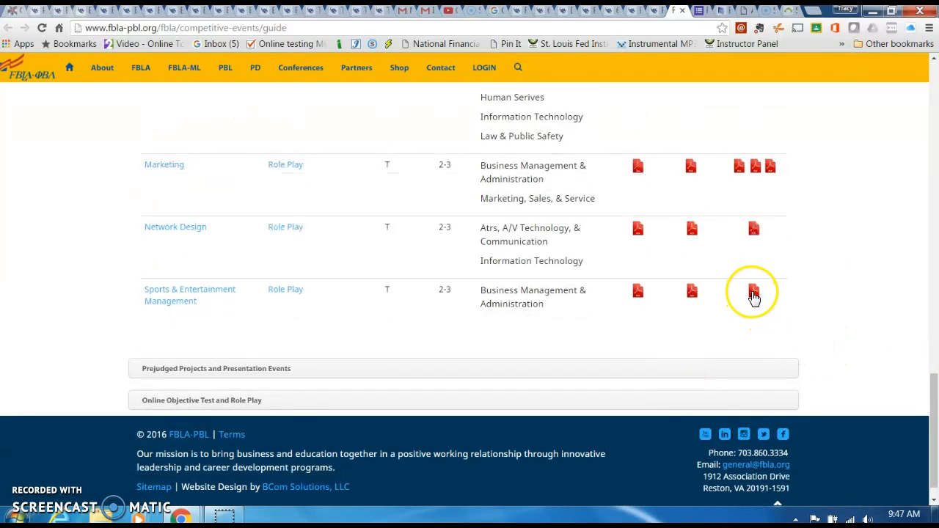
pyautogui.click(752, 291)
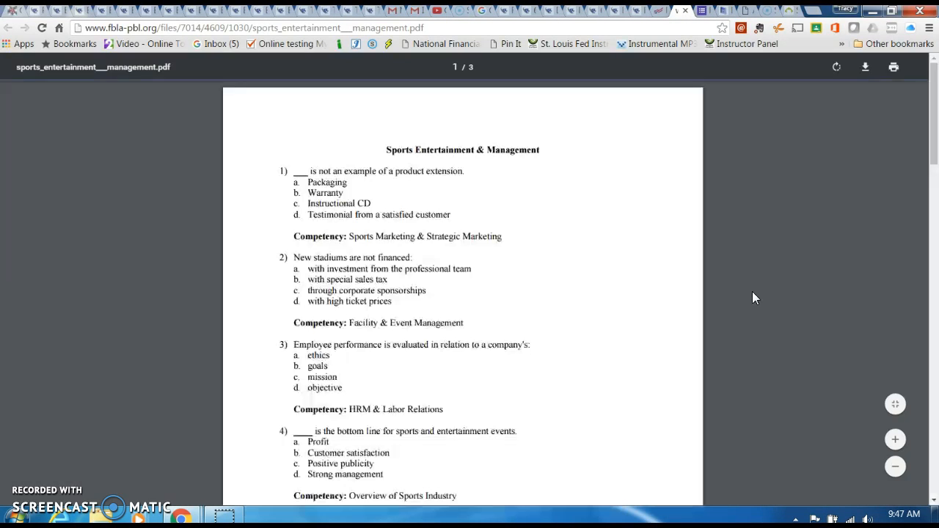
pyautogui.moveTo(490, 343)
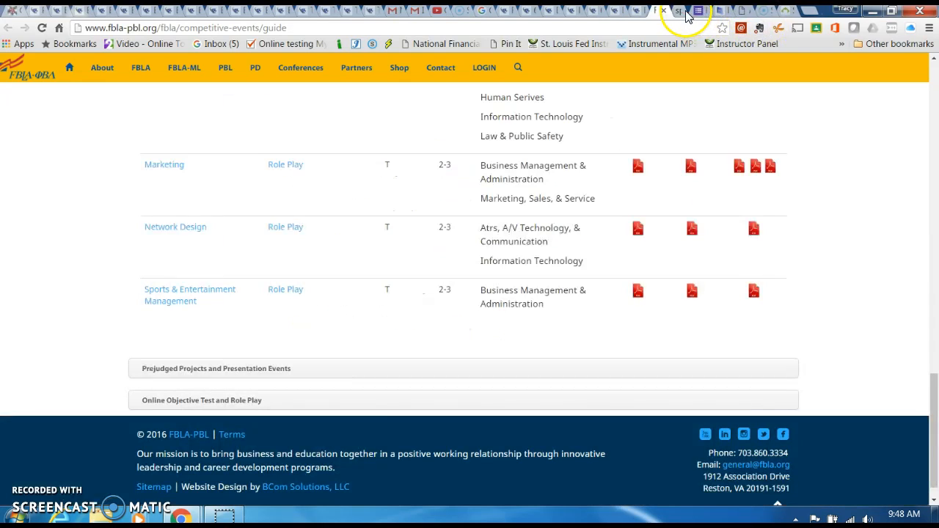
pyautogui.moveTo(246, 368)
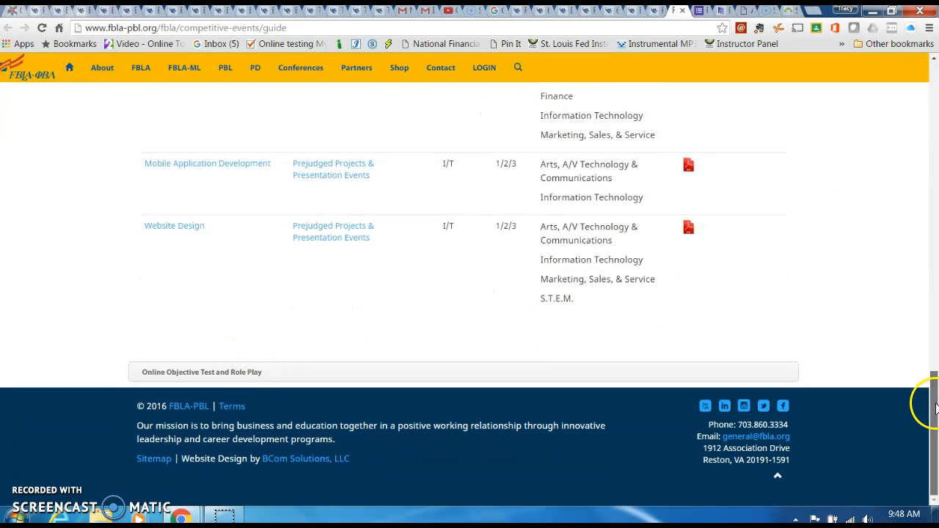
# Scroll to the guide's bottom and expand Online Objective Test and Role Play, revealing Help Desk and Parliamentary Procedure
pyautogui.scroll(3)
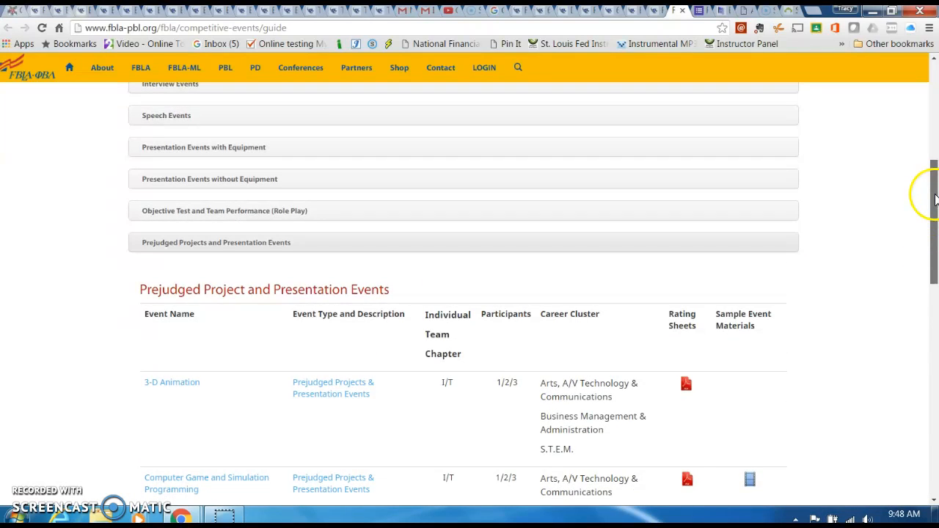
pyautogui.scroll(-3)
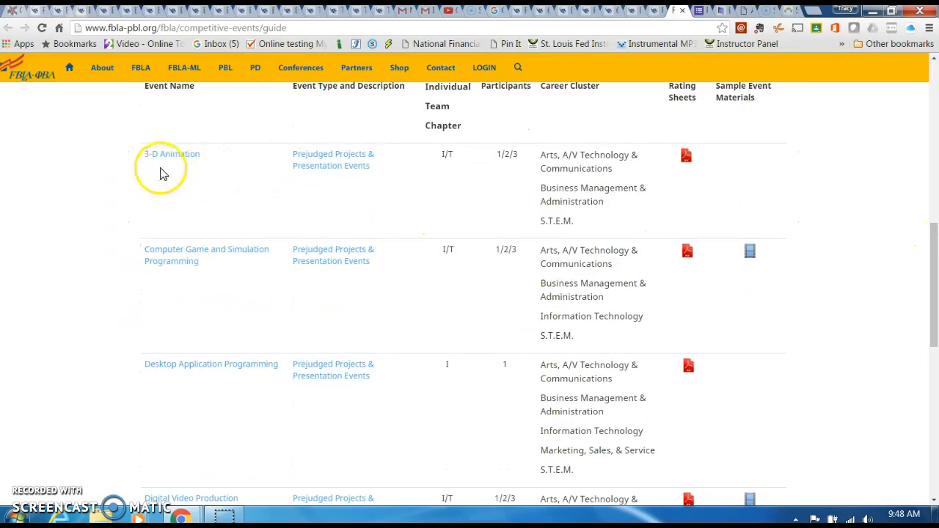
pyautogui.moveTo(154, 167)
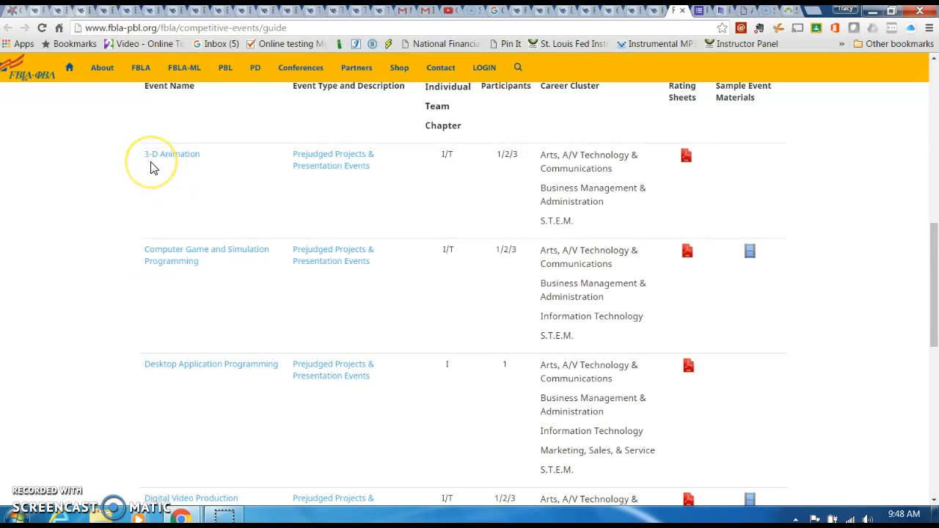
pyautogui.moveTo(178, 174)
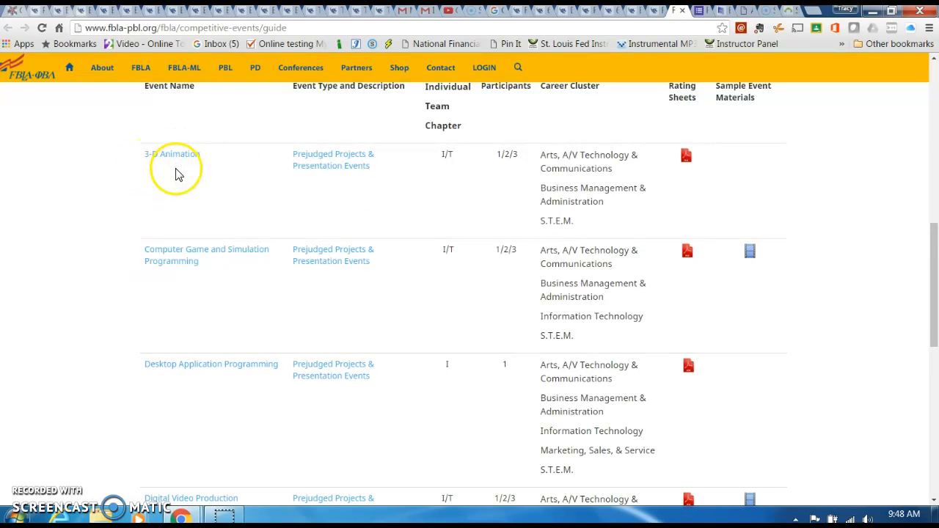
pyautogui.moveTo(242, 222)
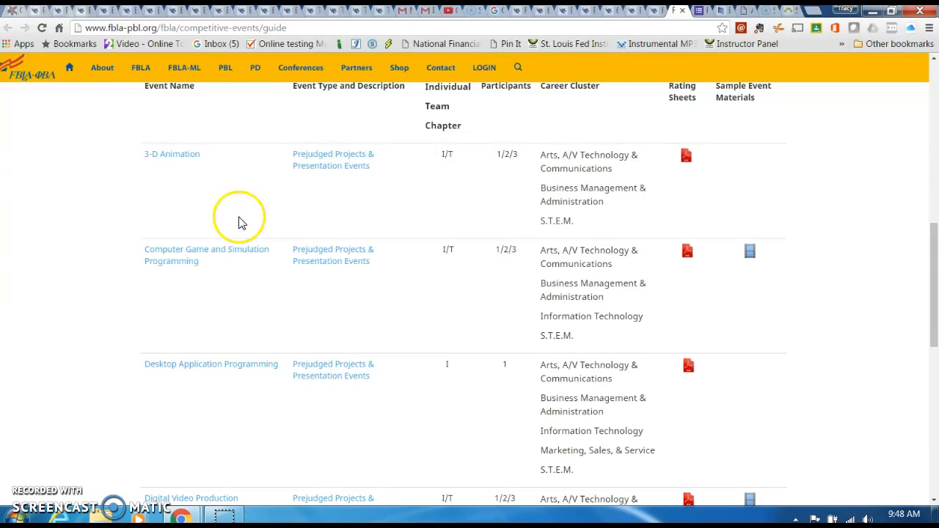
pyautogui.moveTo(222, 269)
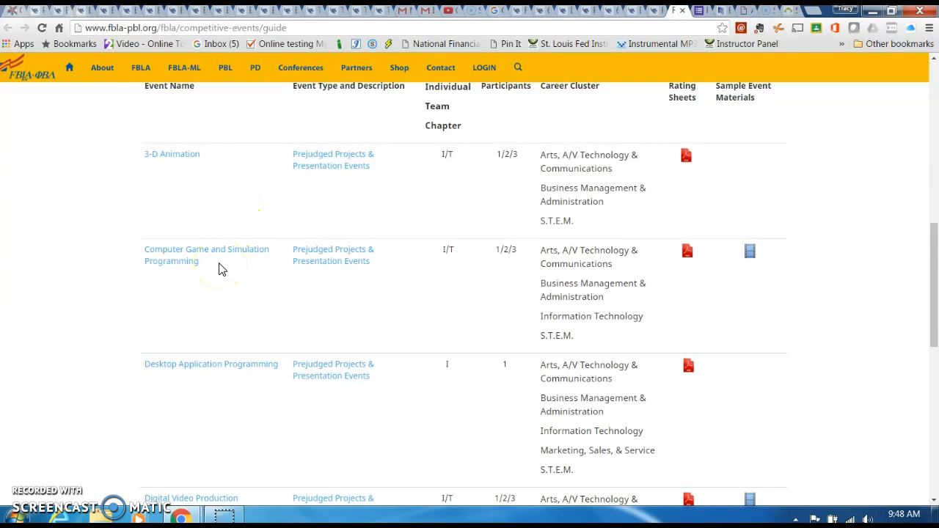
pyautogui.moveTo(931, 150)
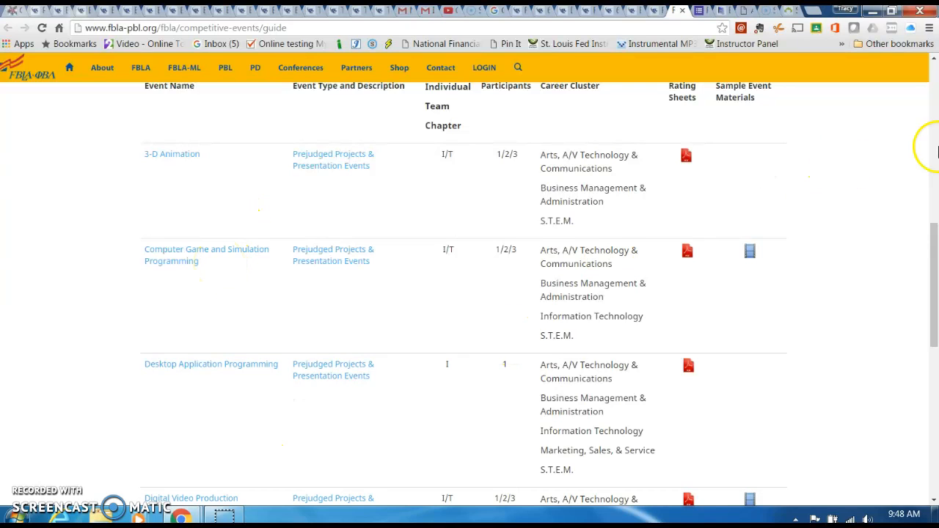
pyautogui.scroll(-3)
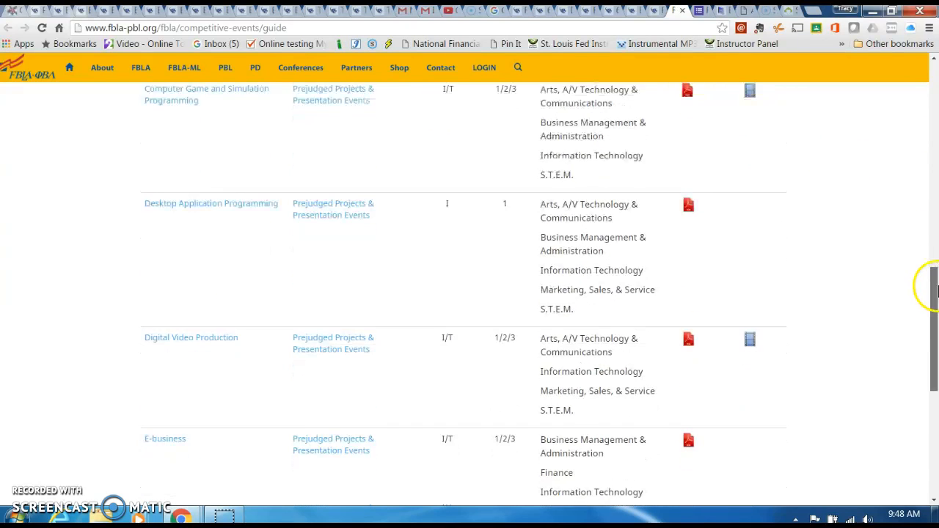
pyautogui.scroll(-3)
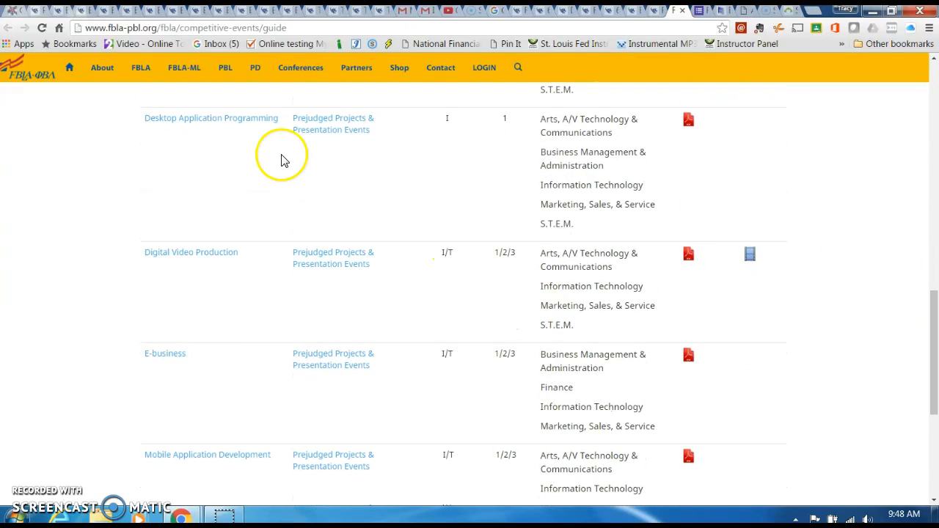
pyautogui.moveTo(290, 291)
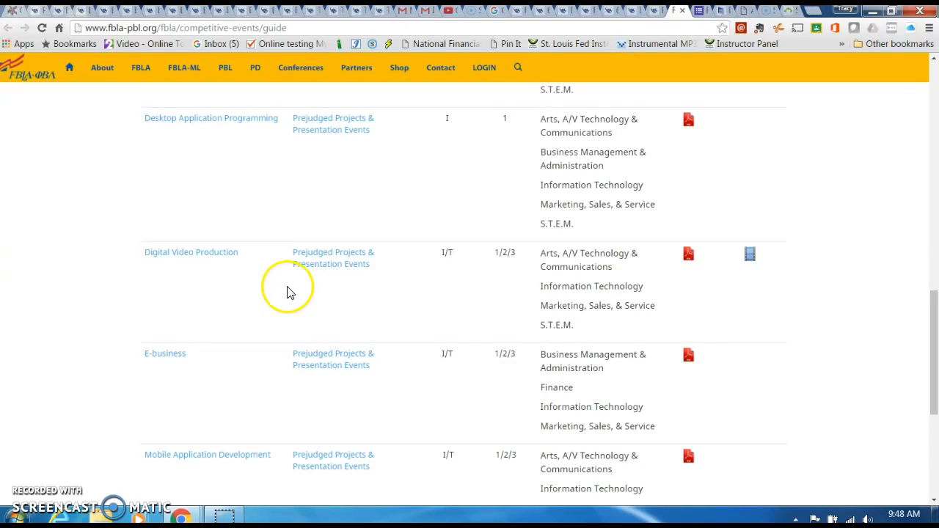
pyautogui.moveTo(224, 281)
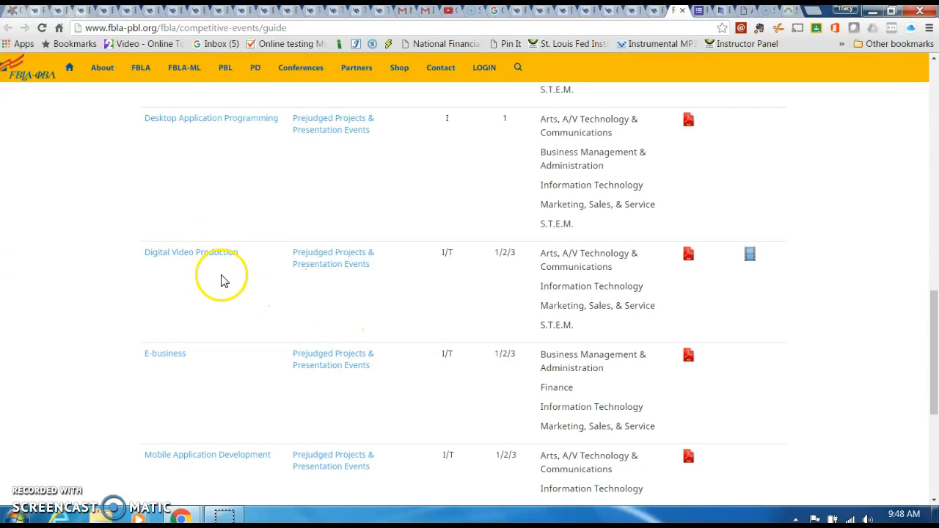
pyautogui.moveTo(912, 325)
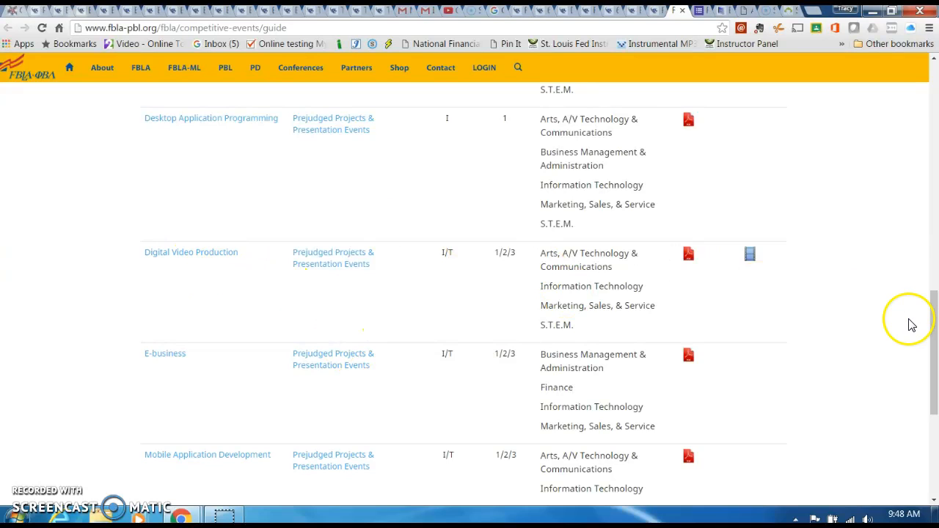
pyautogui.scroll(-3)
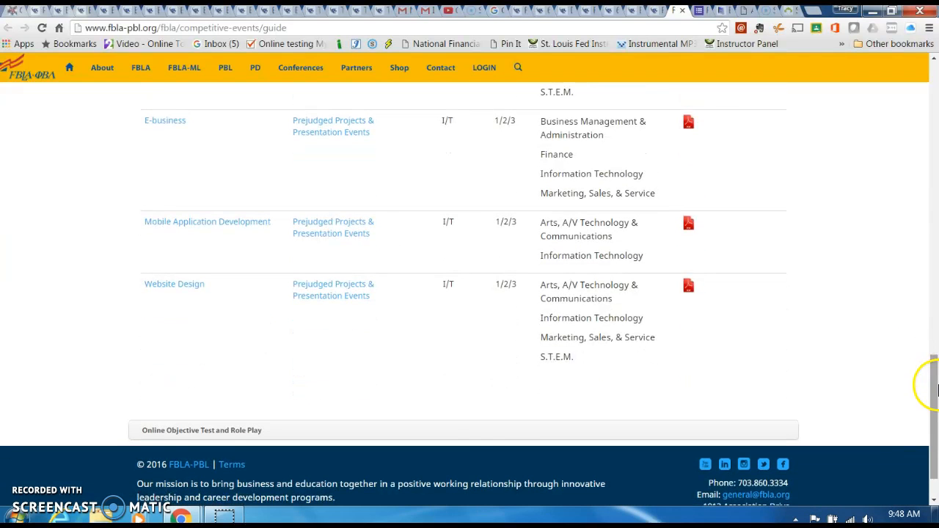
pyautogui.moveTo(862, 480)
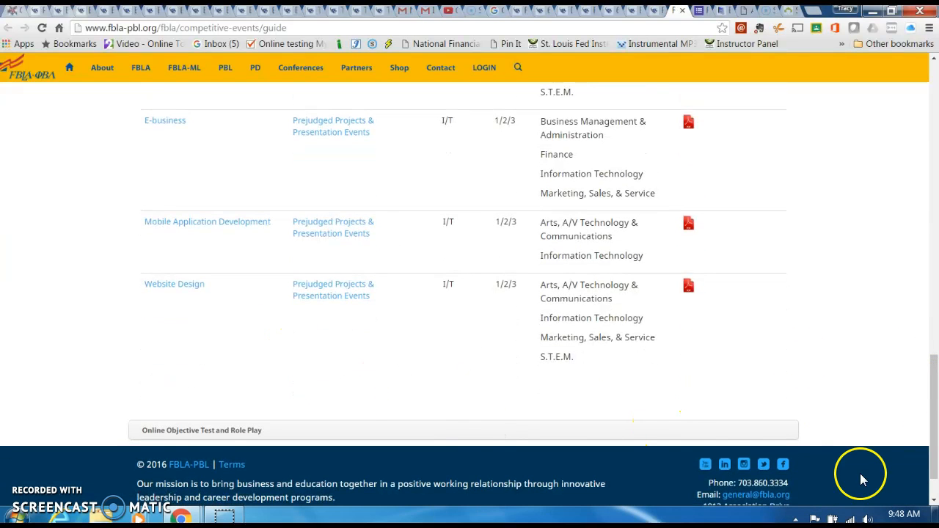
pyautogui.scroll(-3)
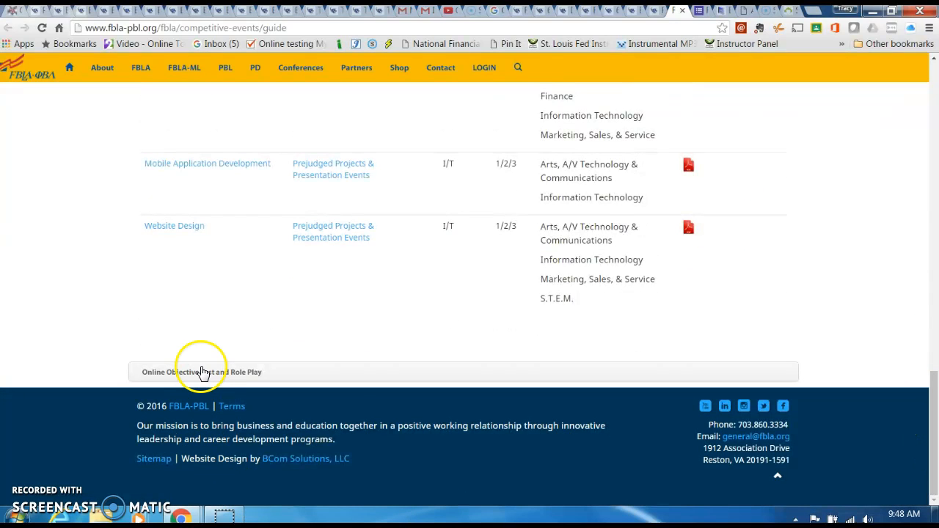
pyautogui.click(201, 372)
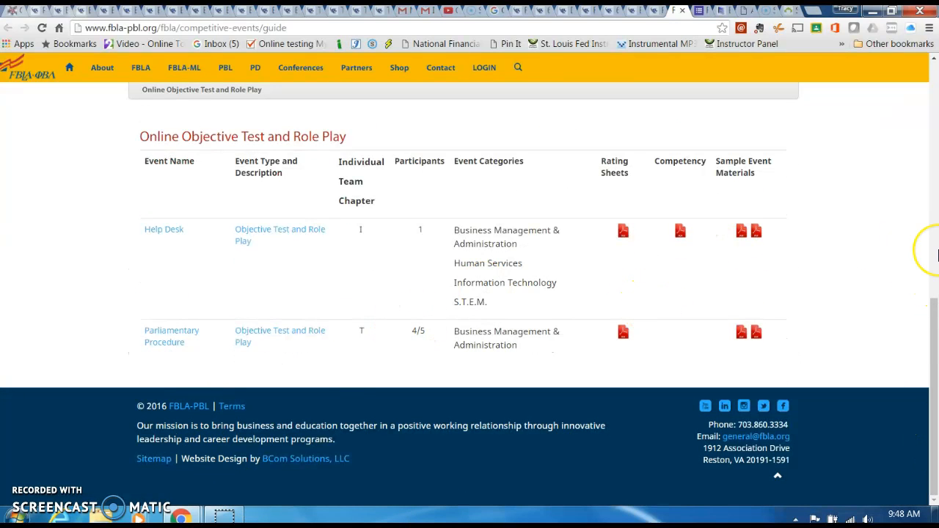
pyautogui.moveTo(208, 262)
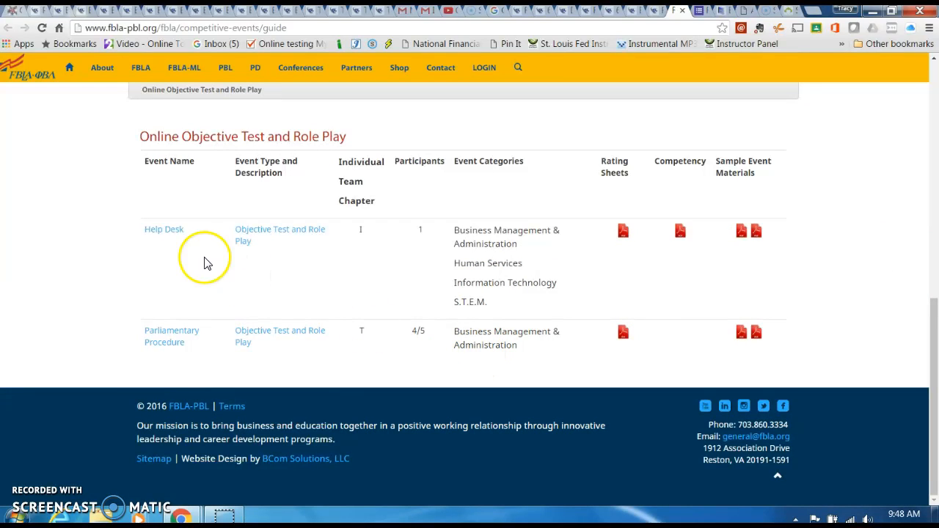
pyautogui.moveTo(932, 330)
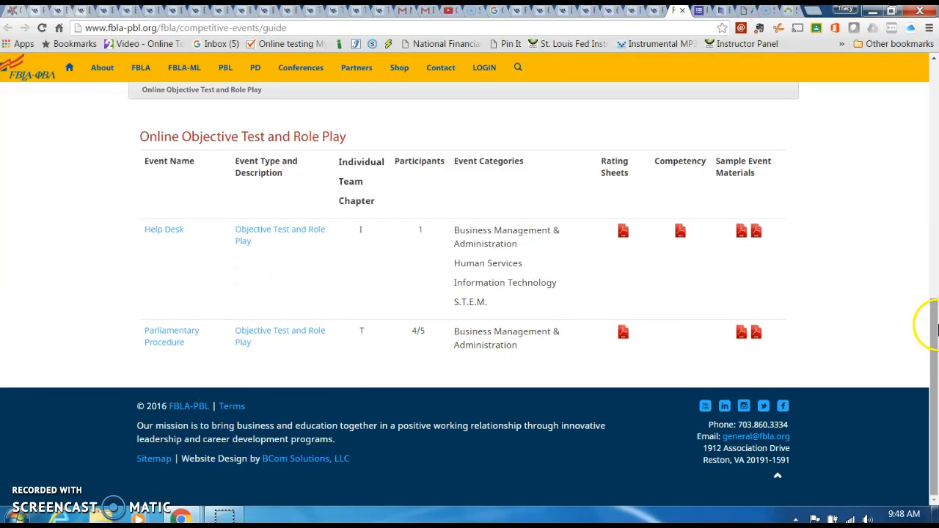
# Use the Competitive Events breadcrumb, then scroll to the 2015-16 Event Guidelines, Rating Sheets and Format Guide
pyautogui.scroll(3)
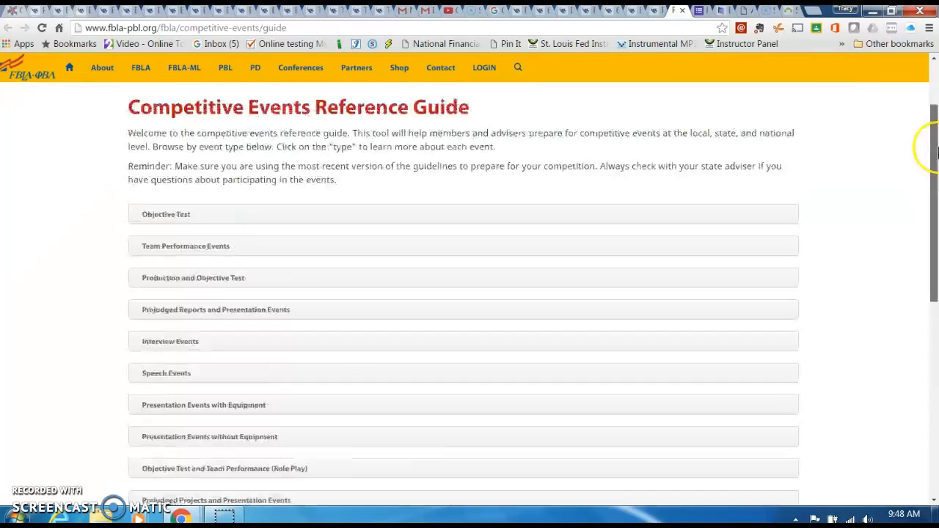
pyautogui.scroll(3)
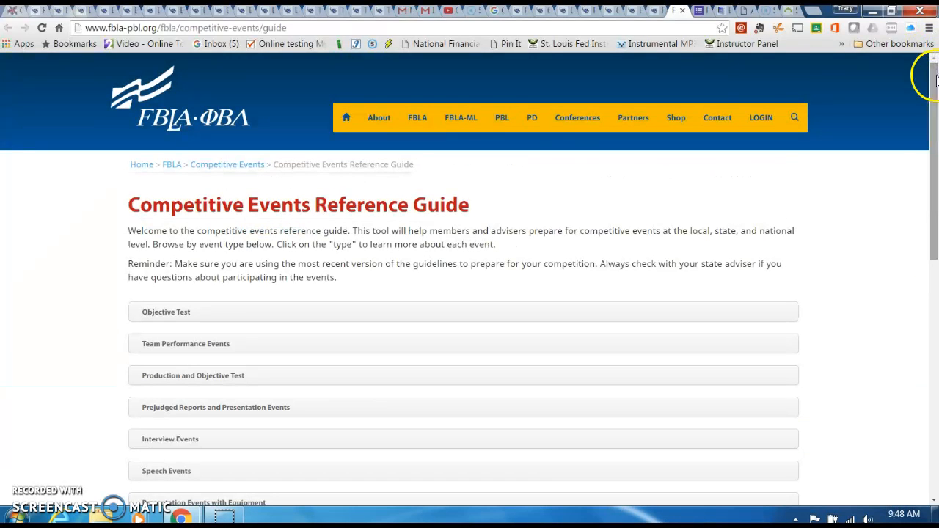
pyautogui.moveTo(303, 228)
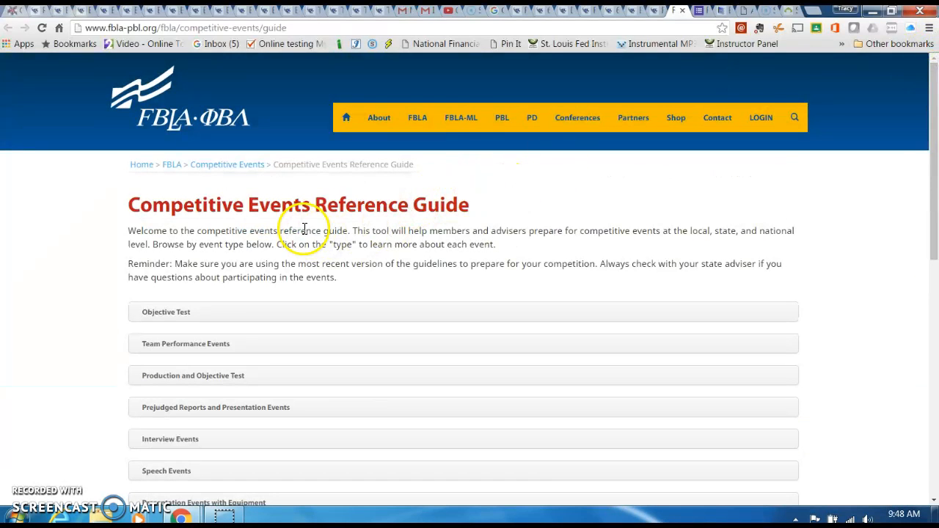
pyautogui.moveTo(238, 163)
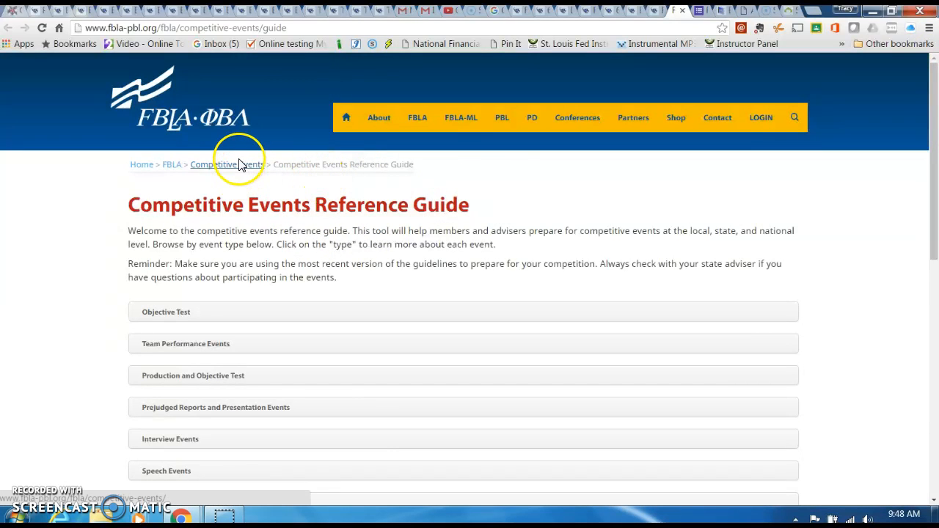
pyautogui.click(227, 163)
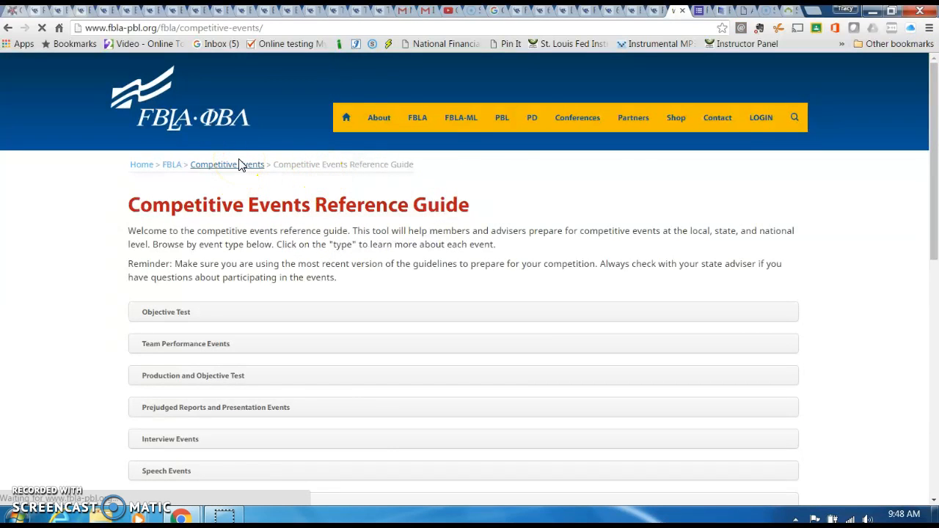
pyautogui.click(227, 163)
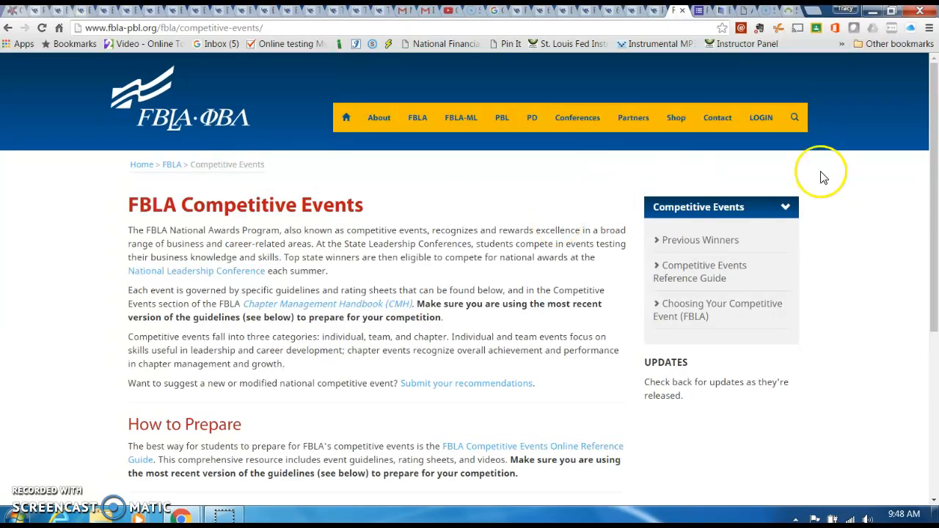
pyautogui.scroll(-3)
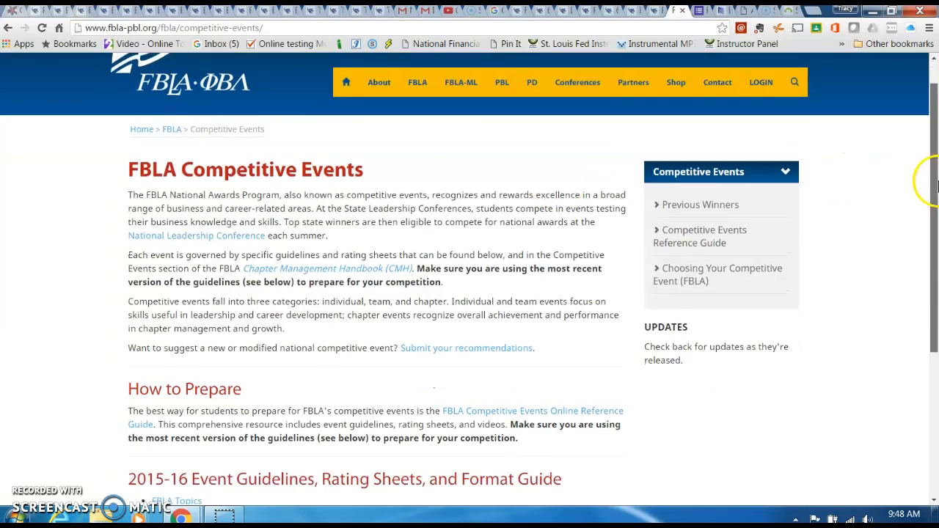
pyautogui.scroll(-3)
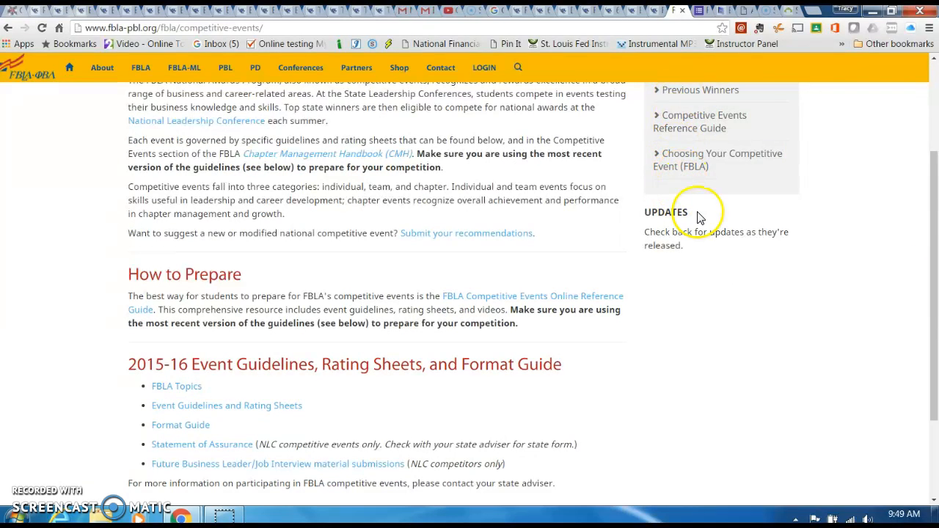
pyautogui.scroll(-3)
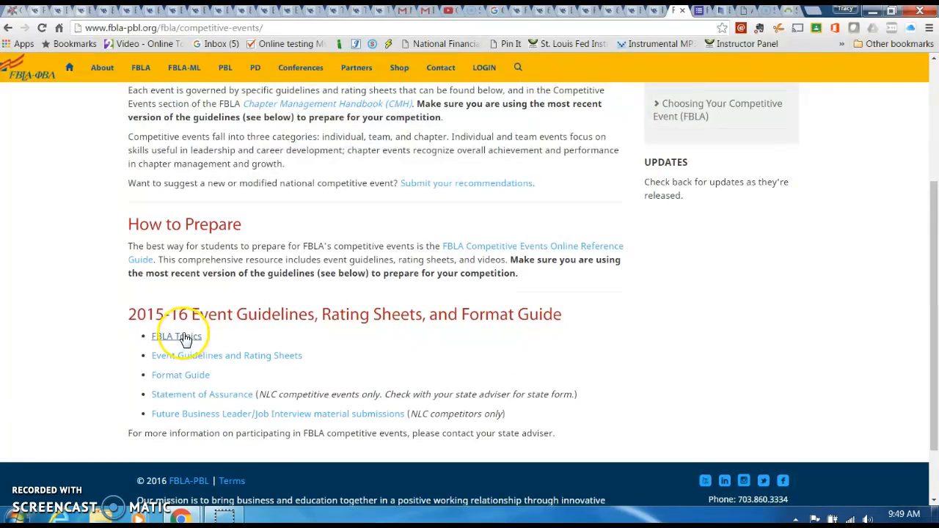
pyautogui.click(178, 337)
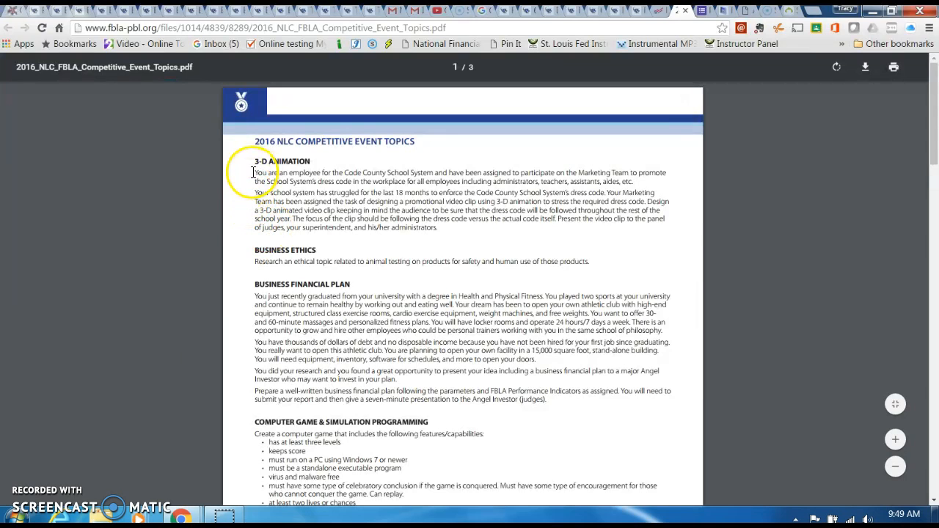
pyautogui.moveTo(254, 173); pyautogui.dragTo(443, 226)
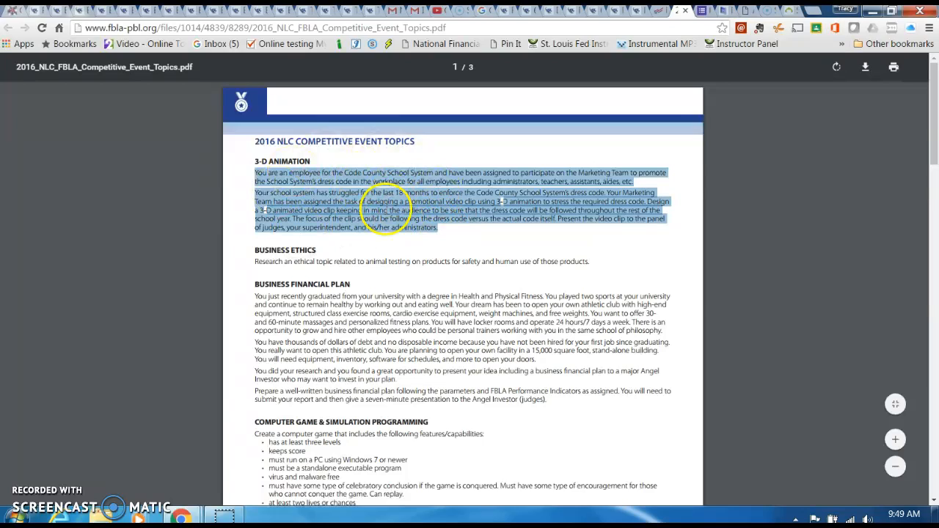
pyautogui.moveTo(671, 238)
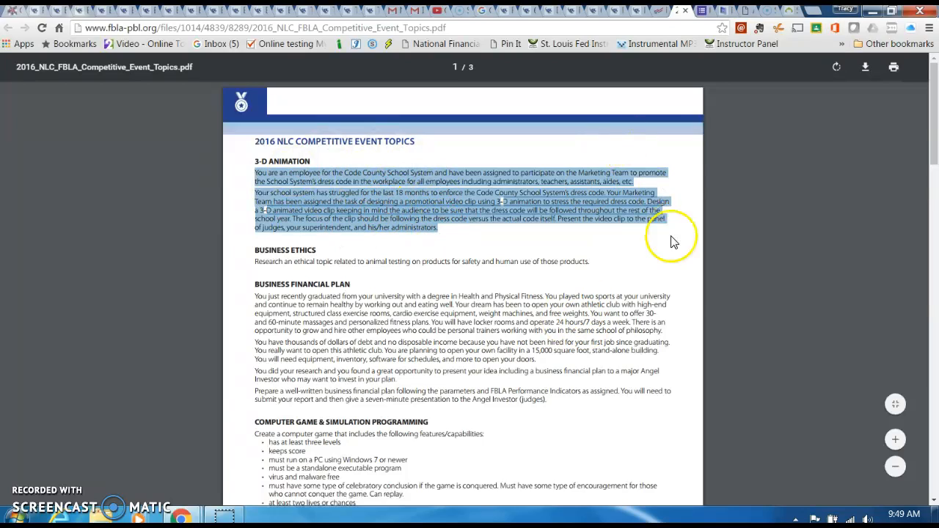
pyautogui.scroll(-3)
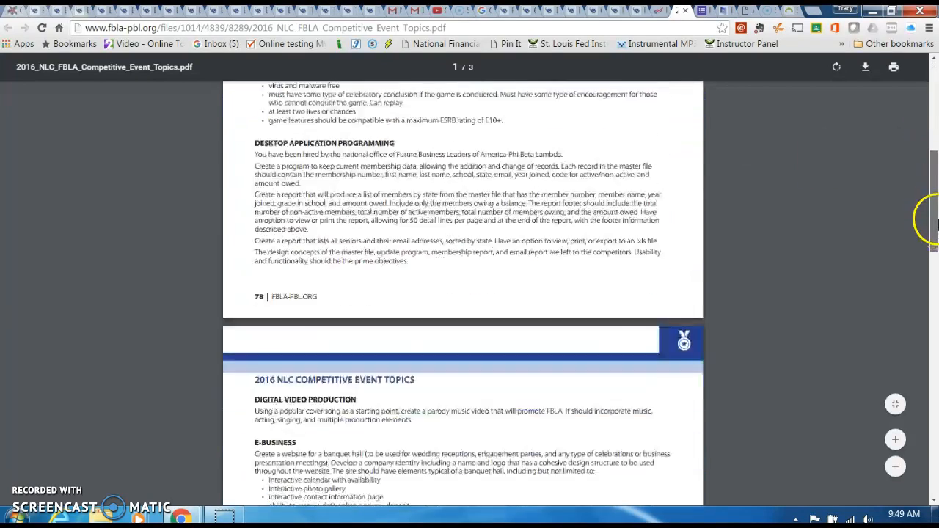
pyautogui.scroll(-3)
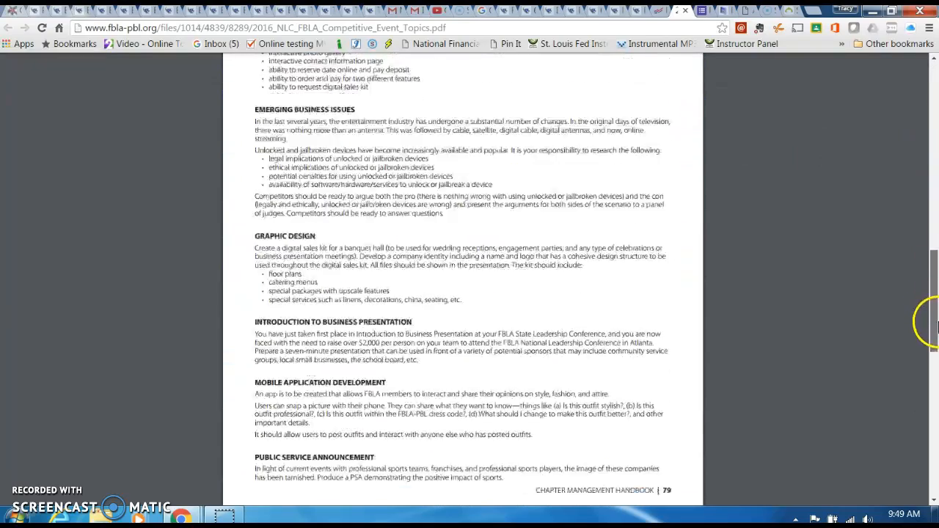
pyautogui.scroll(-3)
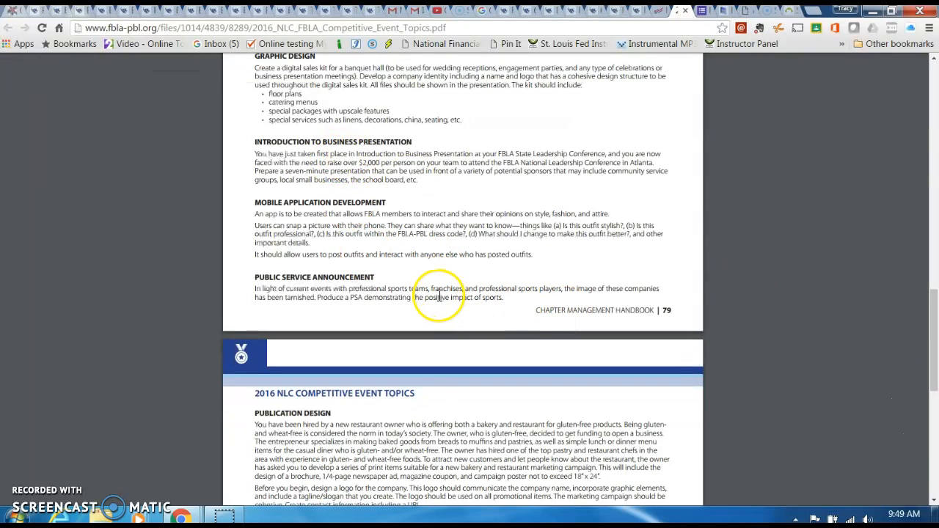
pyautogui.moveTo(700, 281)
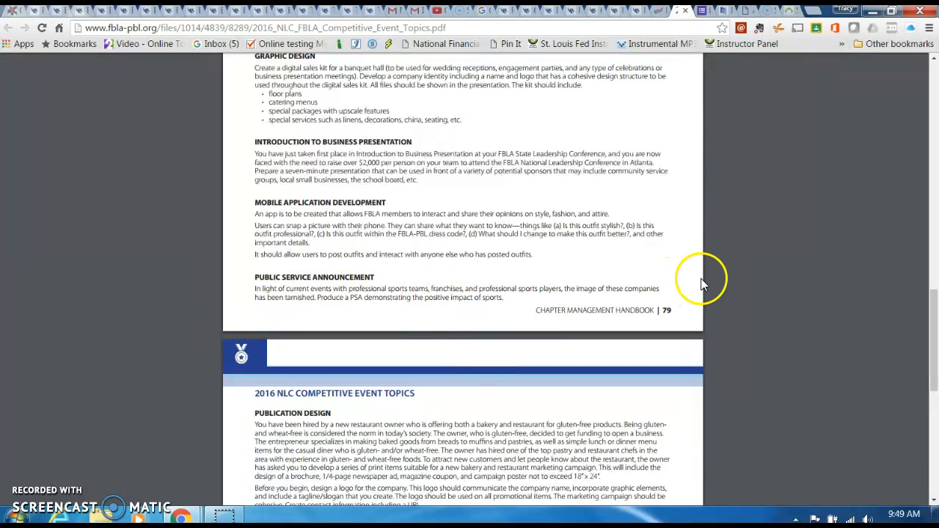
pyautogui.scroll(-3)
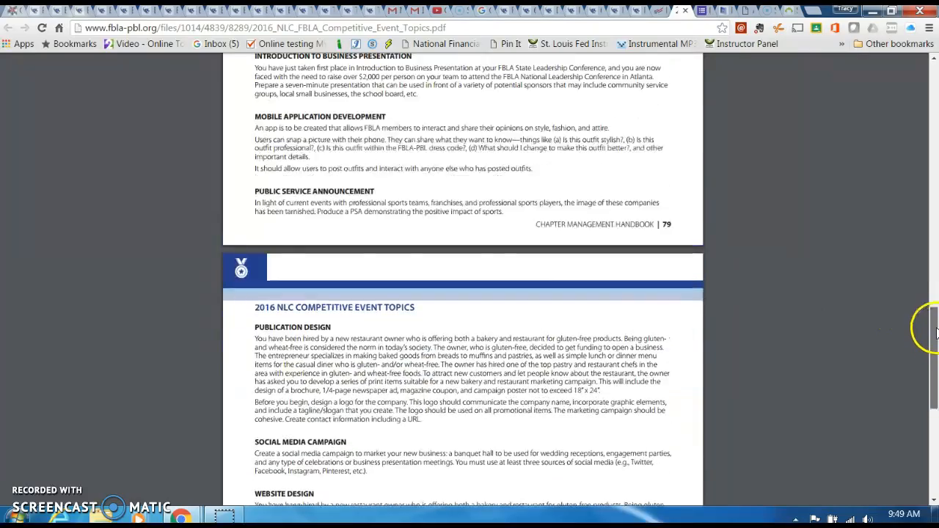
pyautogui.scroll(3)
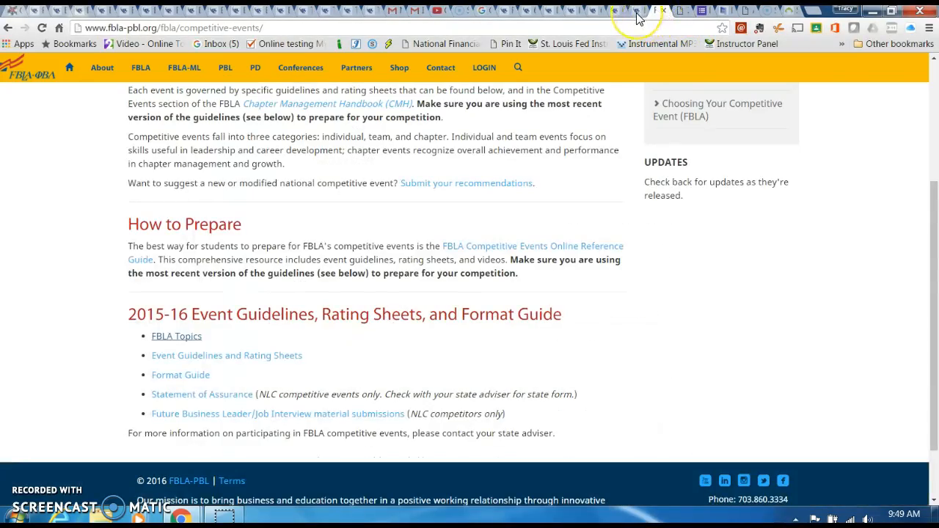
# Return to the teacher's FBLA page on mrsweber.net and scroll down it
pyautogui.click(638, 10)
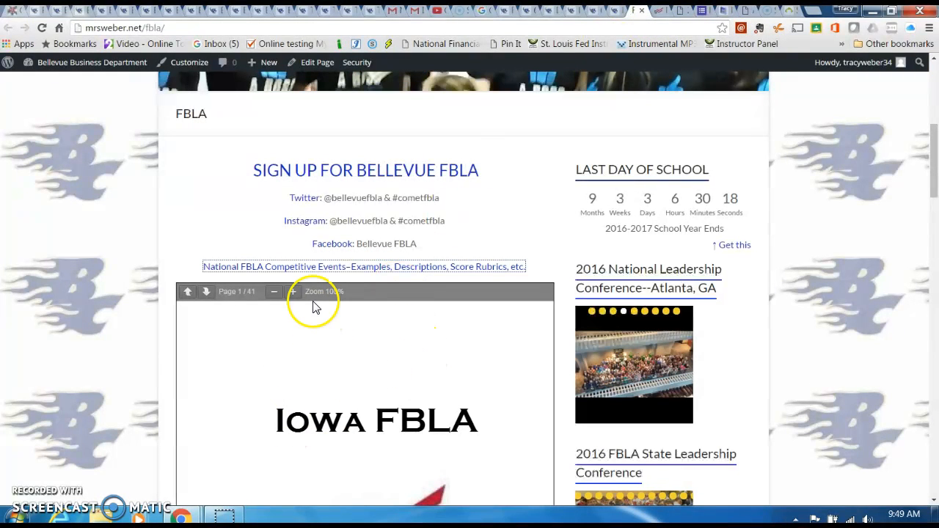
pyautogui.moveTo(308, 266)
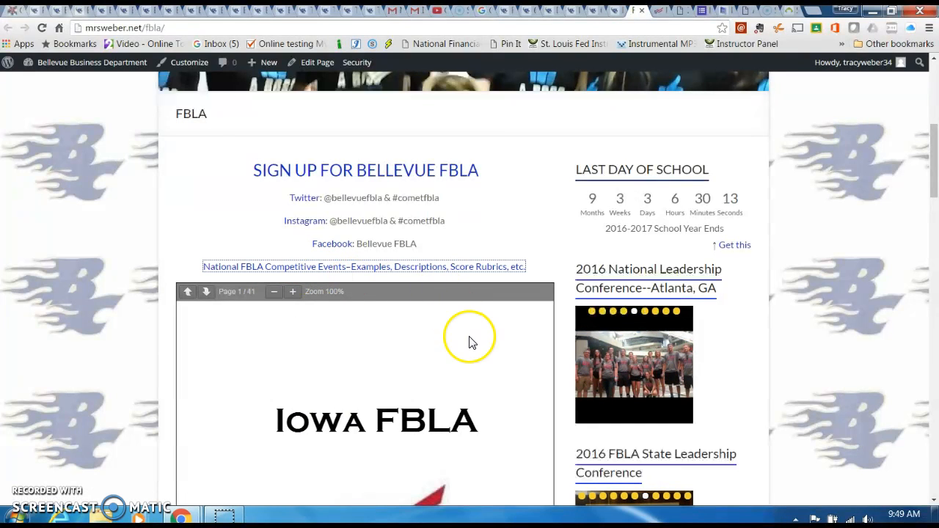
pyautogui.scroll(-3)
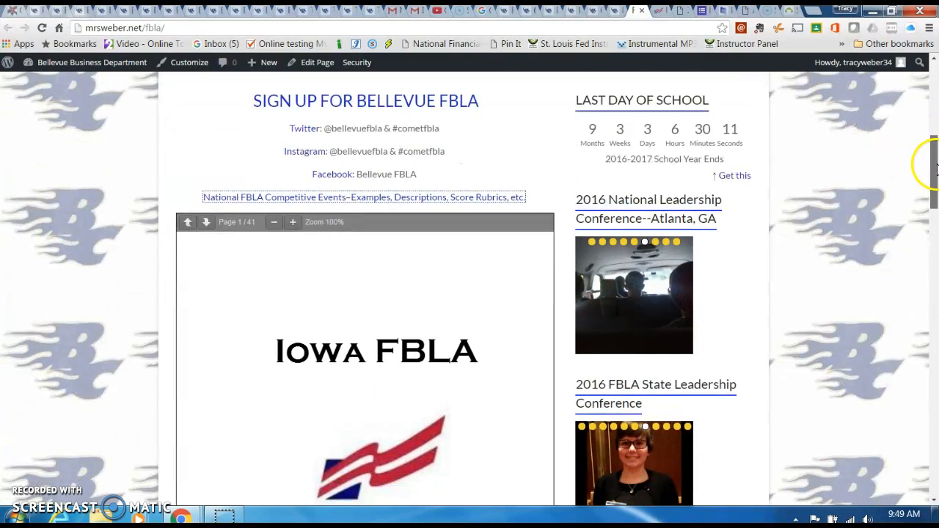
pyautogui.scroll(-3)
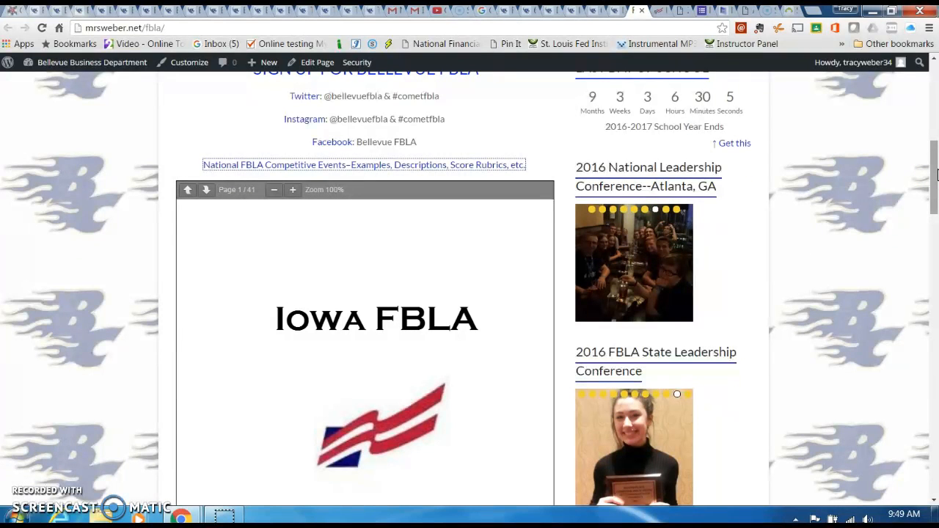
# Switch to a different photo in the conference slideshow while scrolling the page
pyautogui.scroll(-3)
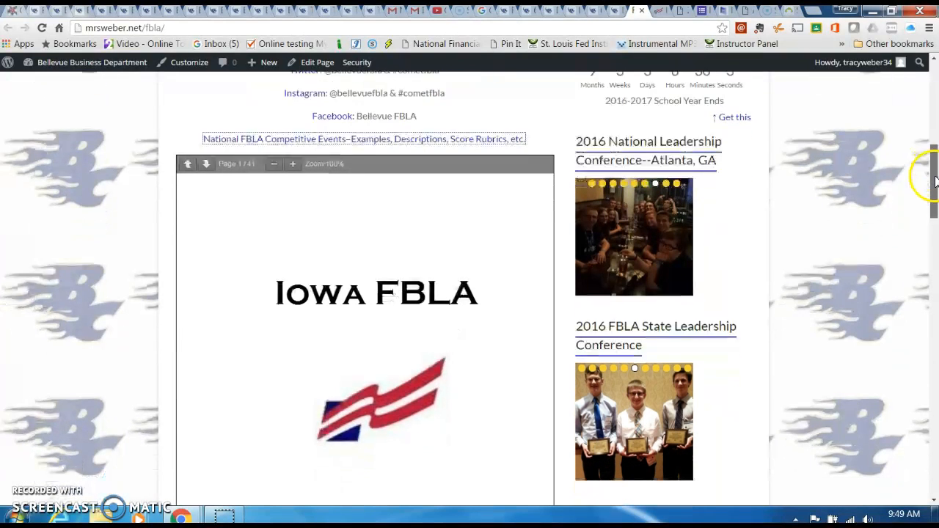
pyautogui.scroll(-3)
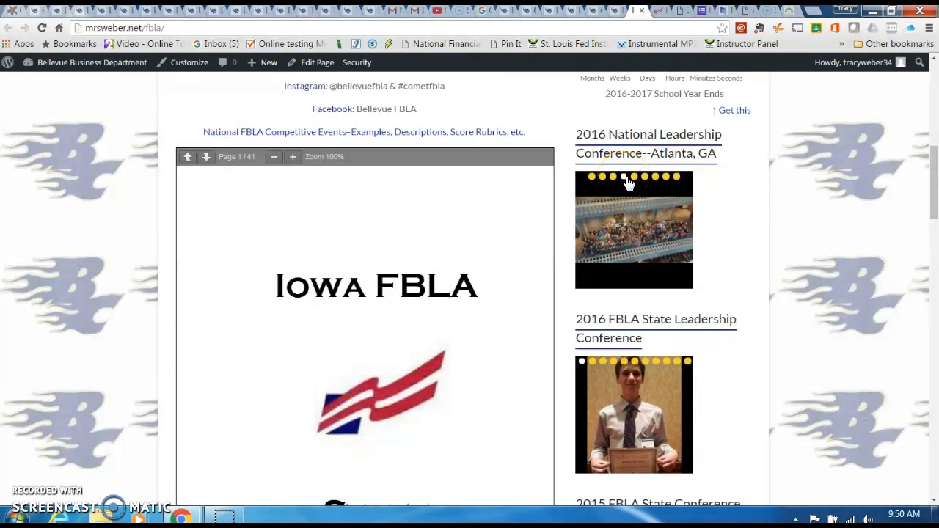
pyautogui.click(644, 176)
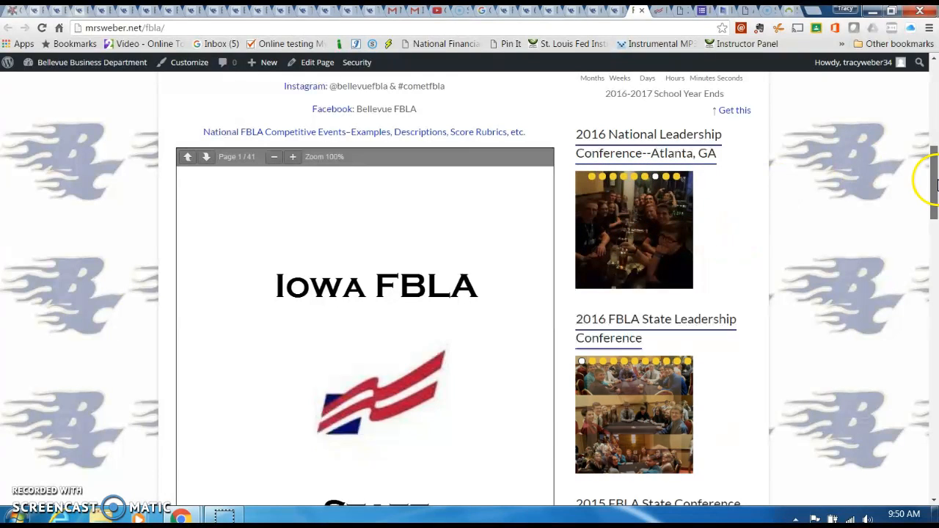
pyautogui.scroll(-3)
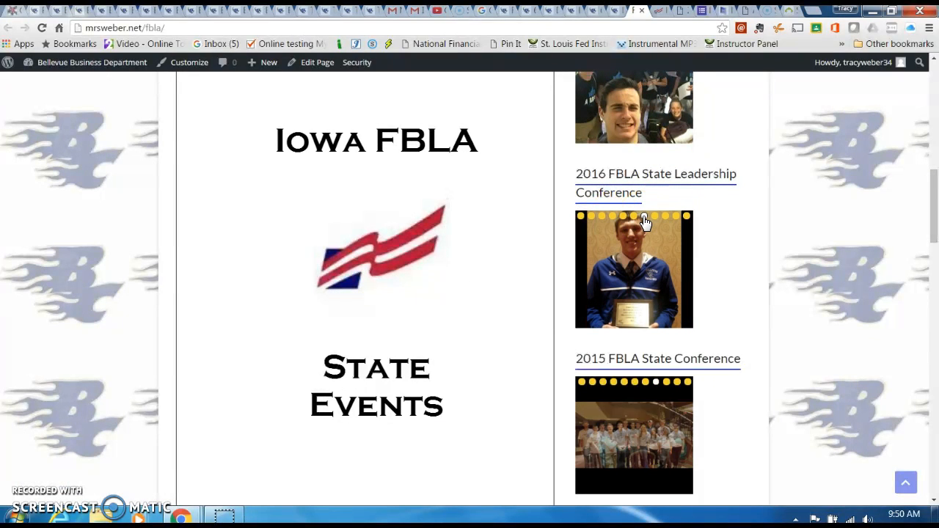
pyautogui.scroll(-3)
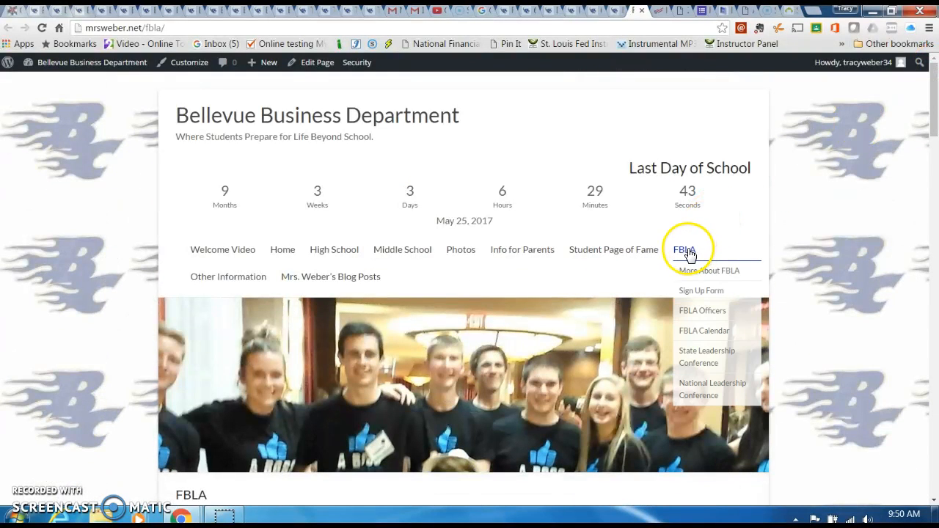
pyautogui.moveTo(702, 311)
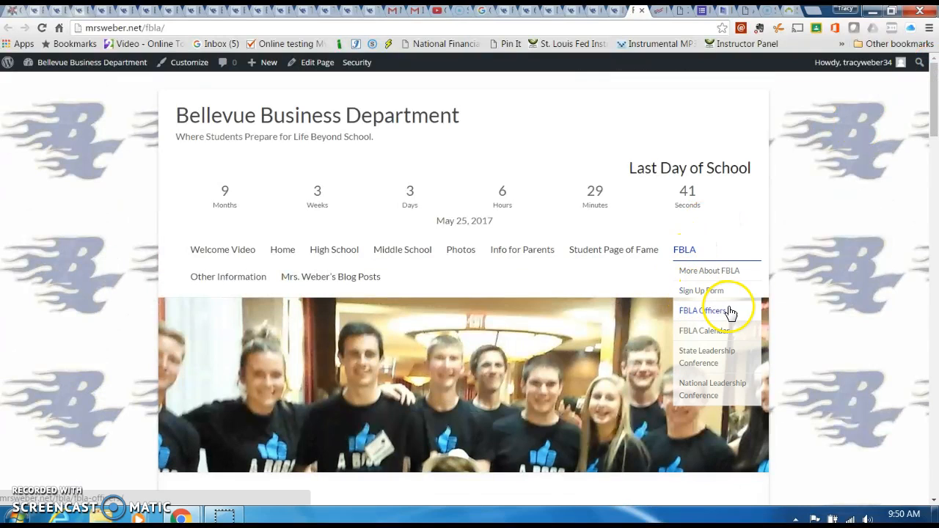
# Open FBLA Officers and view the 2016-2017, 2015-2016 and 2014-2015 officers with photos
pyautogui.click(702, 310)
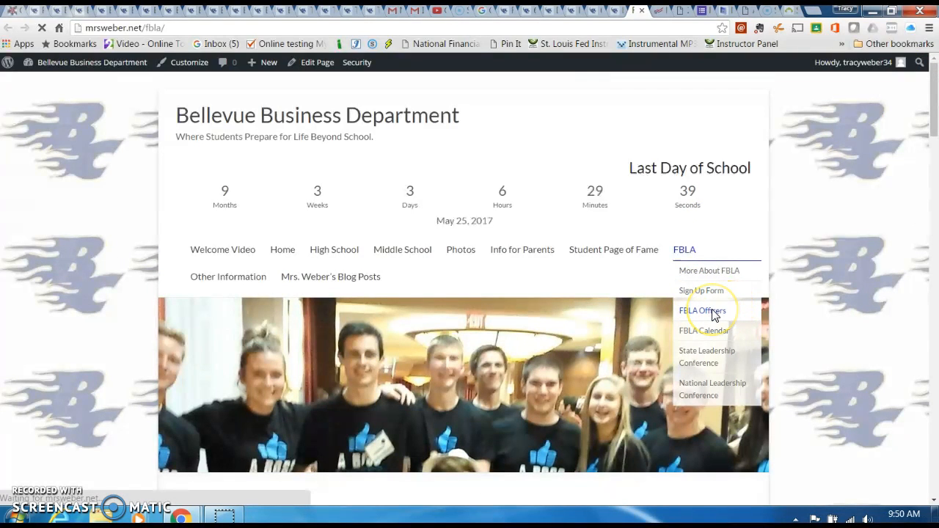
pyautogui.click(702, 310)
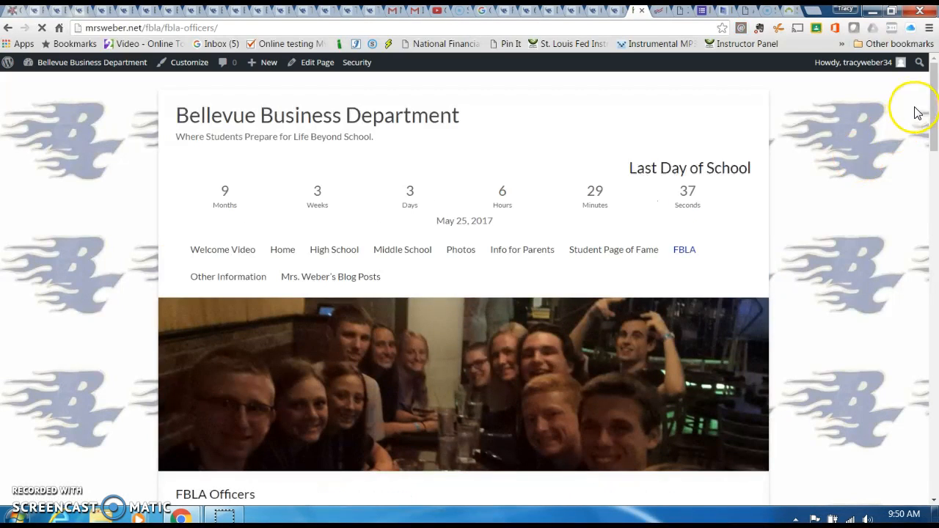
pyautogui.scroll(-3)
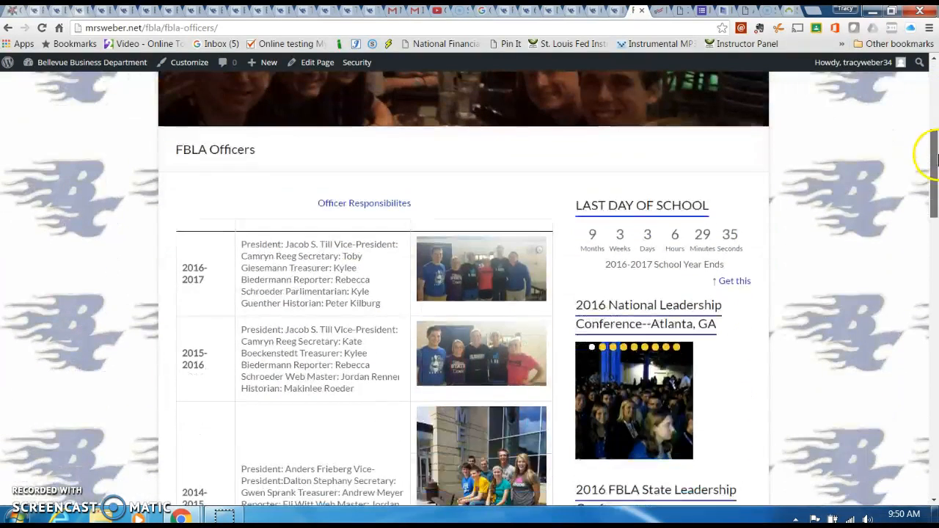
pyautogui.moveTo(381, 312)
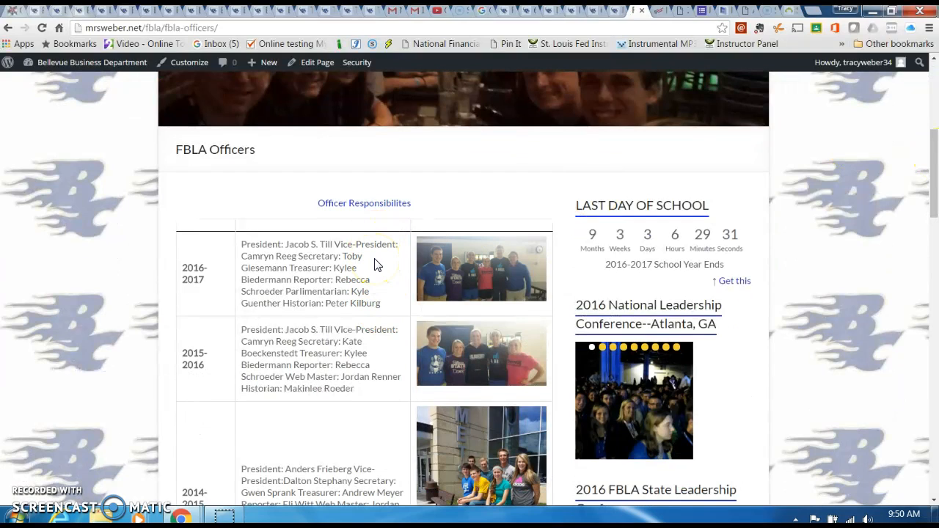
pyautogui.moveTo(385, 308)
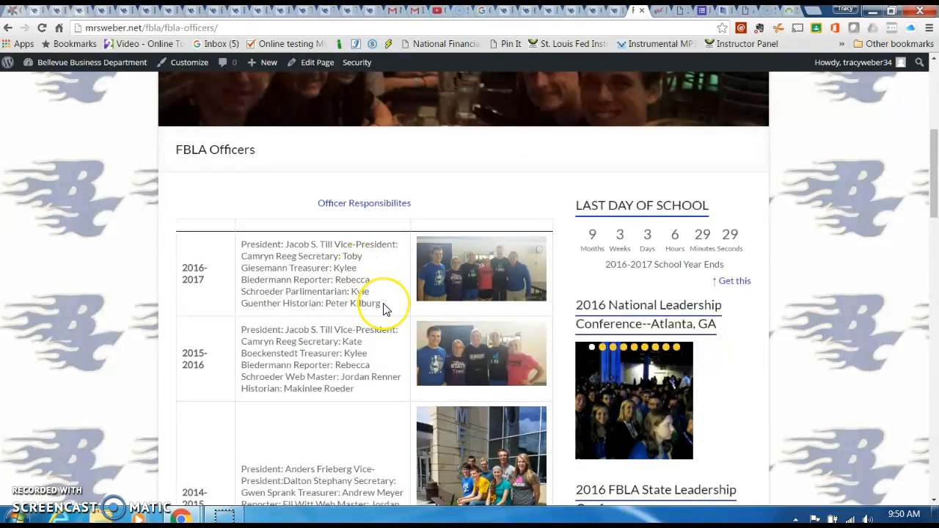
pyautogui.moveTo(765, 229)
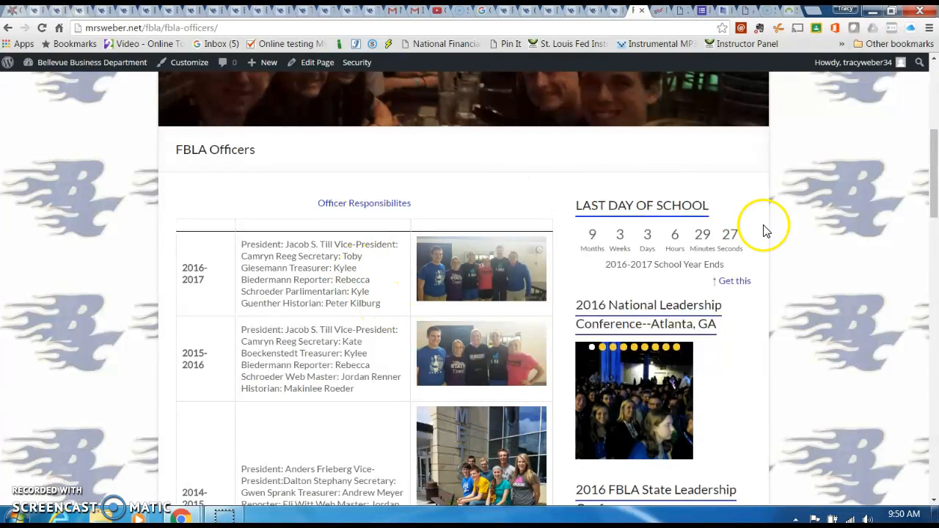
pyautogui.moveTo(870, 150)
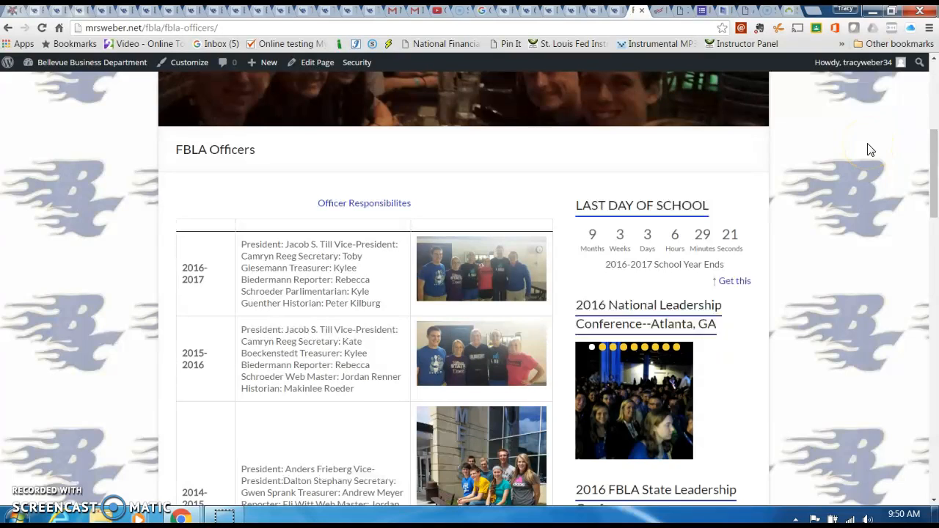
pyautogui.scroll(3)
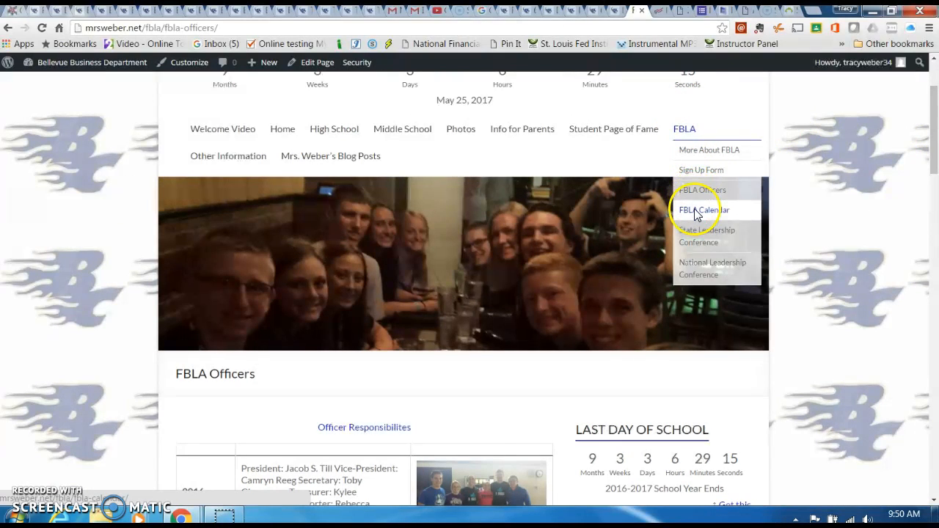
# Open FBLA Calendar and advance the embedded Google Calendar from August through September to October 2016
pyautogui.click(703, 210)
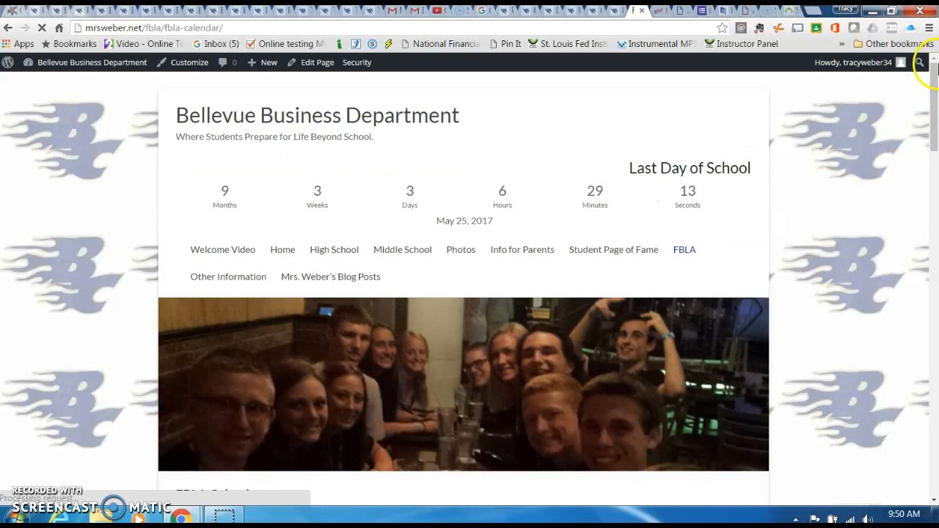
pyautogui.click(683, 249)
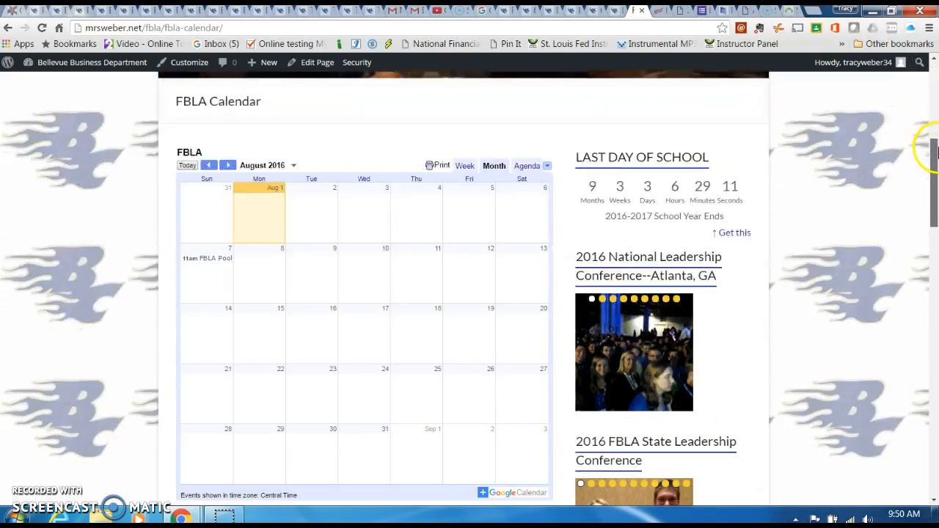
pyautogui.scroll(-3)
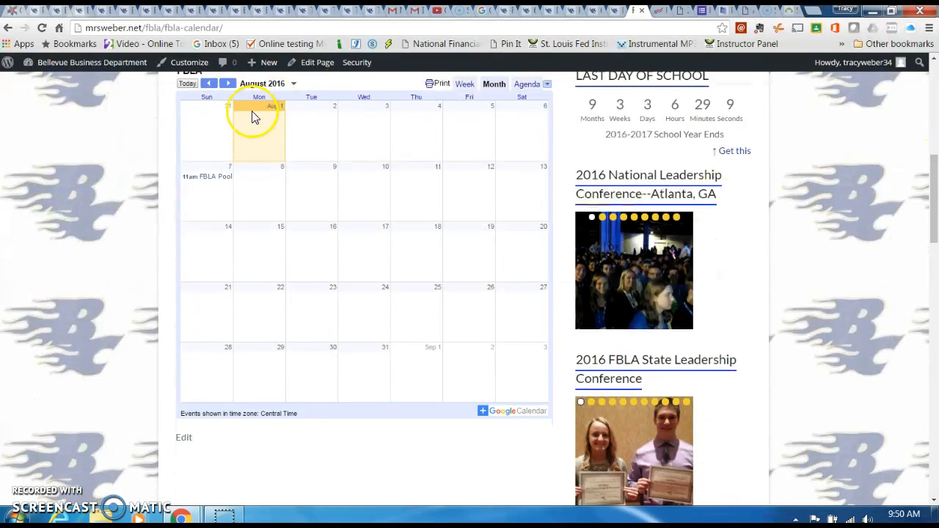
pyautogui.click(264, 62)
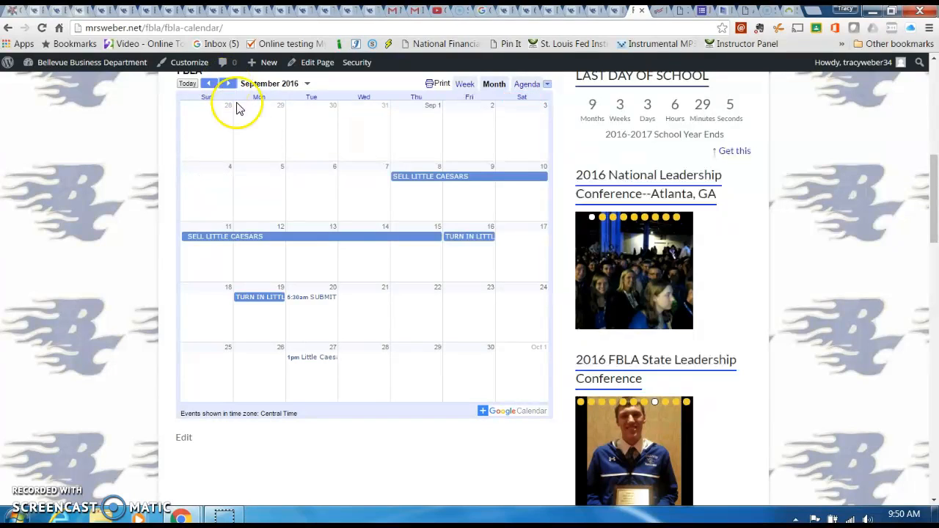
pyautogui.moveTo(314, 242)
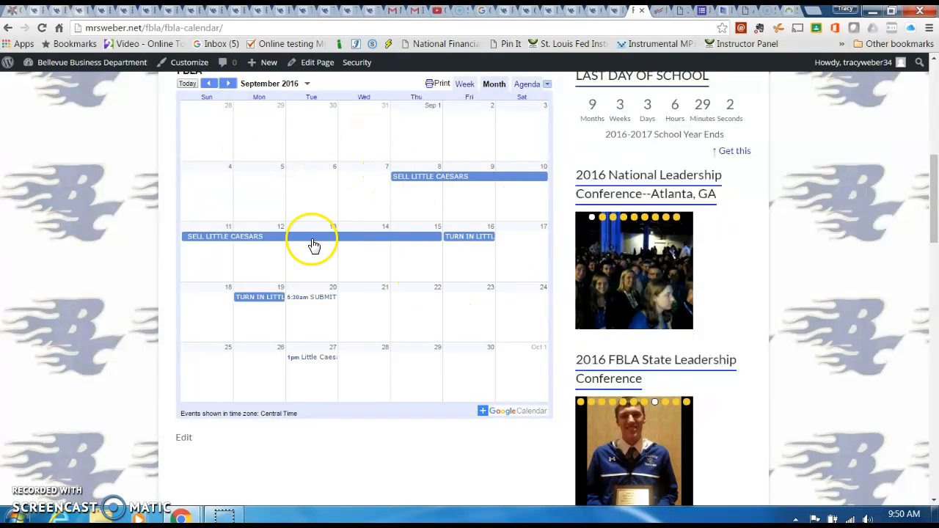
pyautogui.click(228, 83)
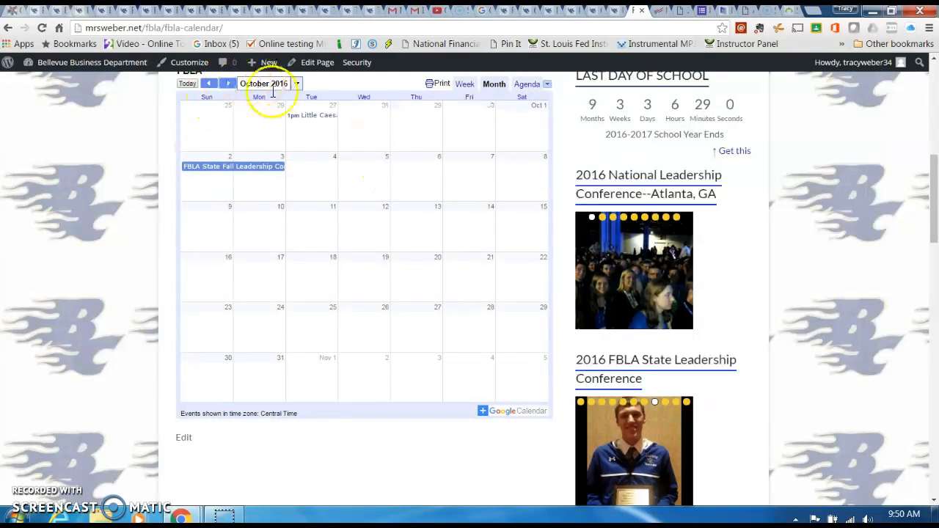
pyautogui.moveTo(535, 260)
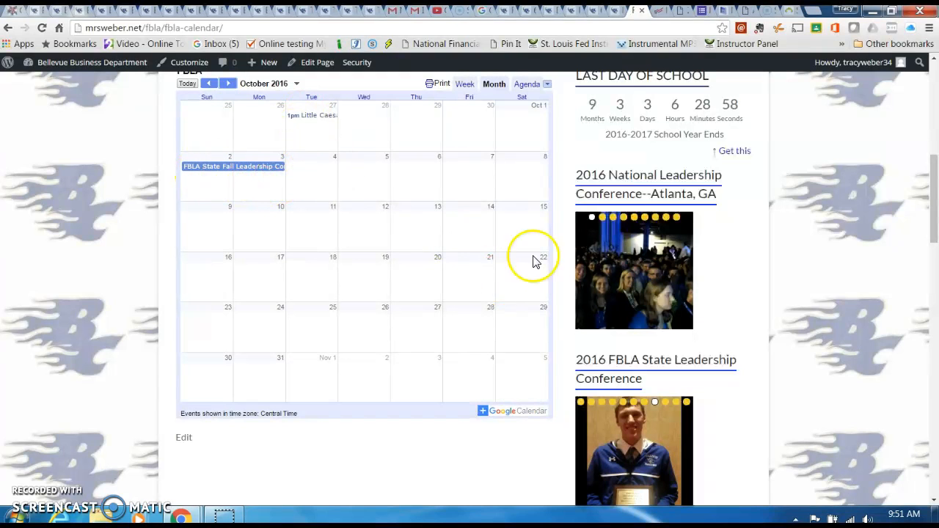
pyautogui.scroll(3)
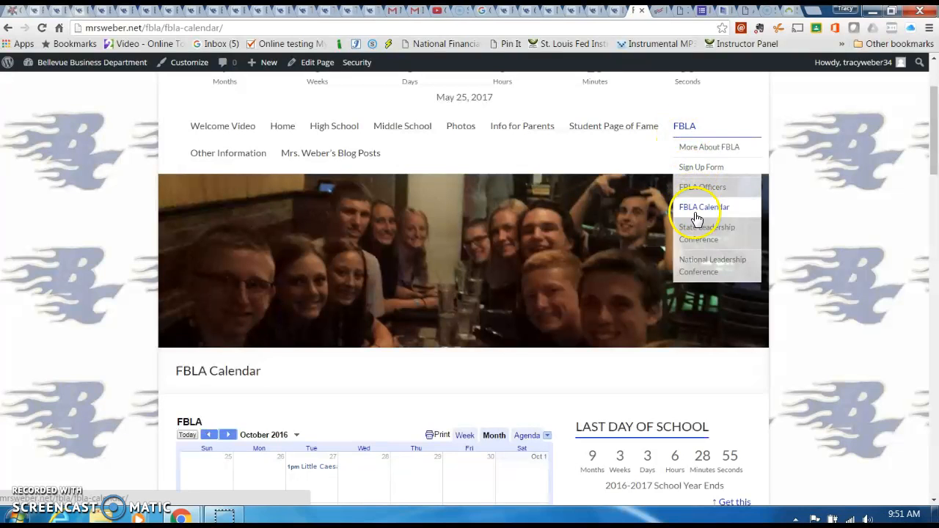
# Open the 2016 State Leadership Conference page and look over its results and award photos
pyautogui.click(706, 232)
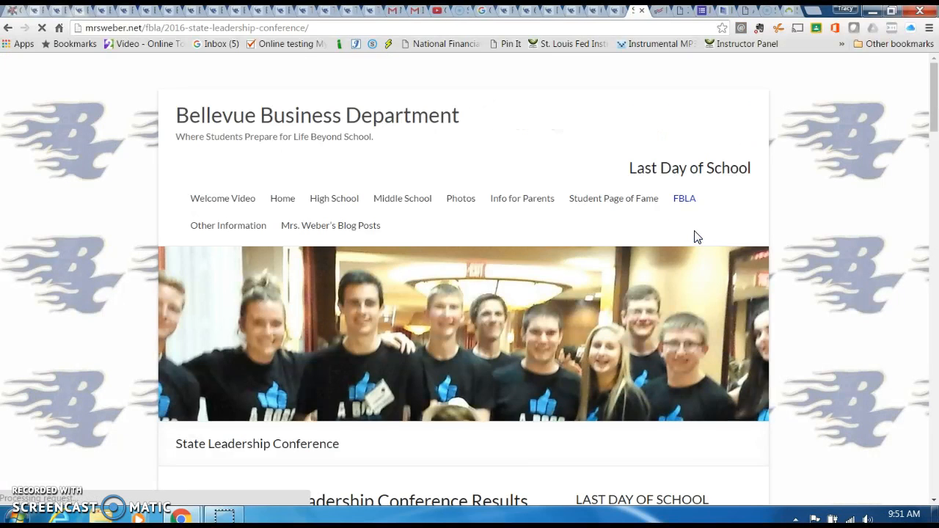
pyautogui.scroll(-3)
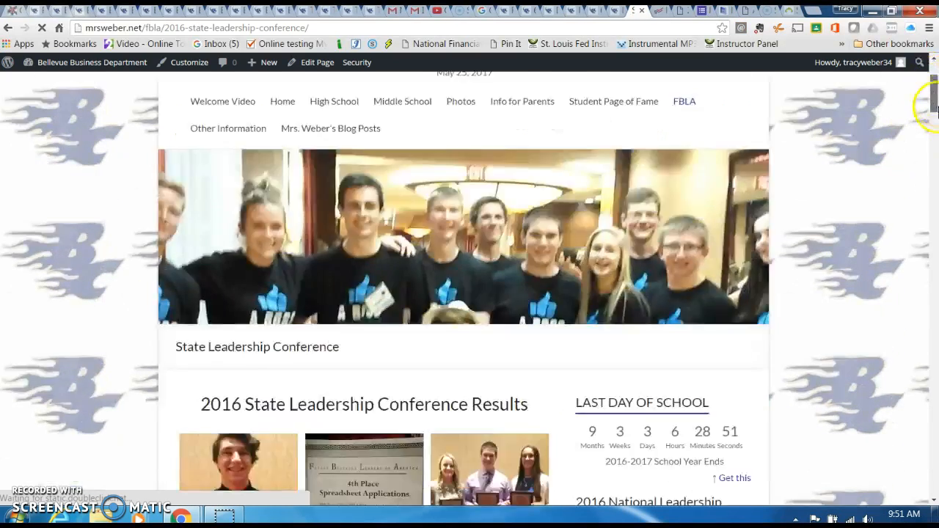
pyautogui.scroll(3)
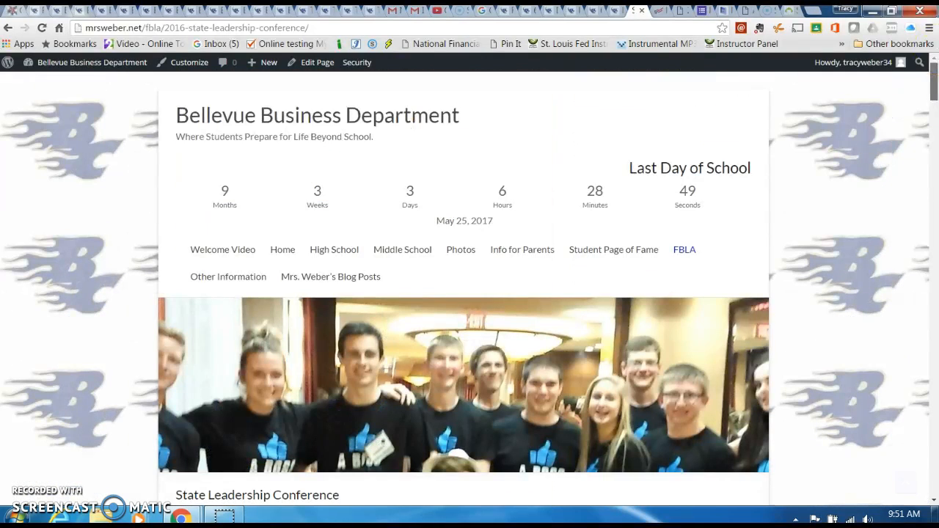
pyautogui.moveTo(569, 180)
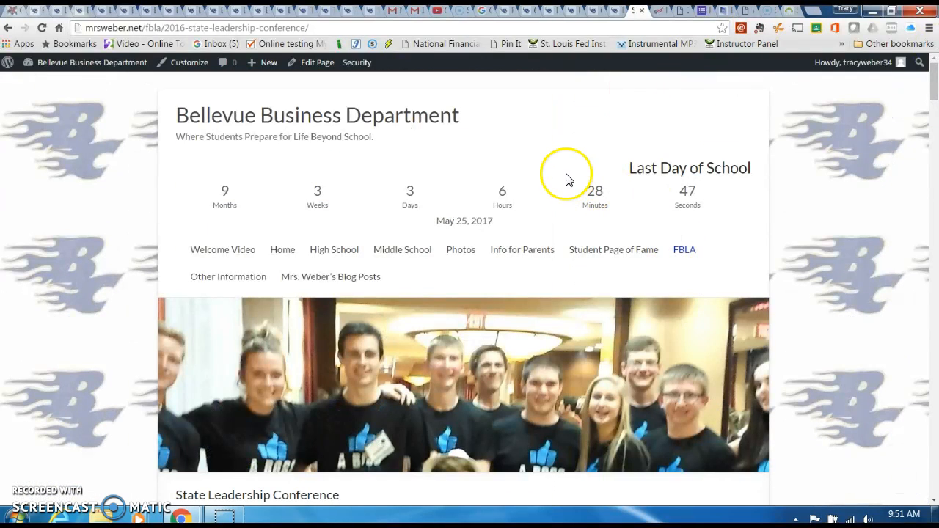
pyautogui.moveTo(125, 283)
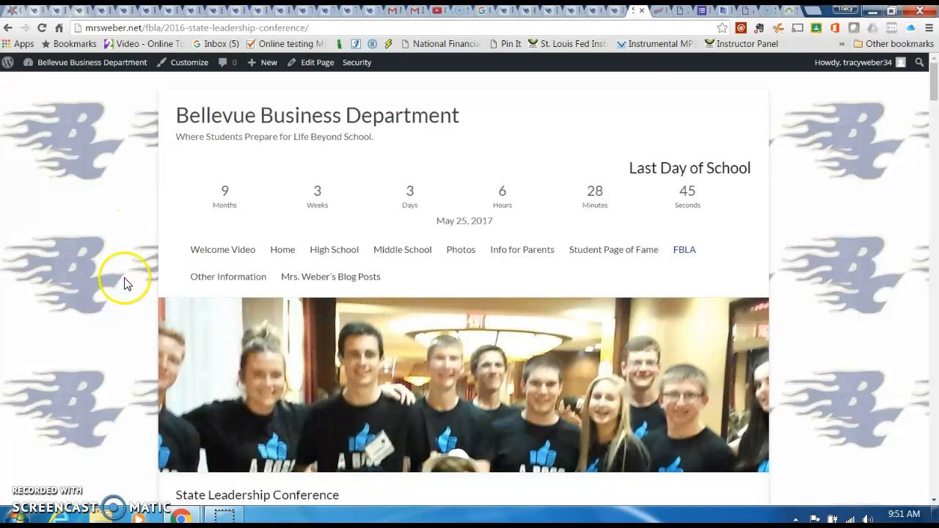
pyautogui.moveTo(144, 325)
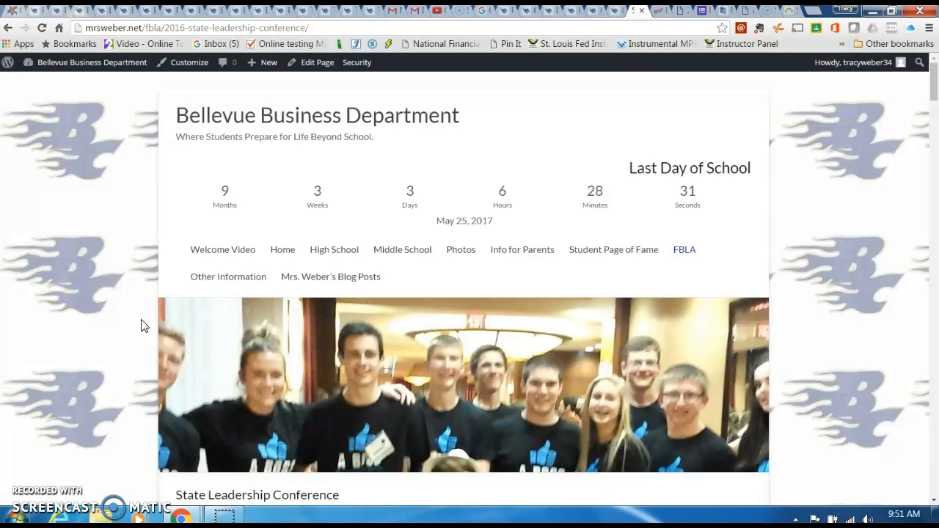
pyautogui.moveTo(105, 400)
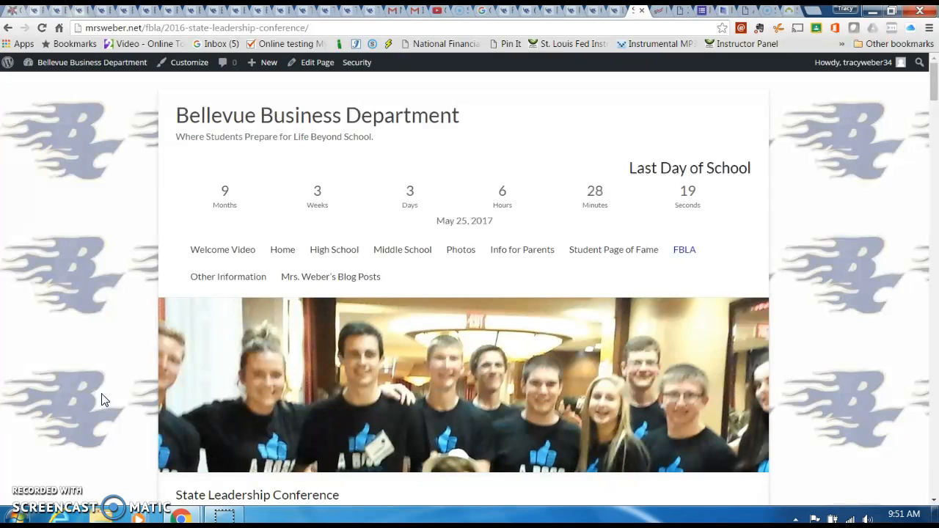
pyautogui.moveTo(118, 323)
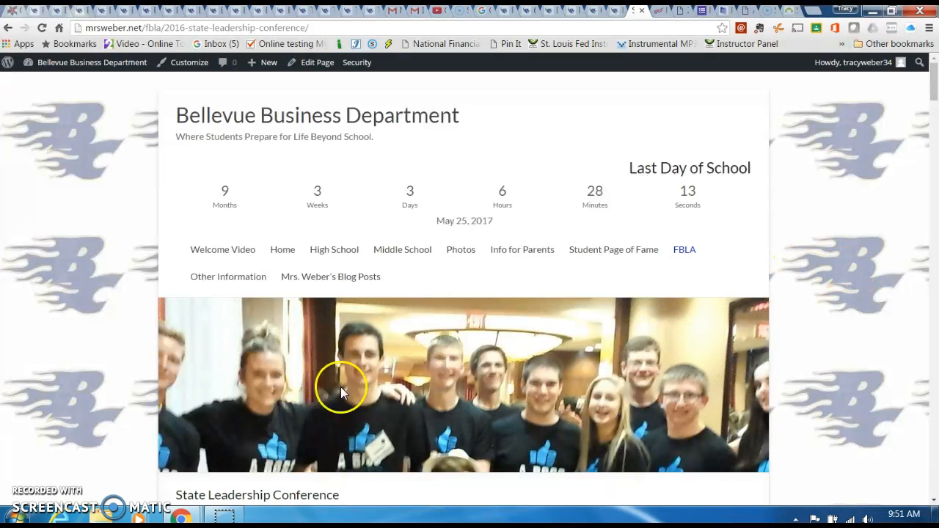
pyautogui.moveTo(34, 458)
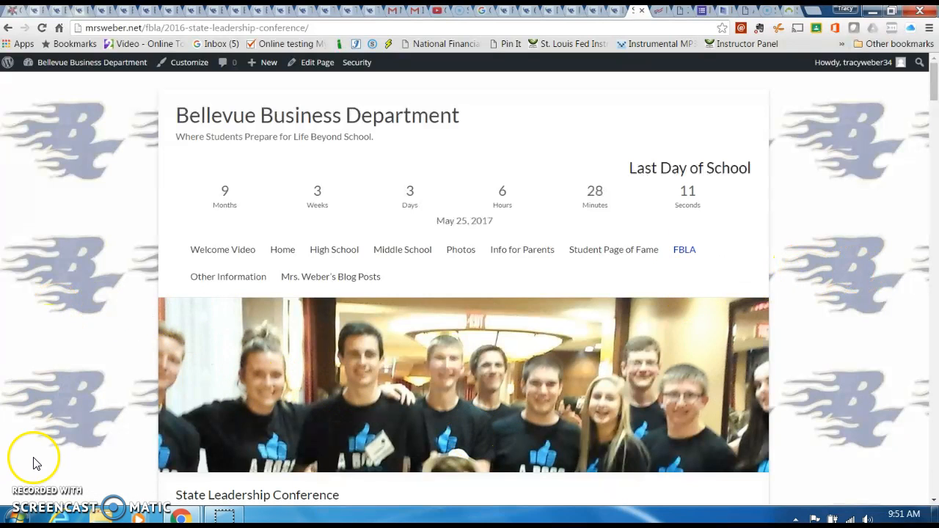